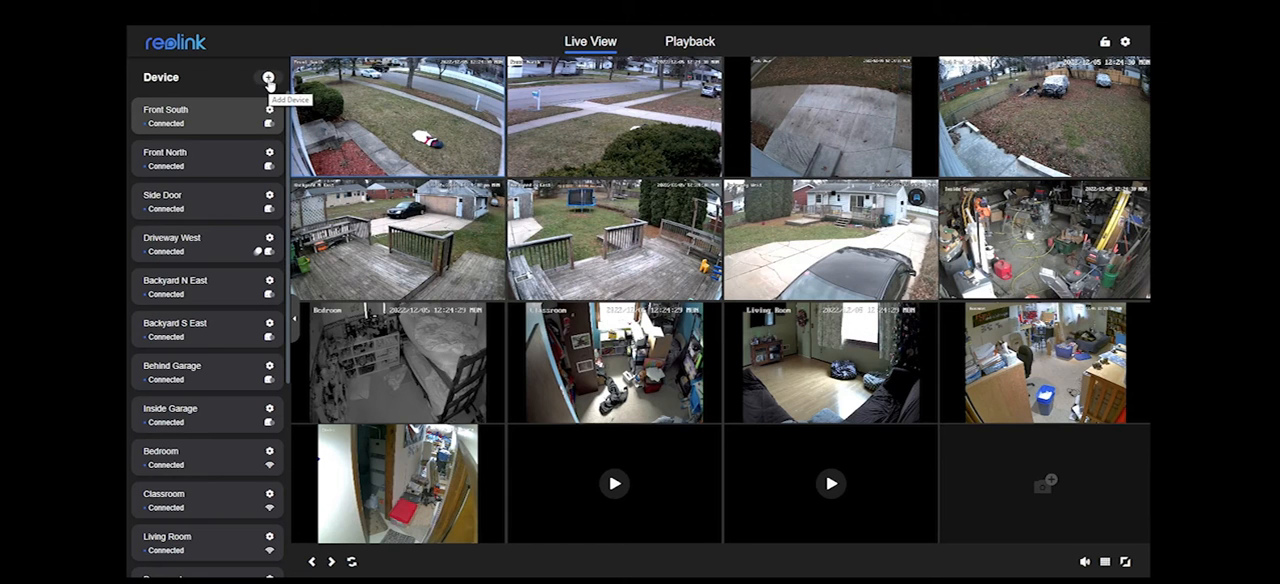
click(268, 77)
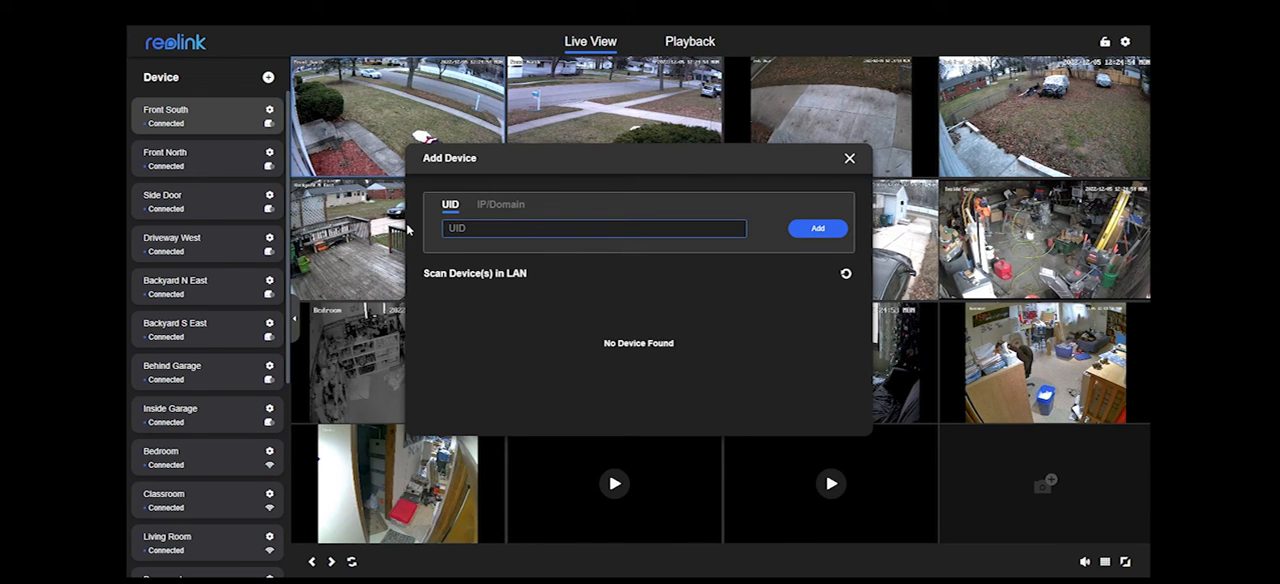
mouse_move(605, 255)
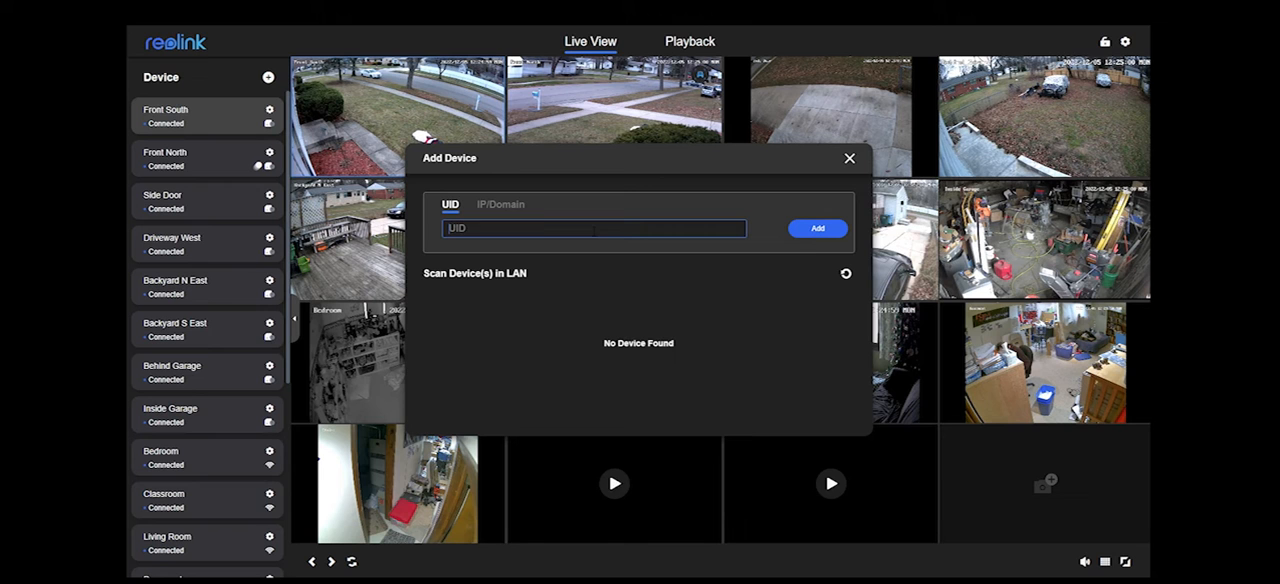
text(95270004LKMAM1AB)
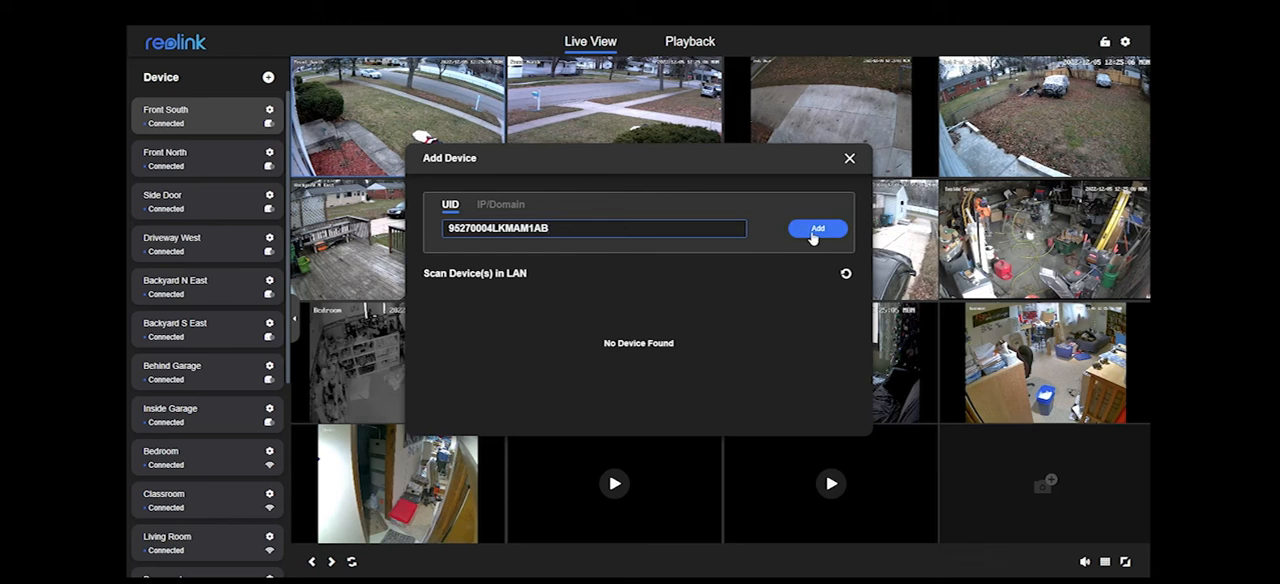
click(817, 228)
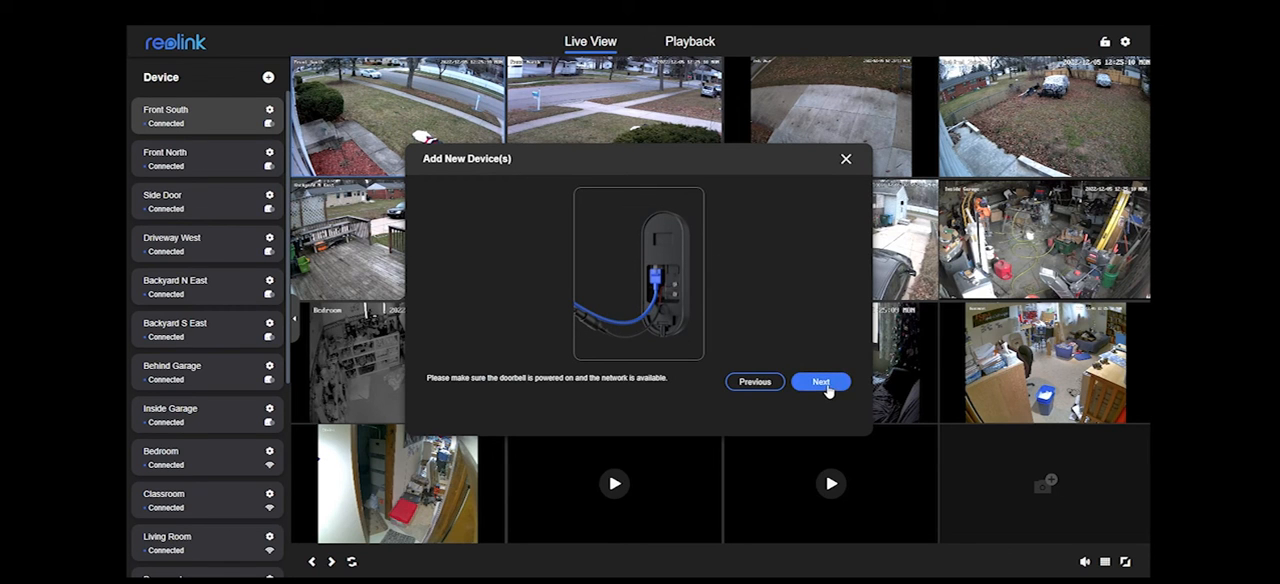
Confirm the doorbell is online, set its device password, and name it Doorbell
click(820, 382)
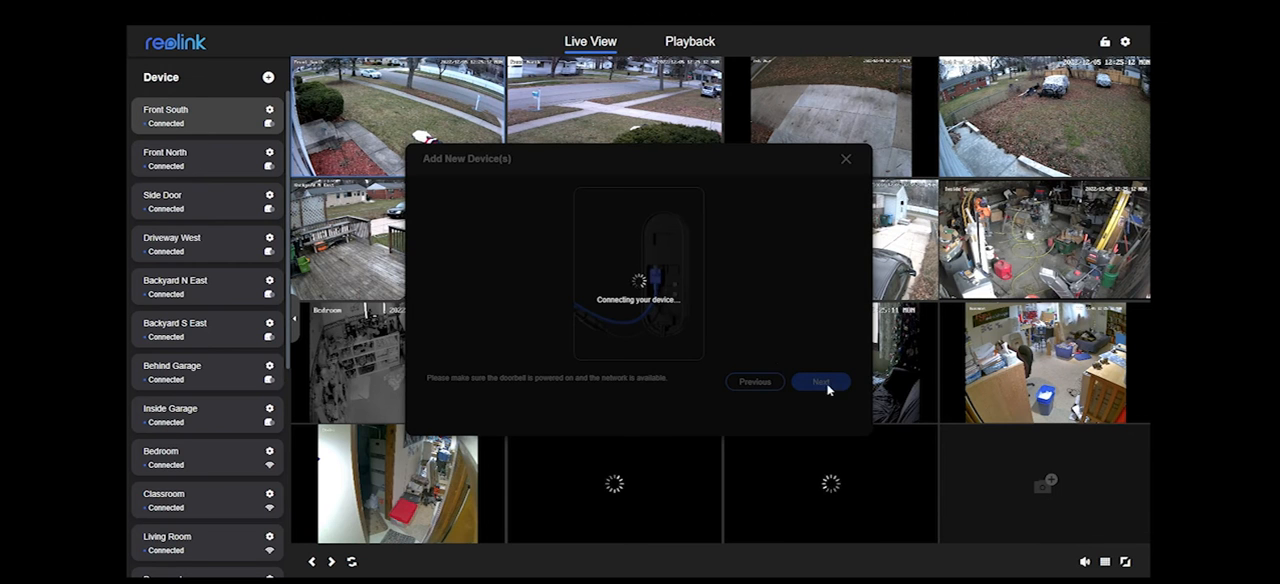
click(820, 382)
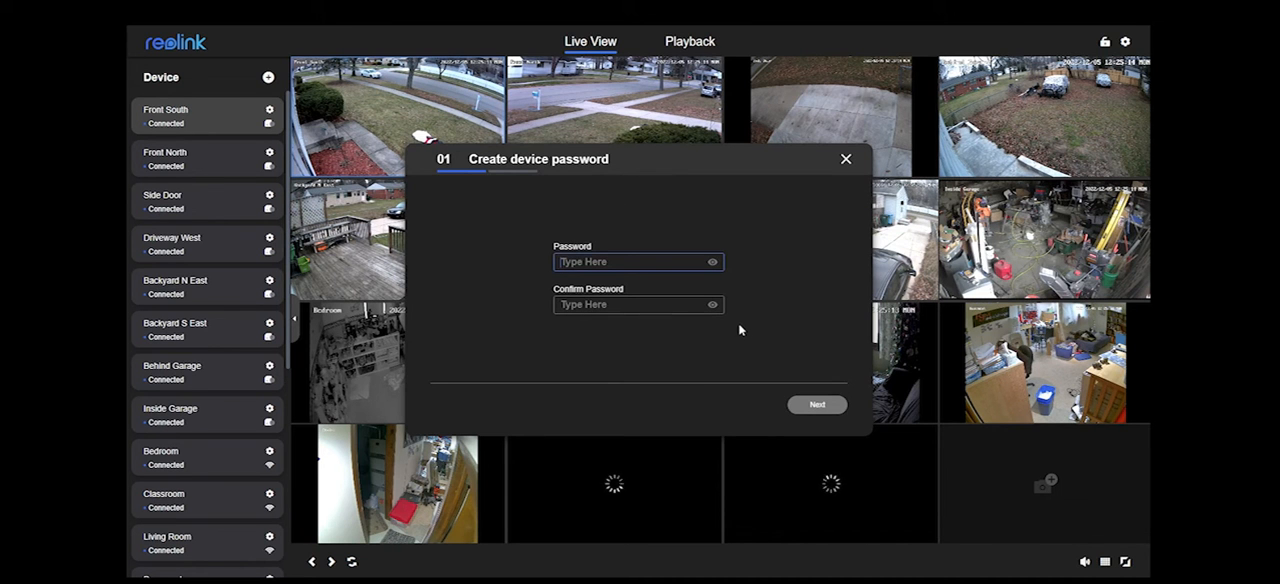
mouse_move(398, 510)
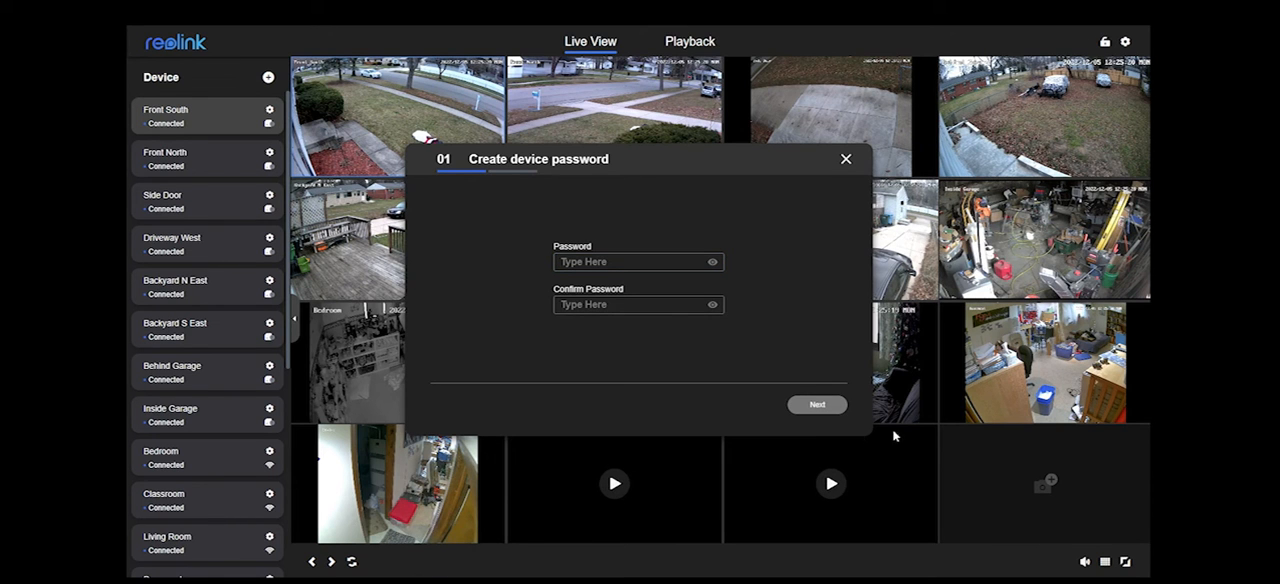
click(638, 261)
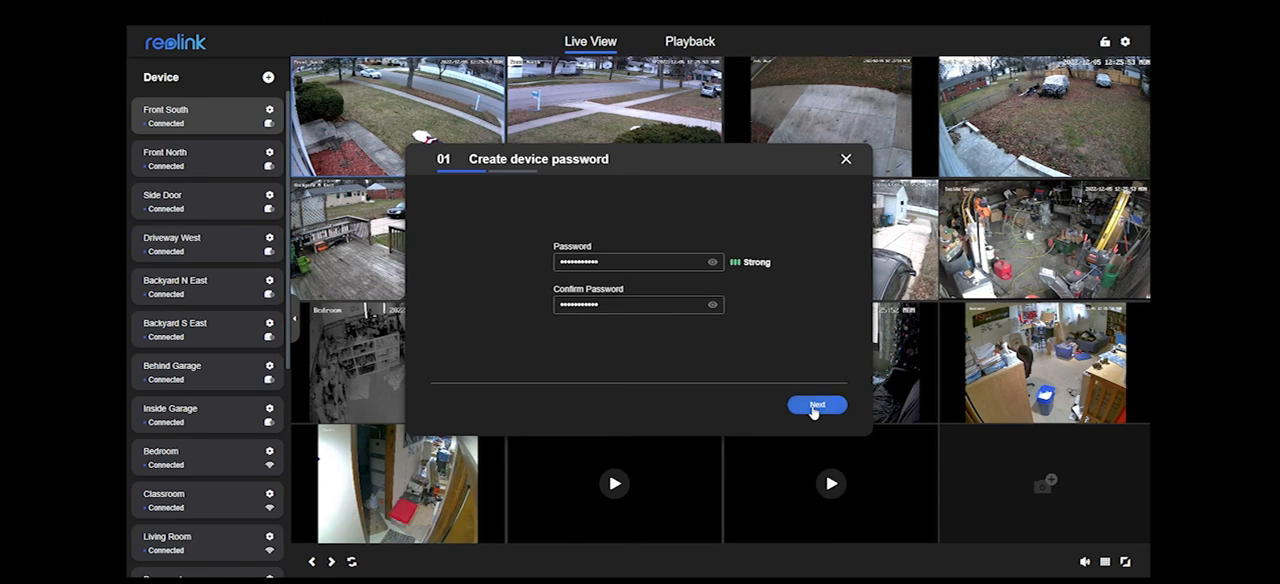
click(817, 405)
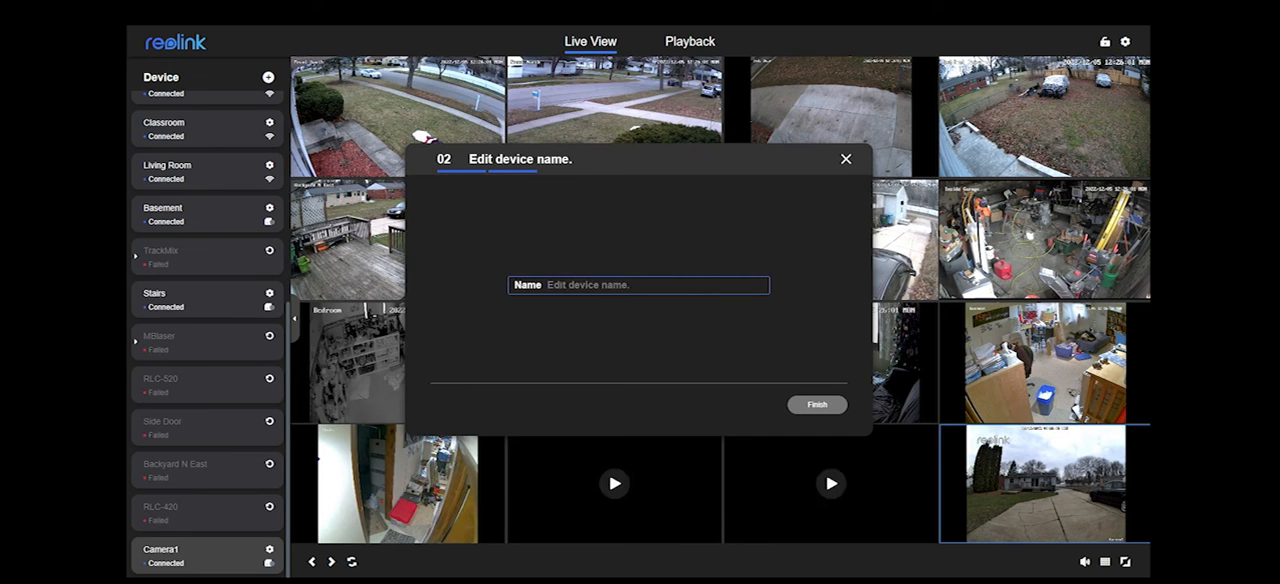
text(Doorbe)
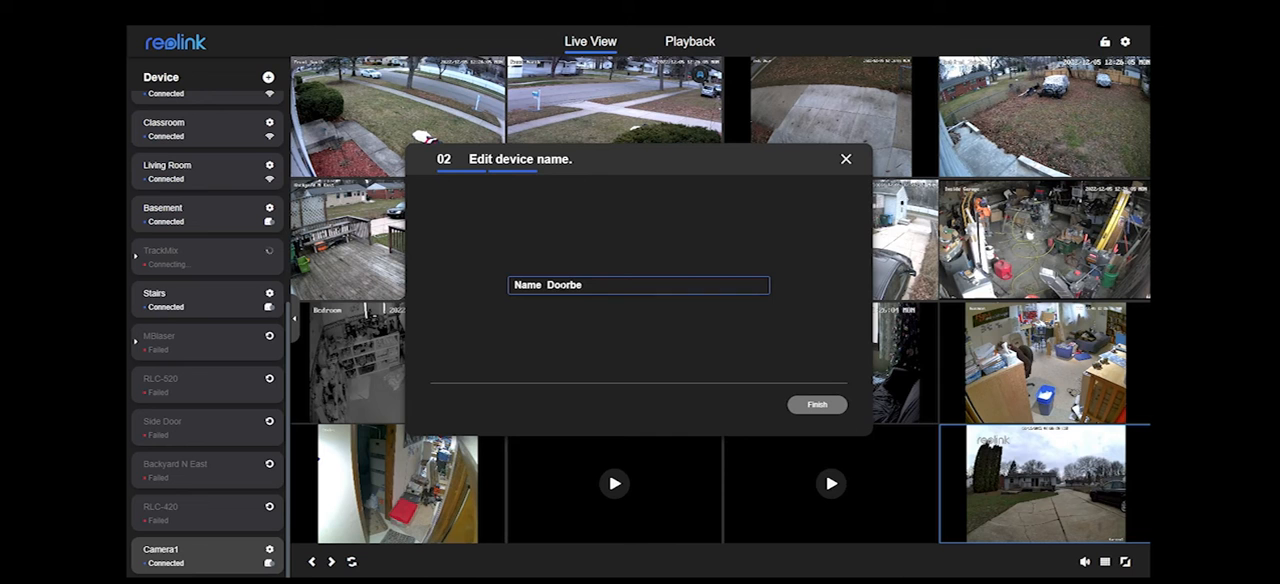
text(ll)
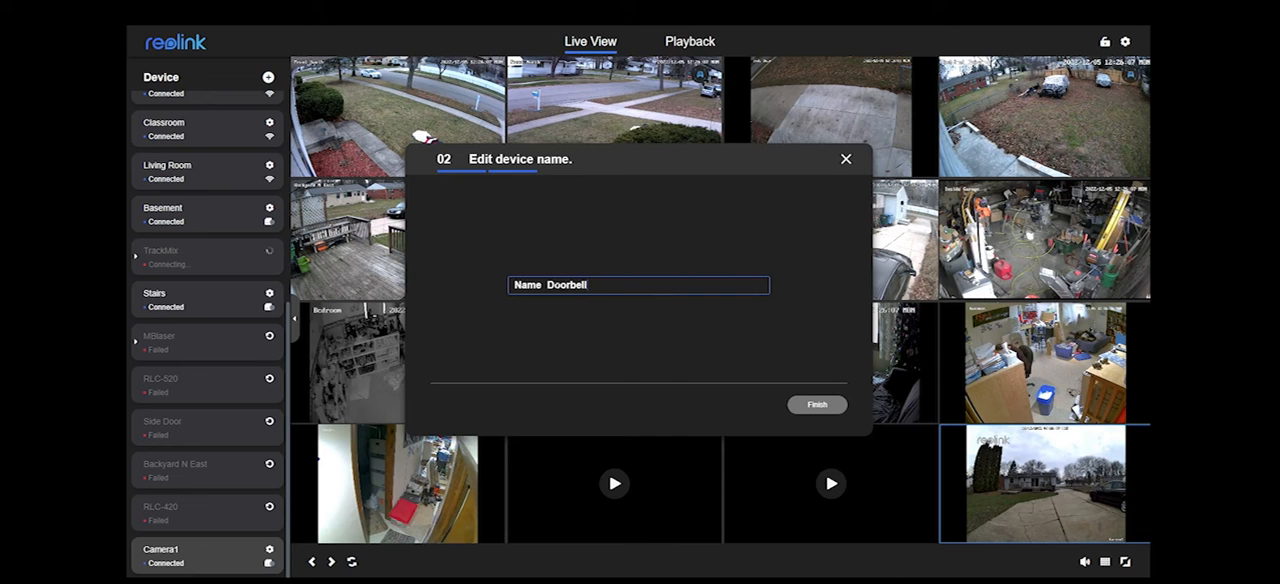
mouse_move(800, 390)
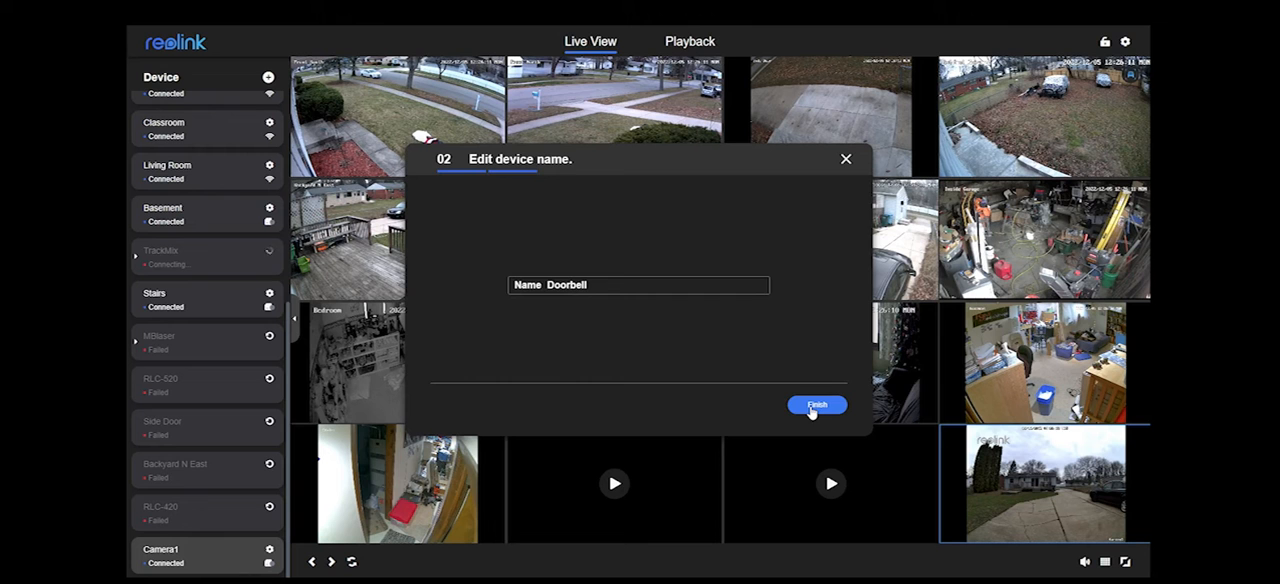
Finish setup, skip the chime guide, browse the Power Over Ethernet guide, and close the wizard
click(816, 405)
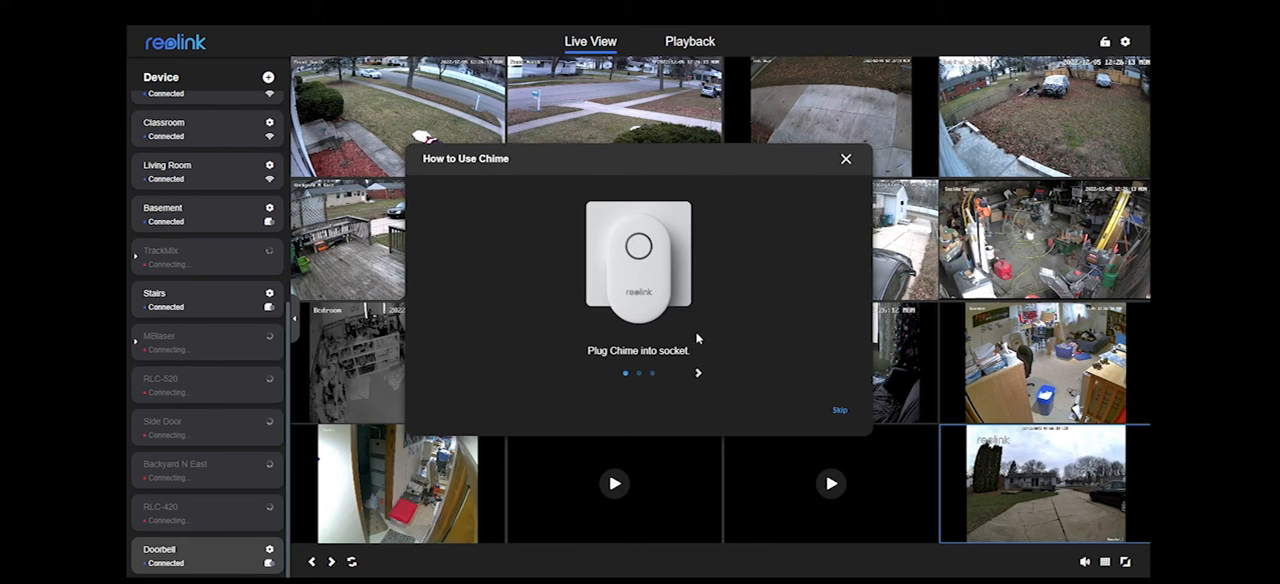
mouse_move(617, 219)
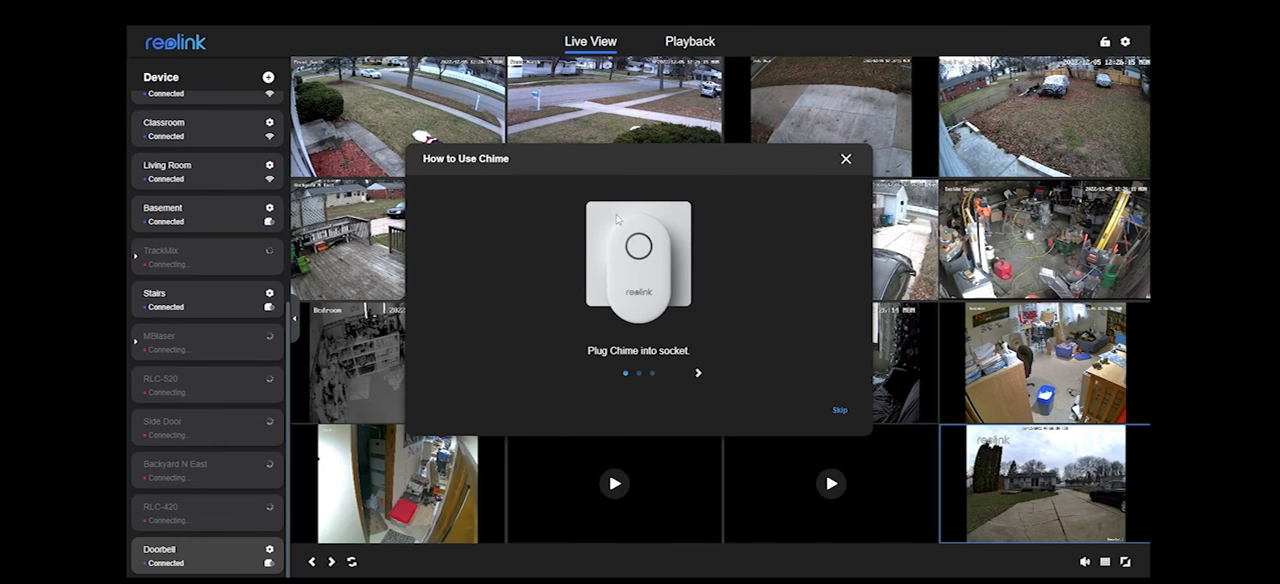
mouse_move(602, 291)
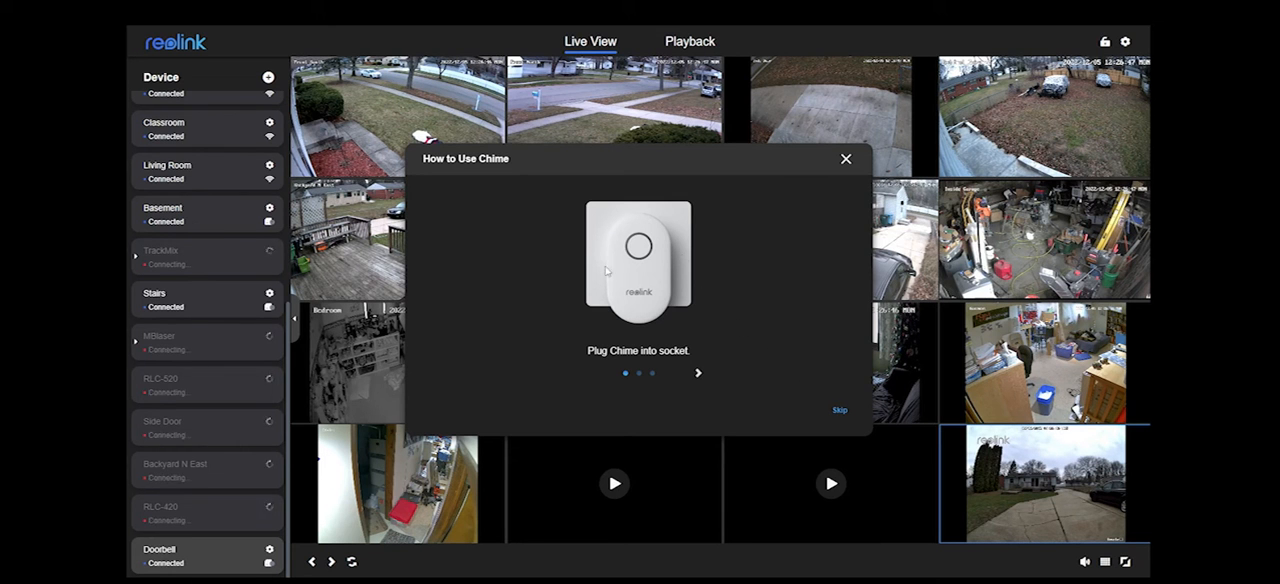
mouse_move(840, 418)
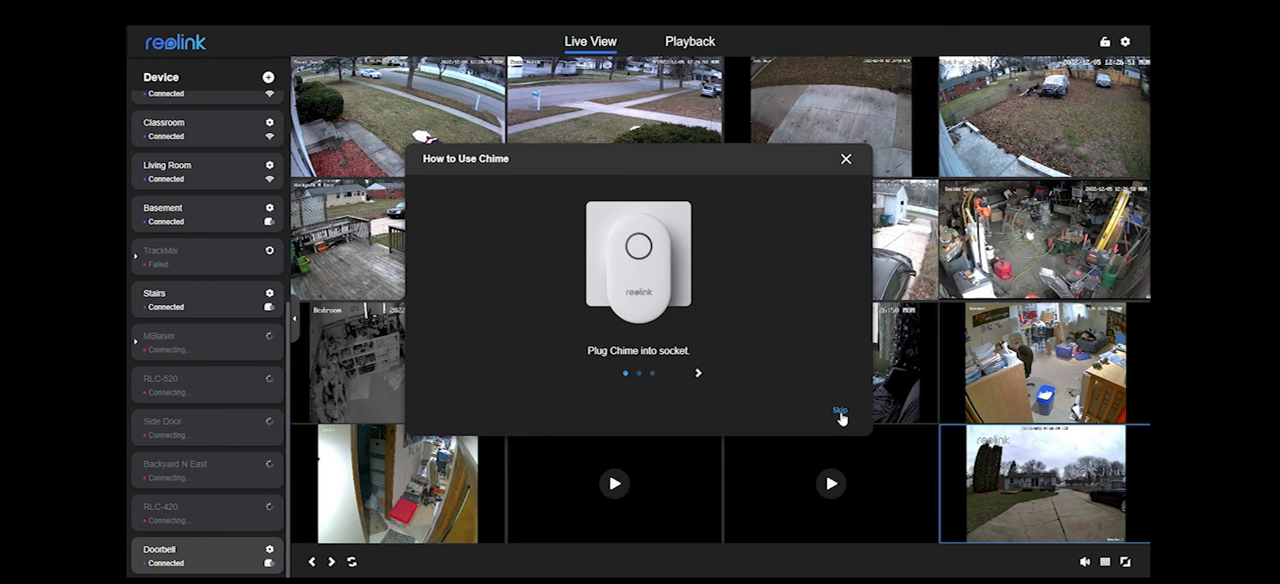
click(838, 411)
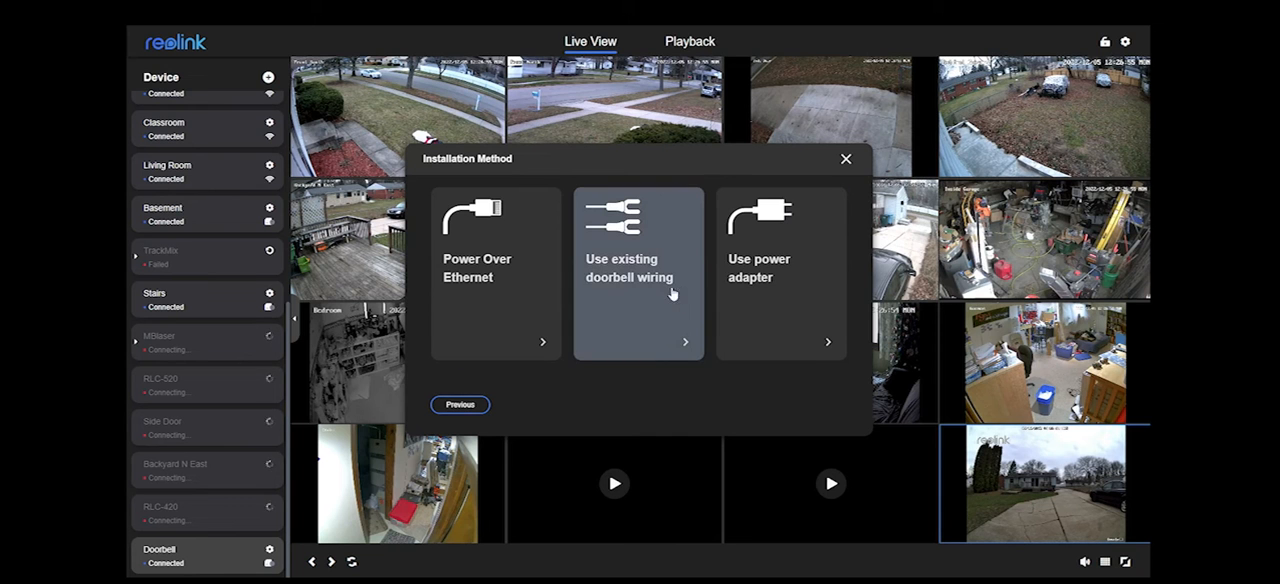
click(495, 270)
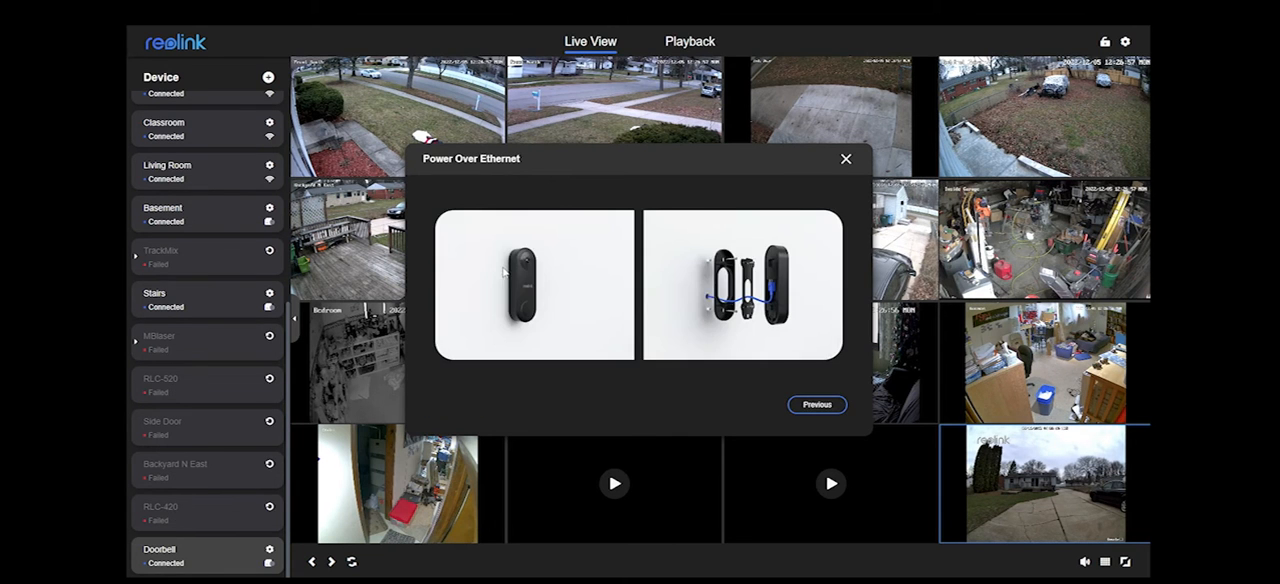
click(817, 404)
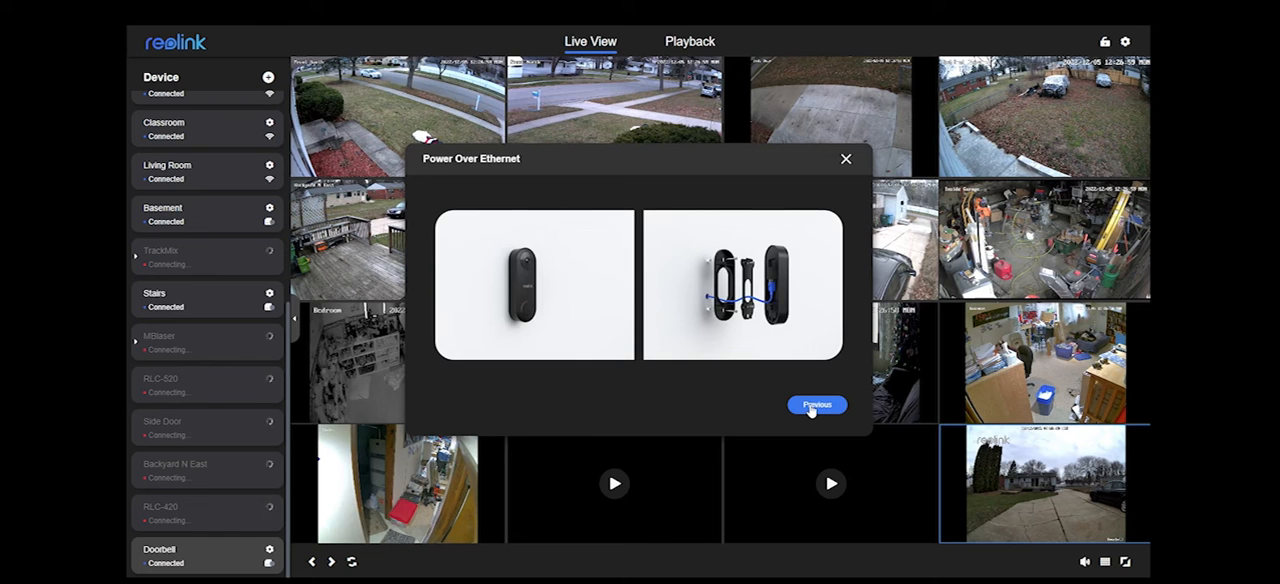
click(817, 404)
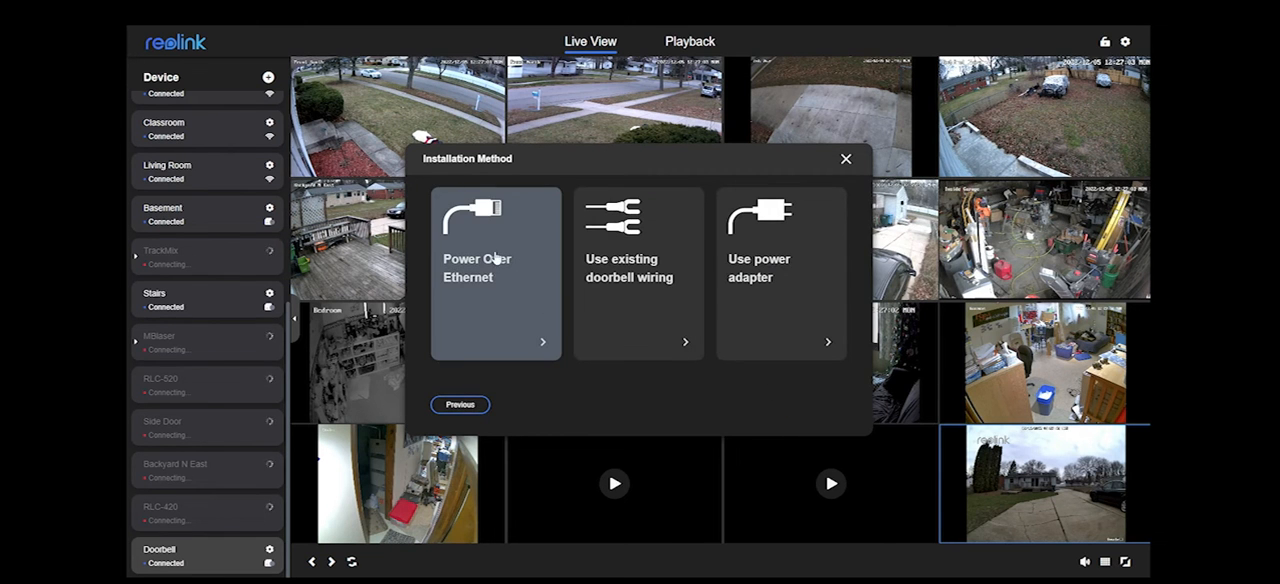
click(495, 270)
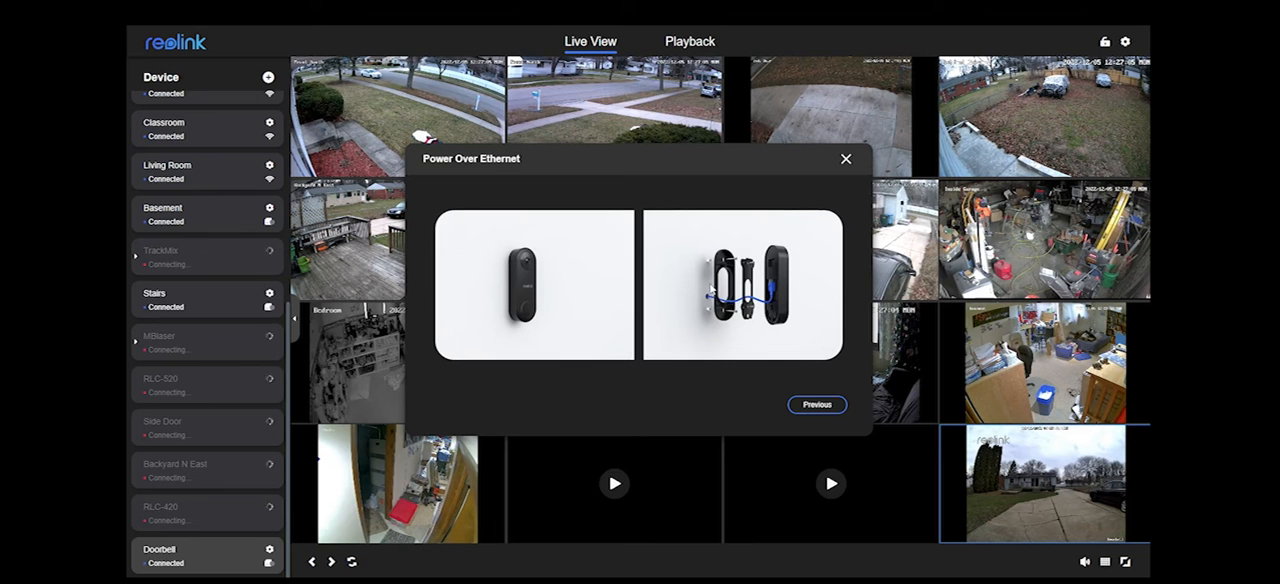
mouse_move(835, 170)
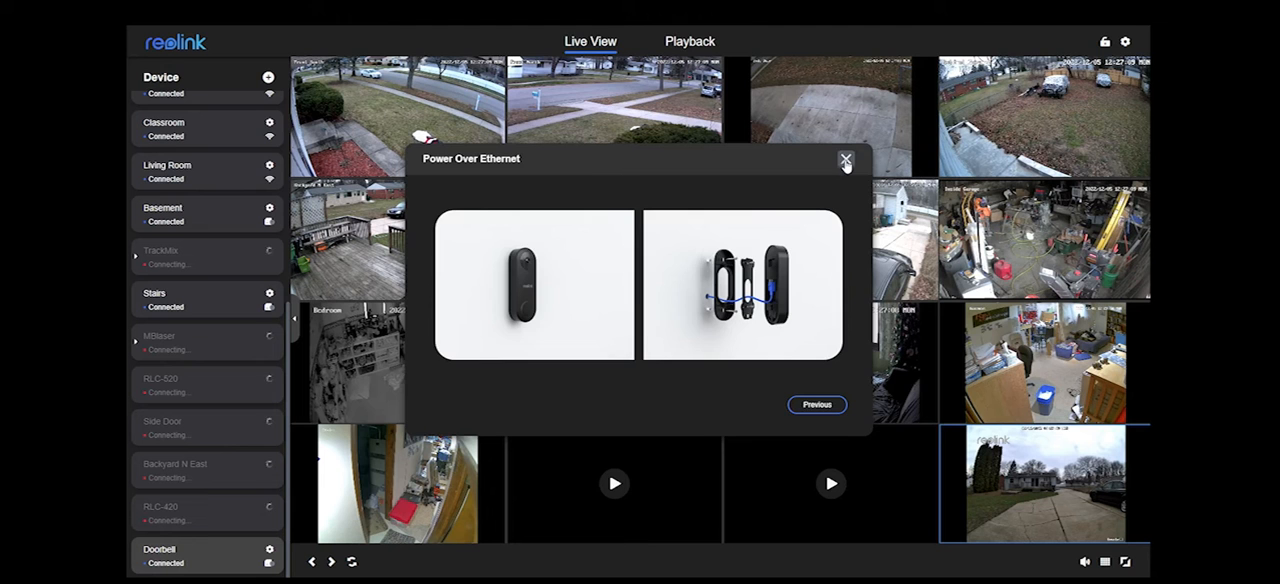
click(845, 160)
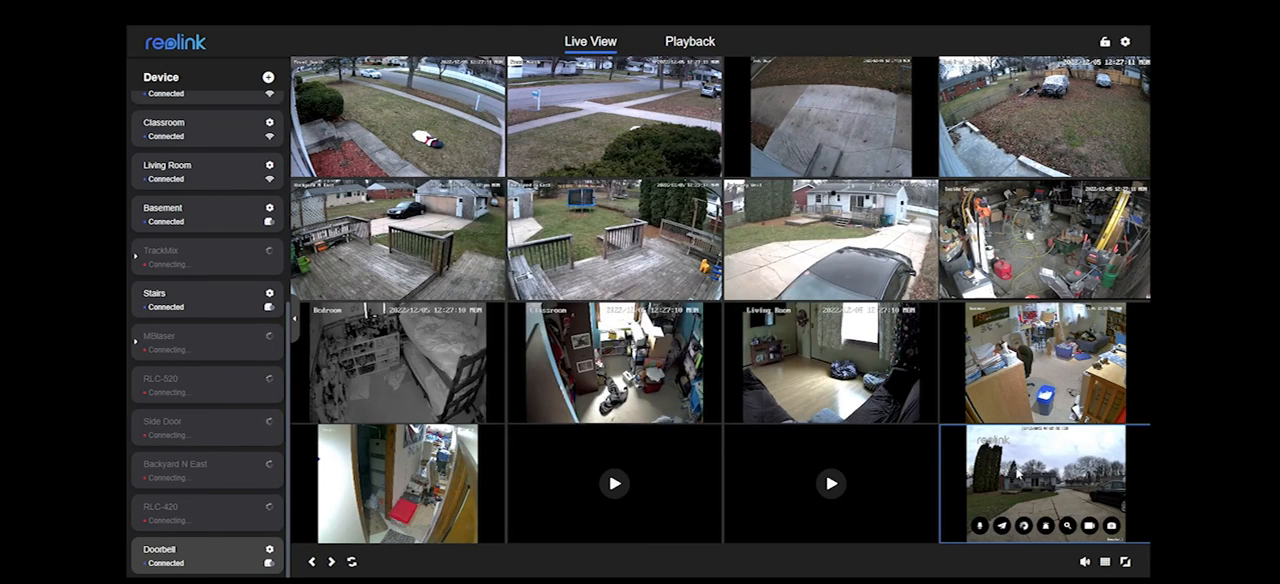
Enlarge the Doorbell feed, save its network settings as static IP, and show advanced options
double_click(1047, 480)
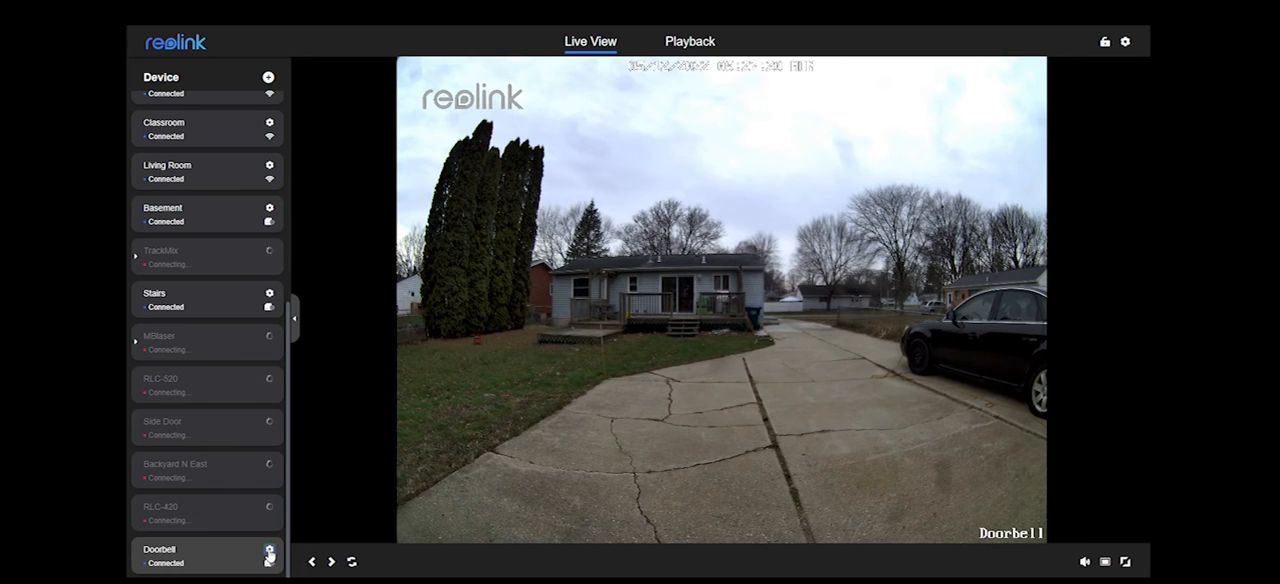
click(268, 553)
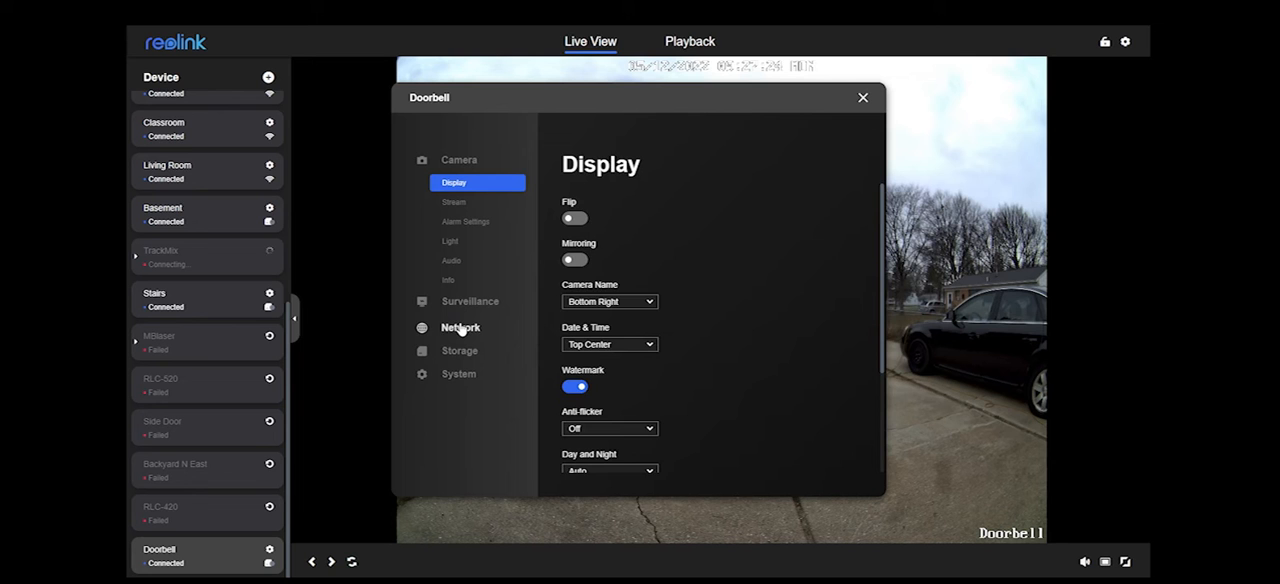
click(460, 327)
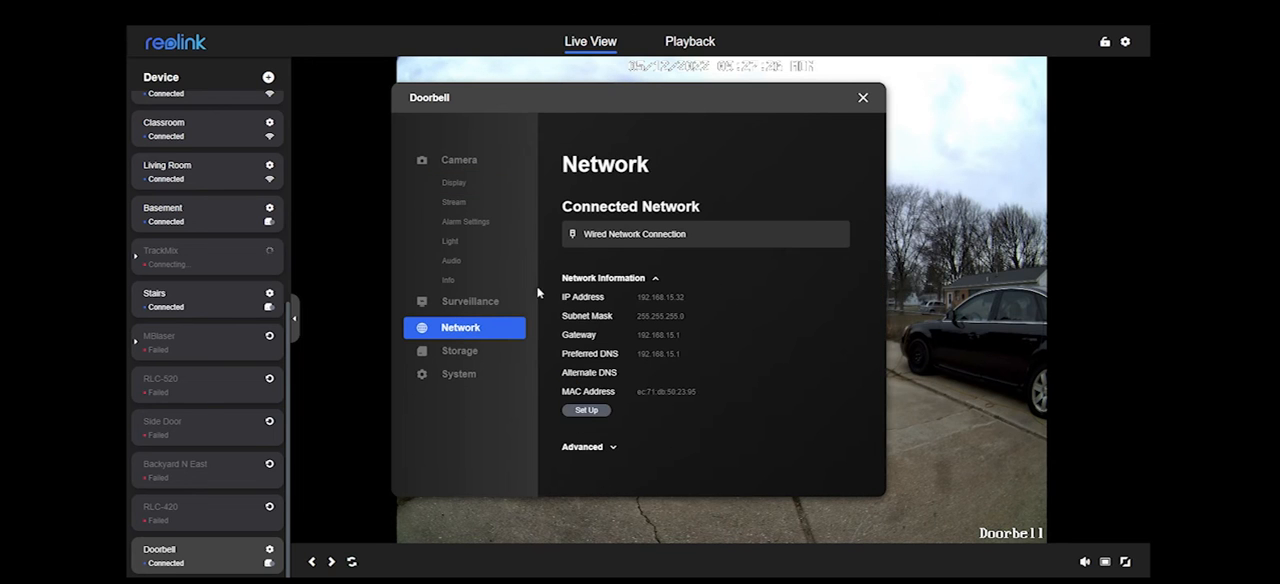
mouse_move(590, 296)
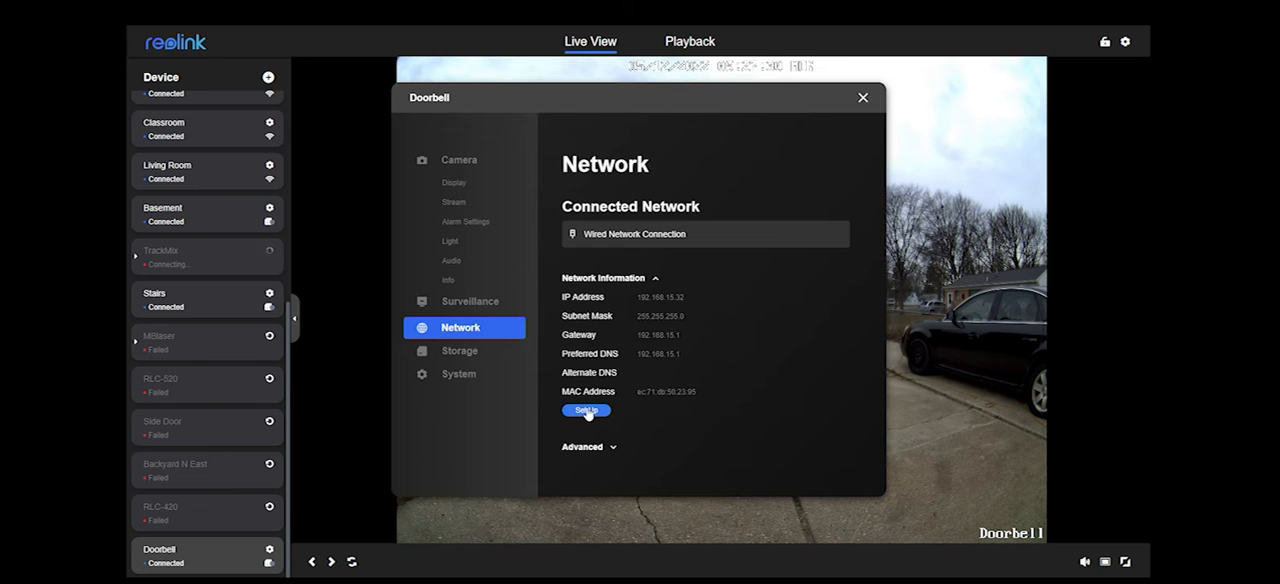
click(586, 410)
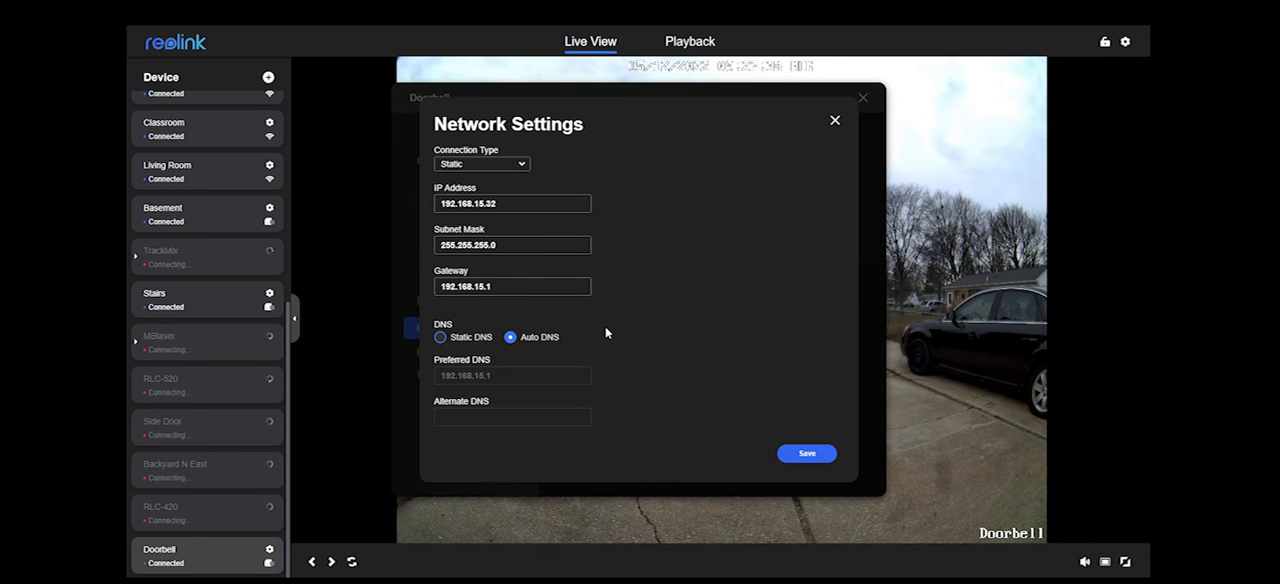
click(807, 453)
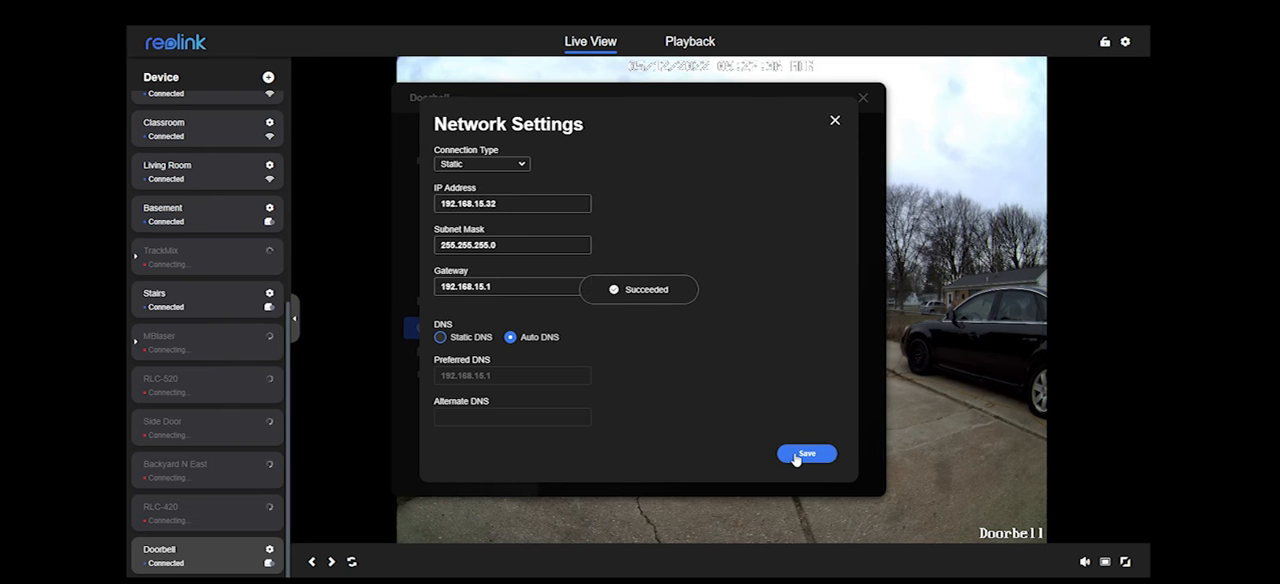
click(806, 453)
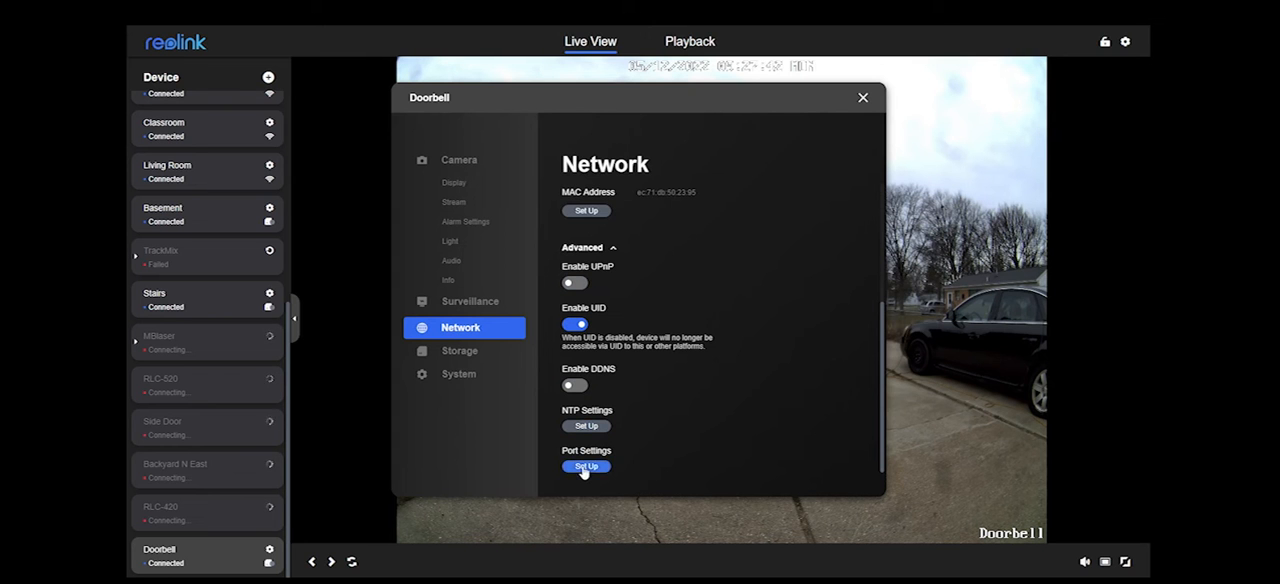
Save the Doorbell's port settings with RTSP on 554 and ONVIF on 8000, then close settings
click(586, 466)
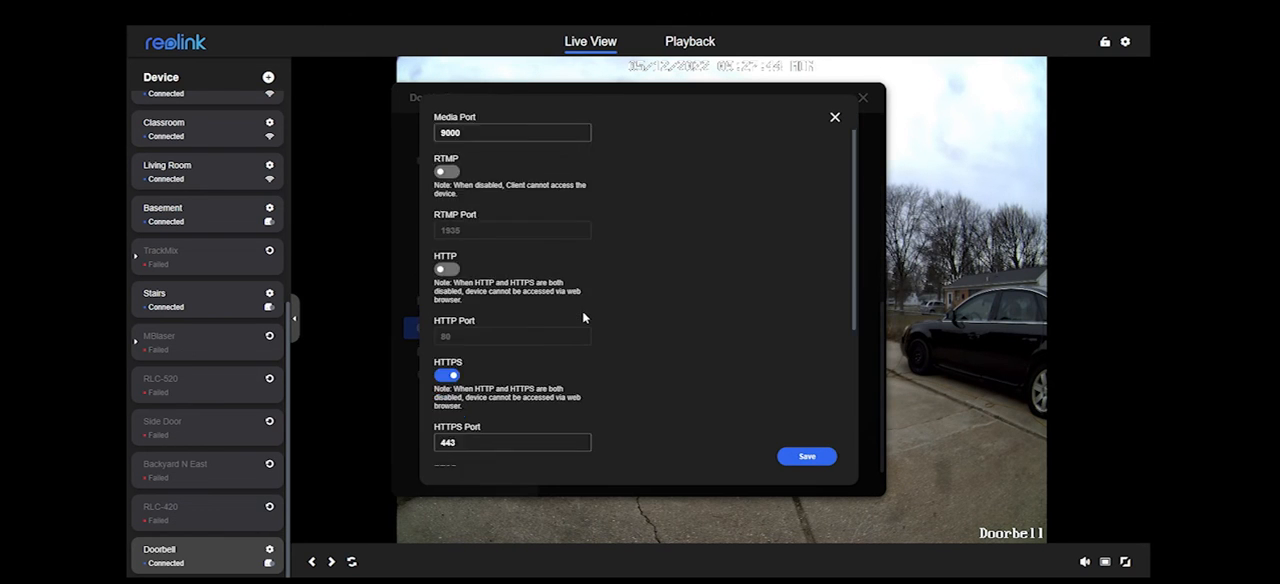
scroll(down, 3)
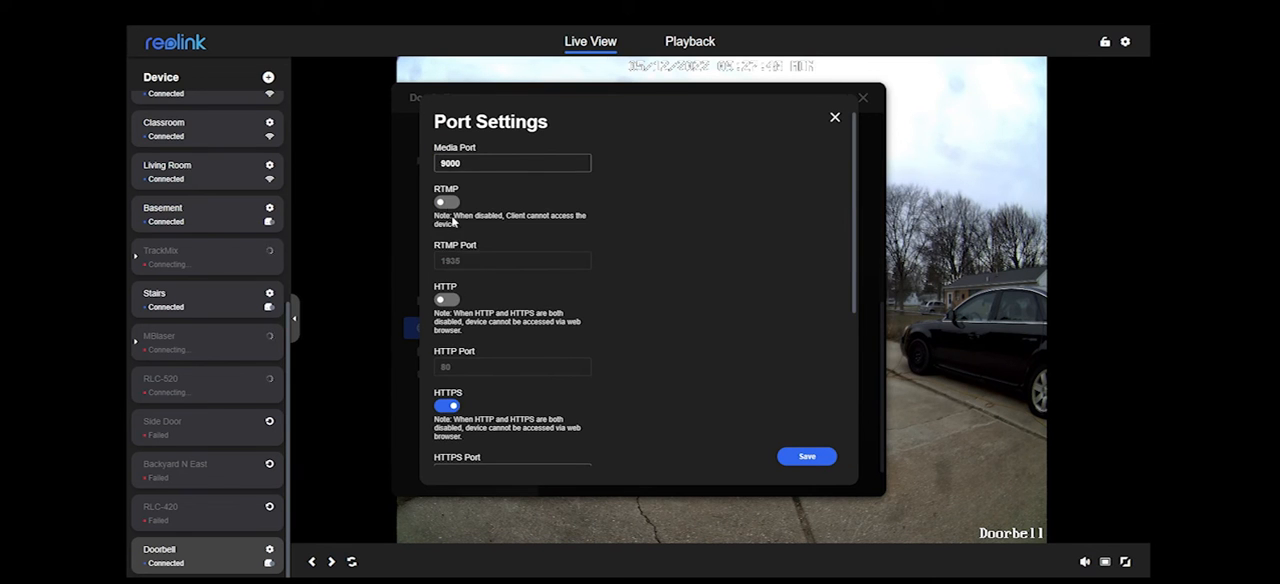
mouse_move(594, 196)
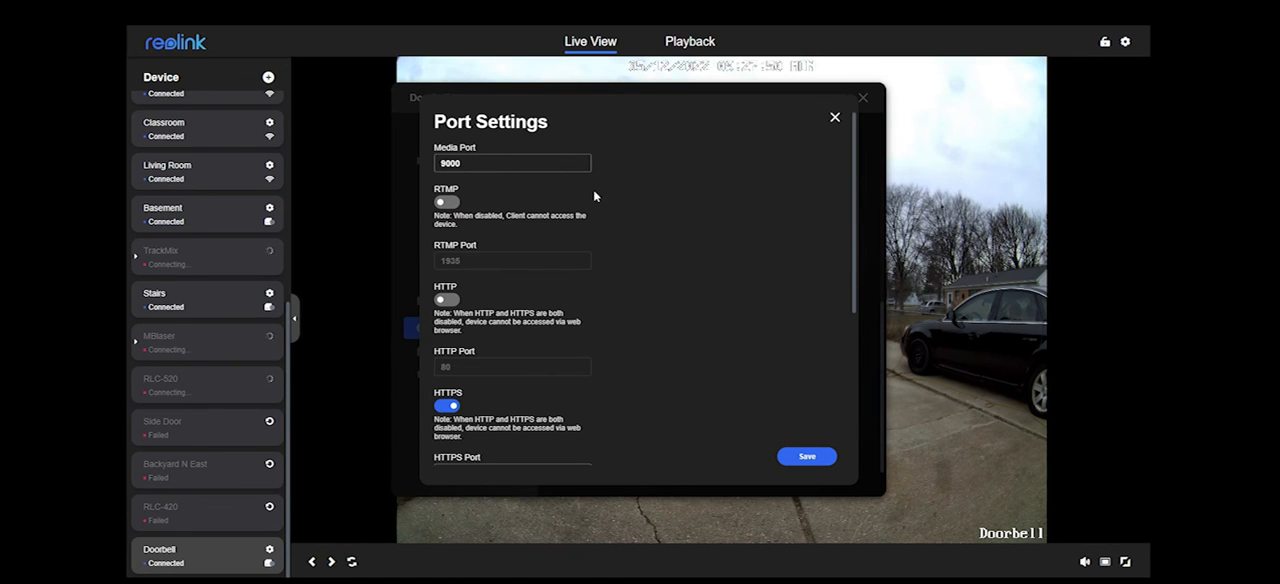
mouse_move(576, 250)
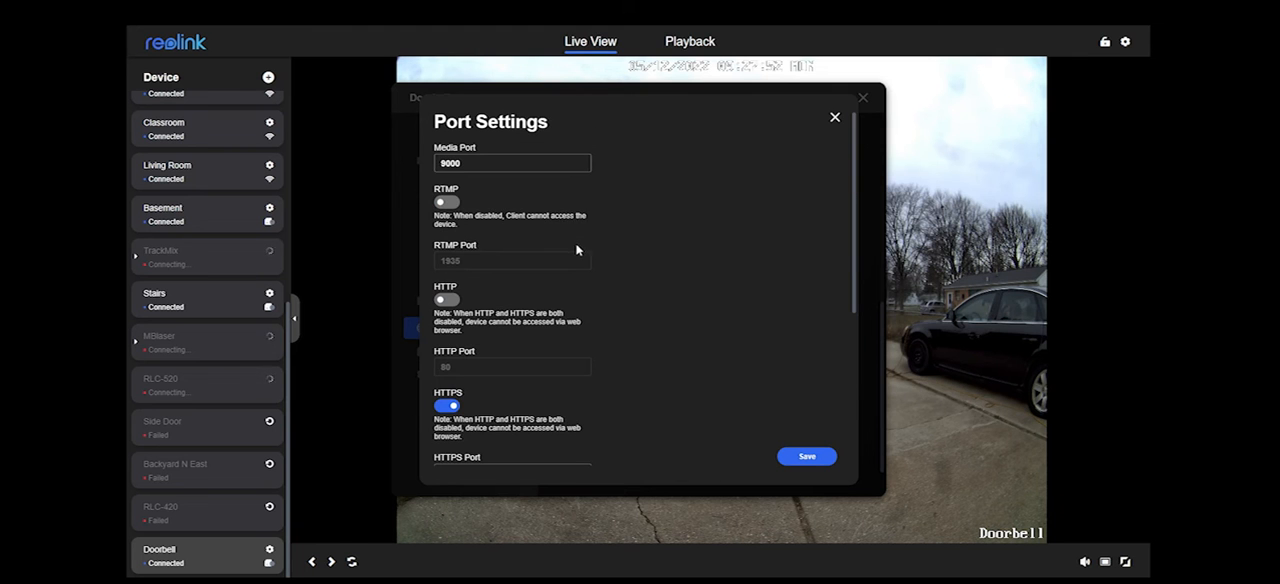
scroll(down, 3)
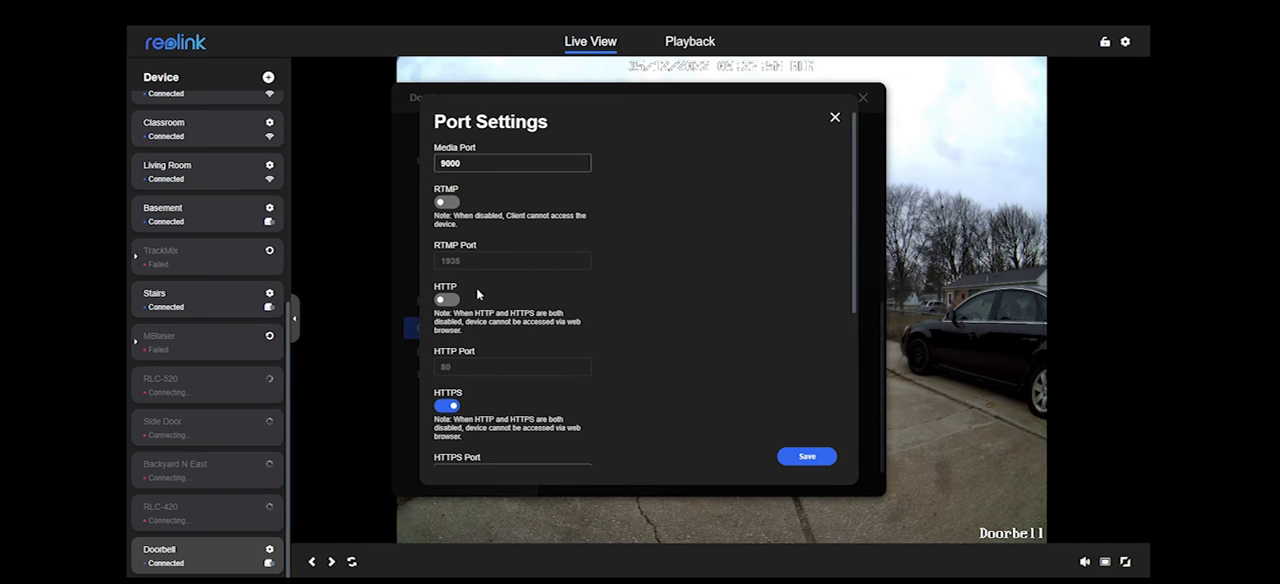
scroll(down, 3)
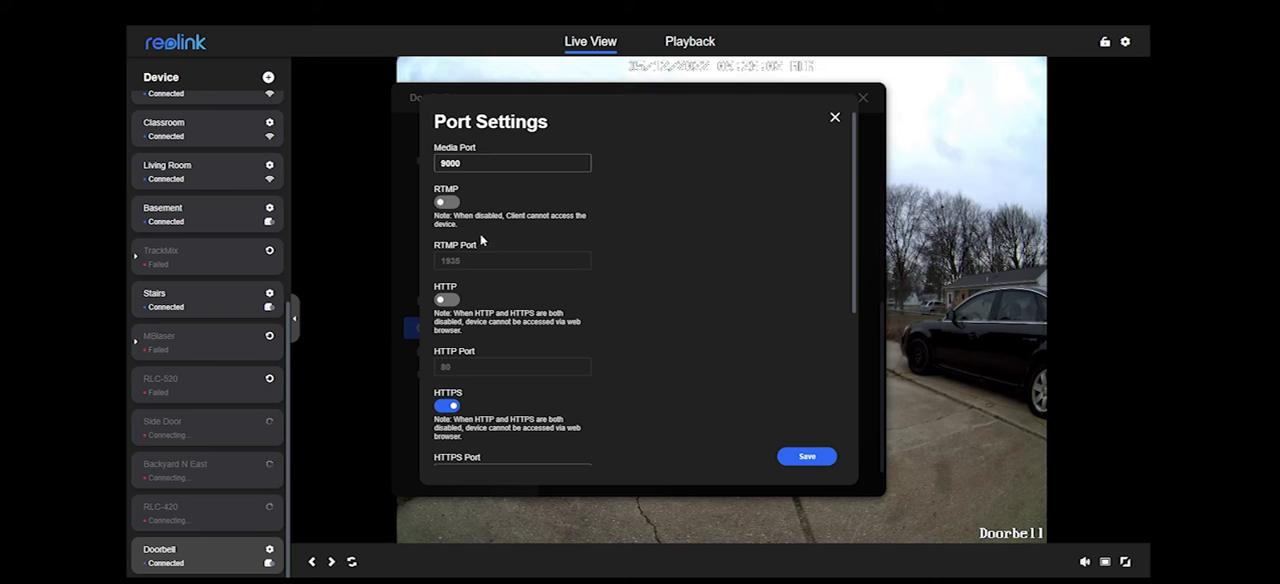
scroll(down, 3)
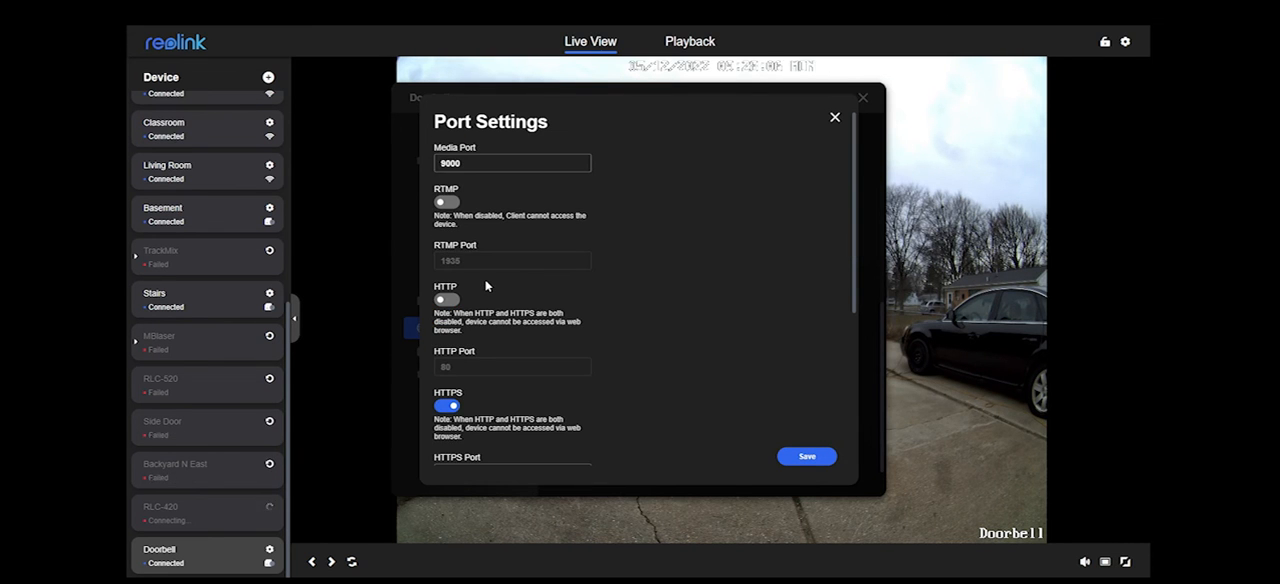
scroll(down, 3)
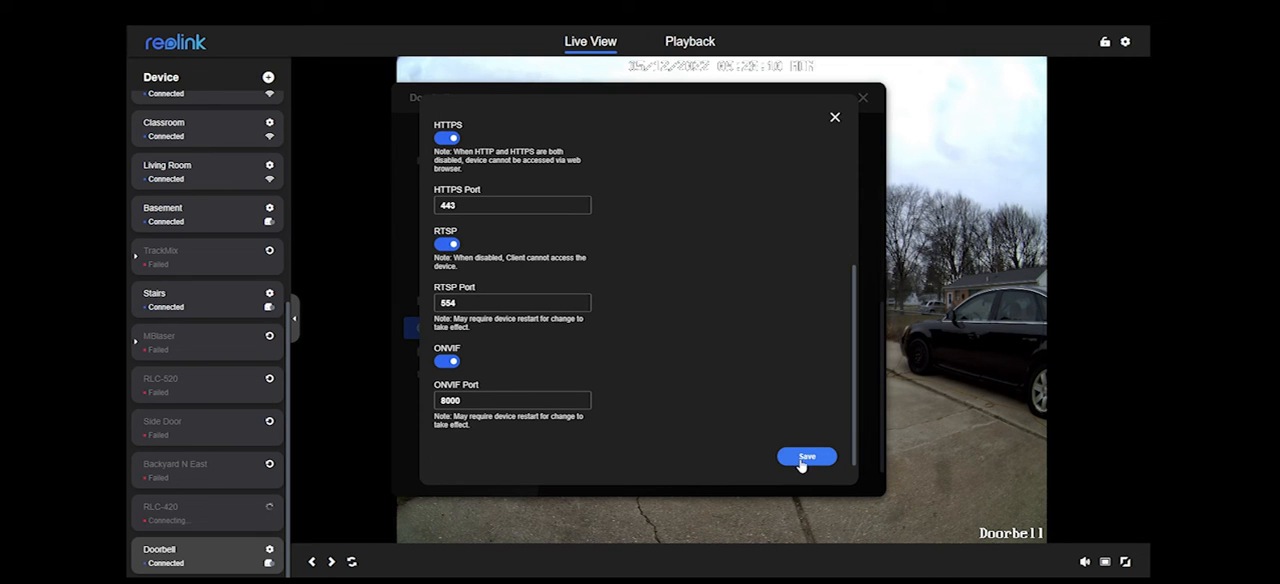
click(806, 456)
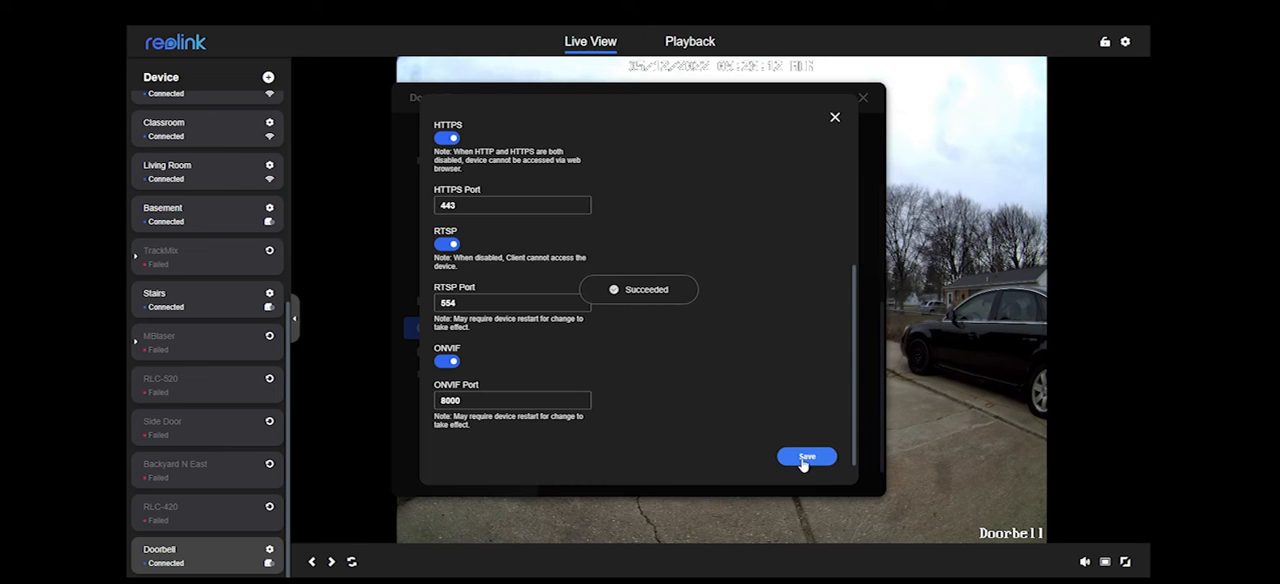
click(806, 456)
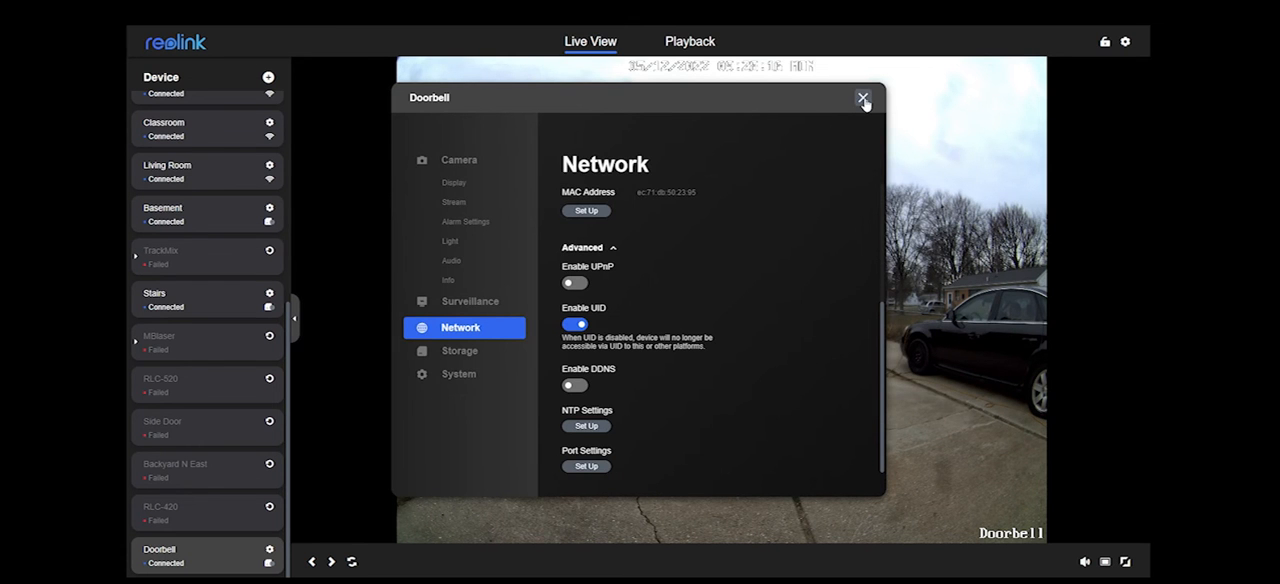
click(862, 98)
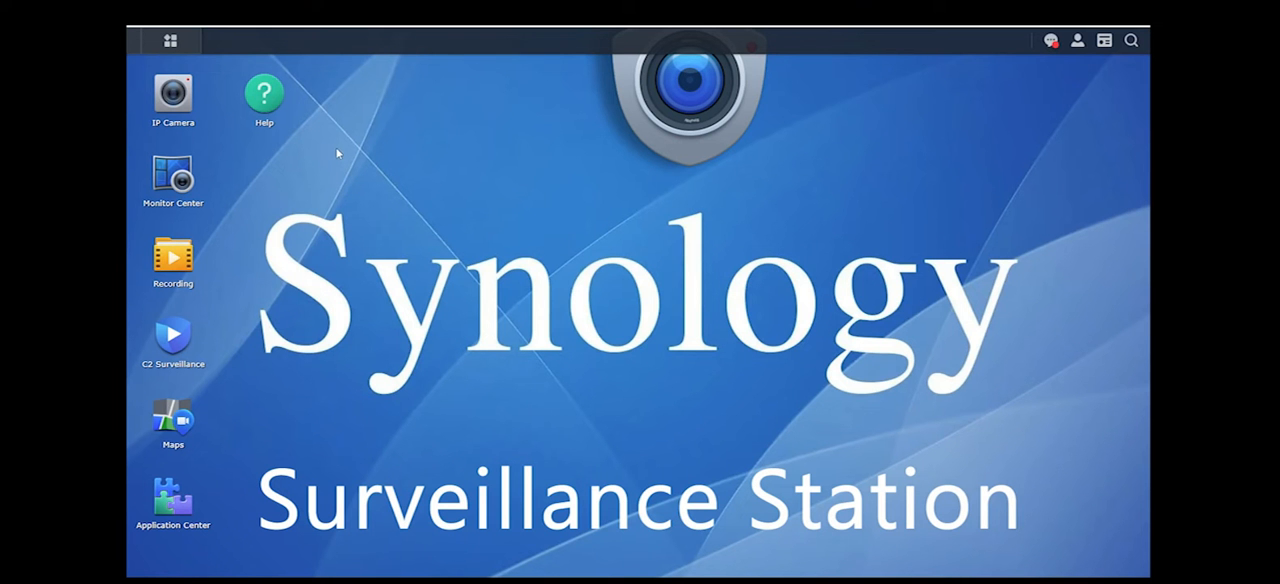
mouse_move(487, 407)
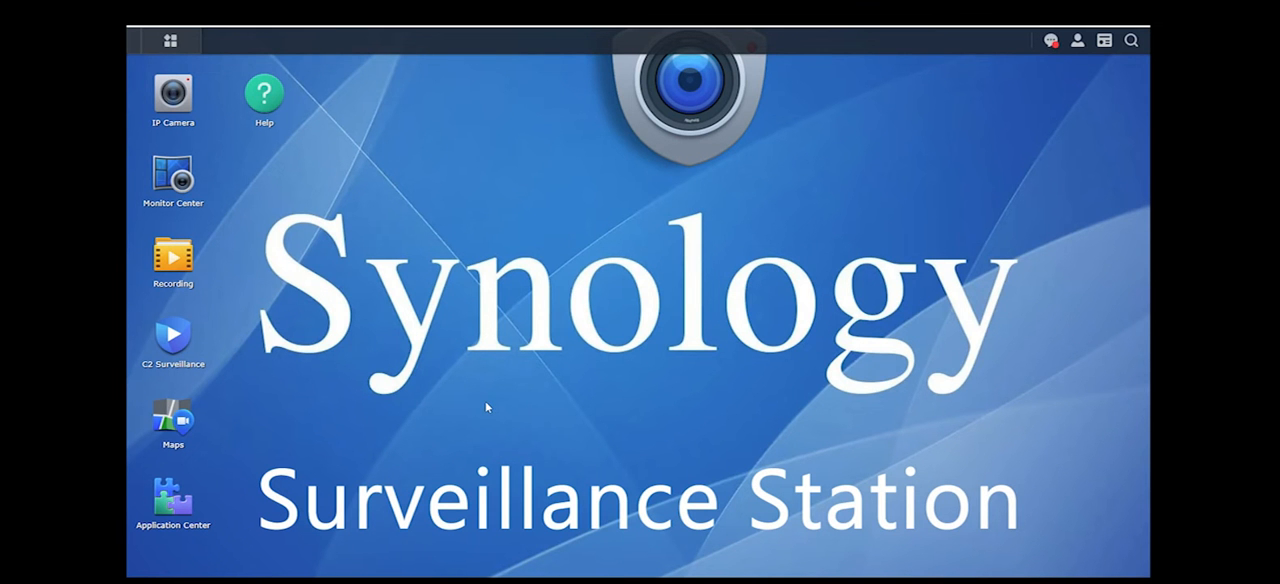
mouse_move(347, 258)
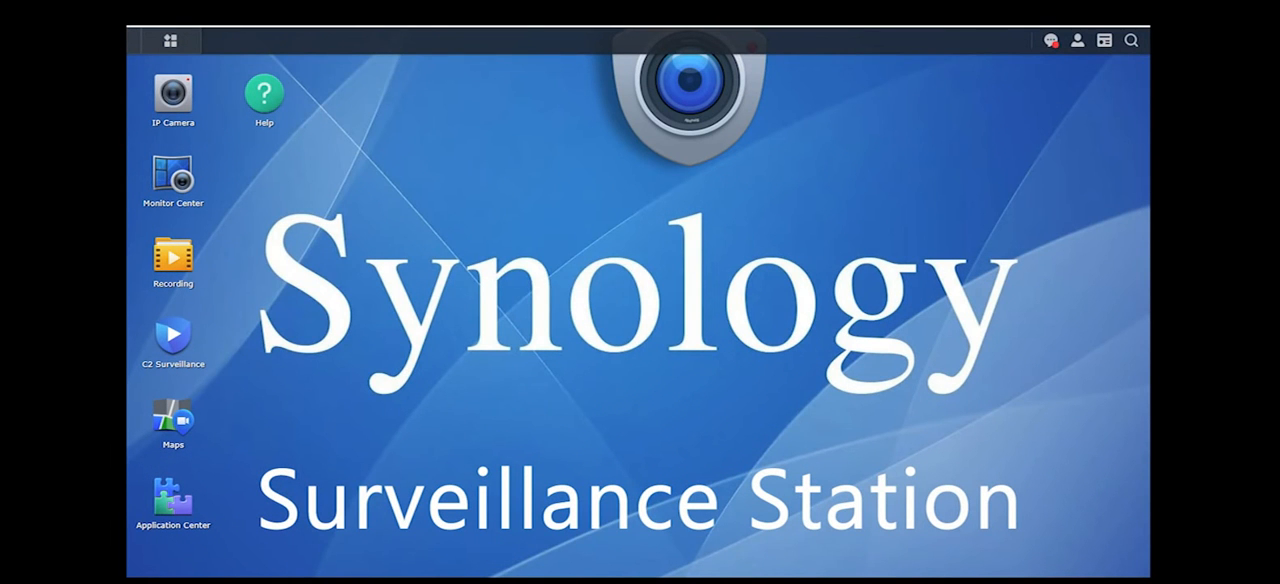
mouse_move(263, 95)
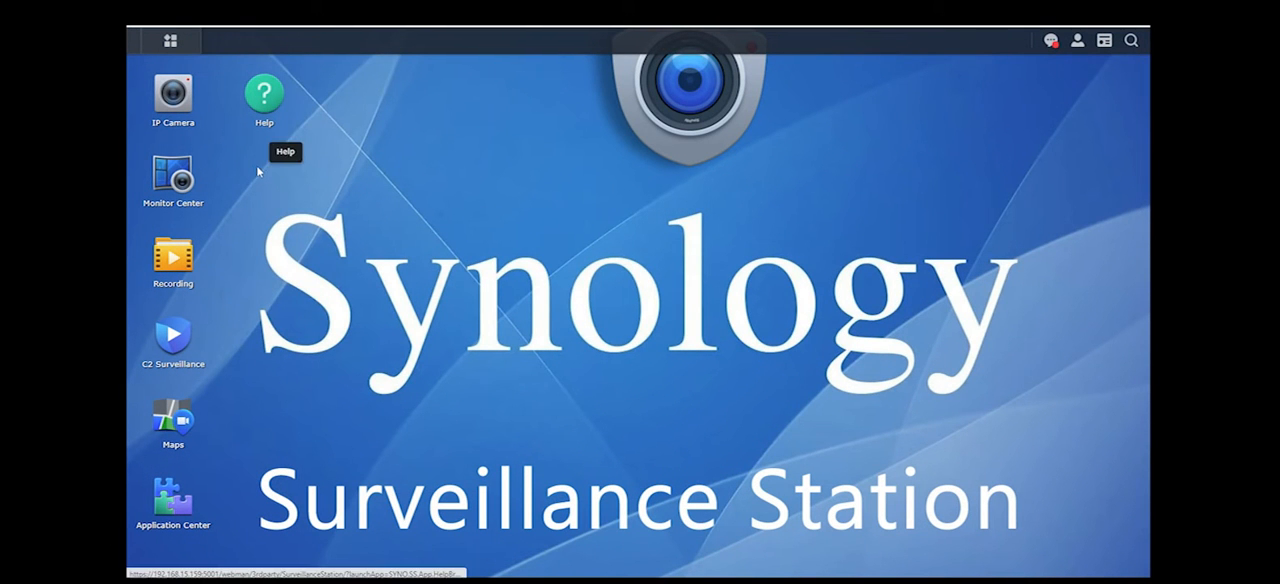
mouse_move(336, 262)
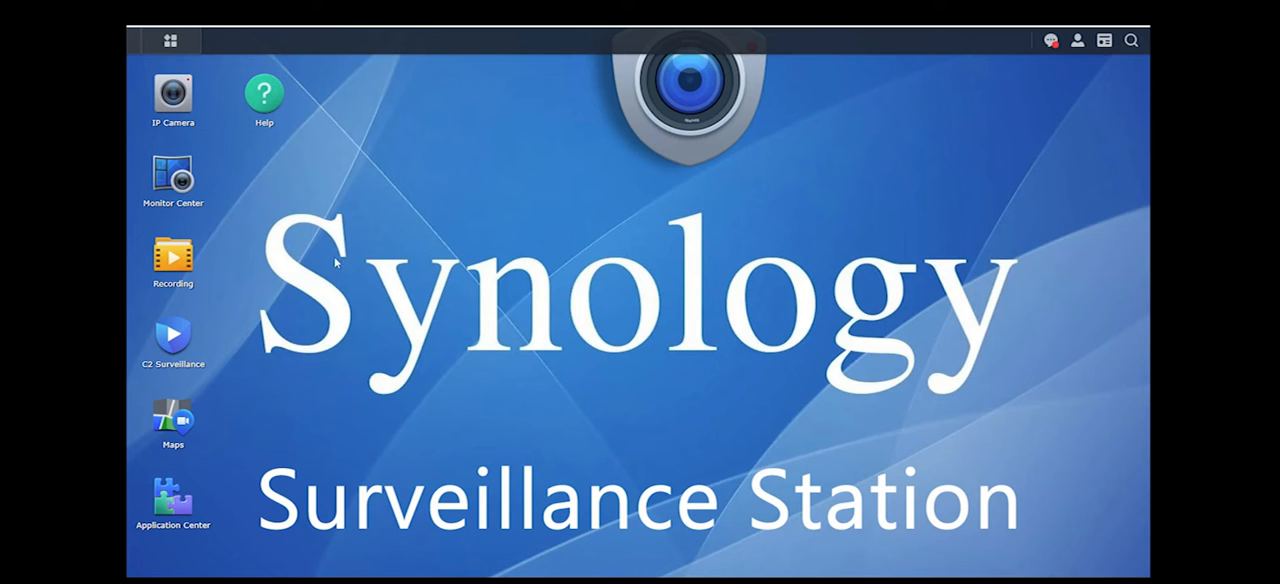
mouse_move(530, 317)
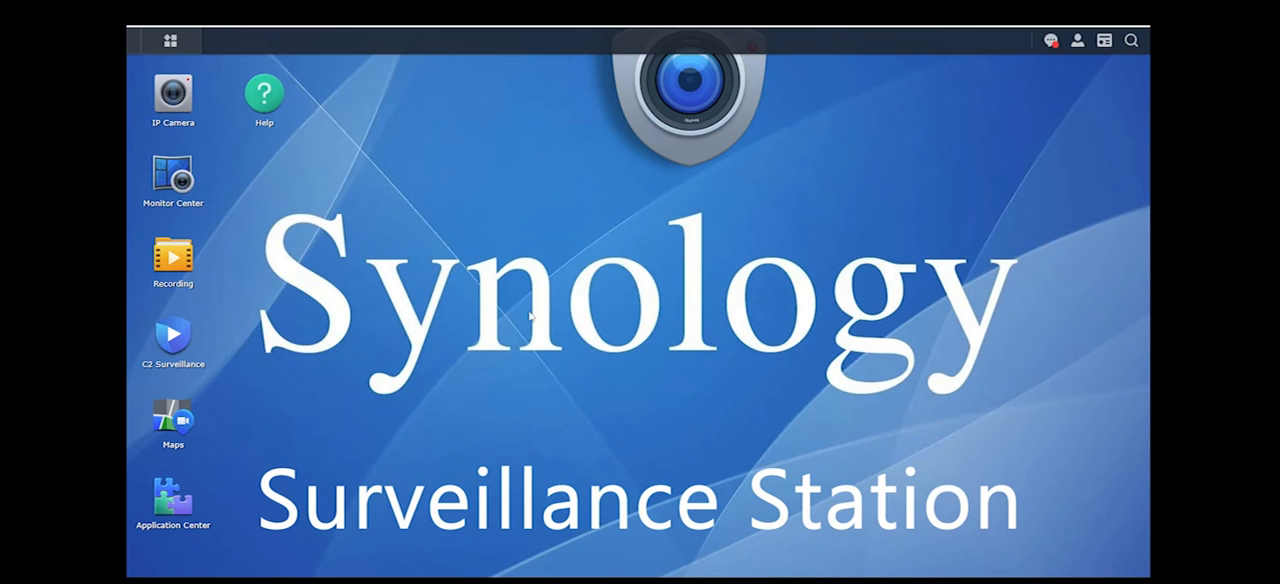
mouse_move(902, 138)
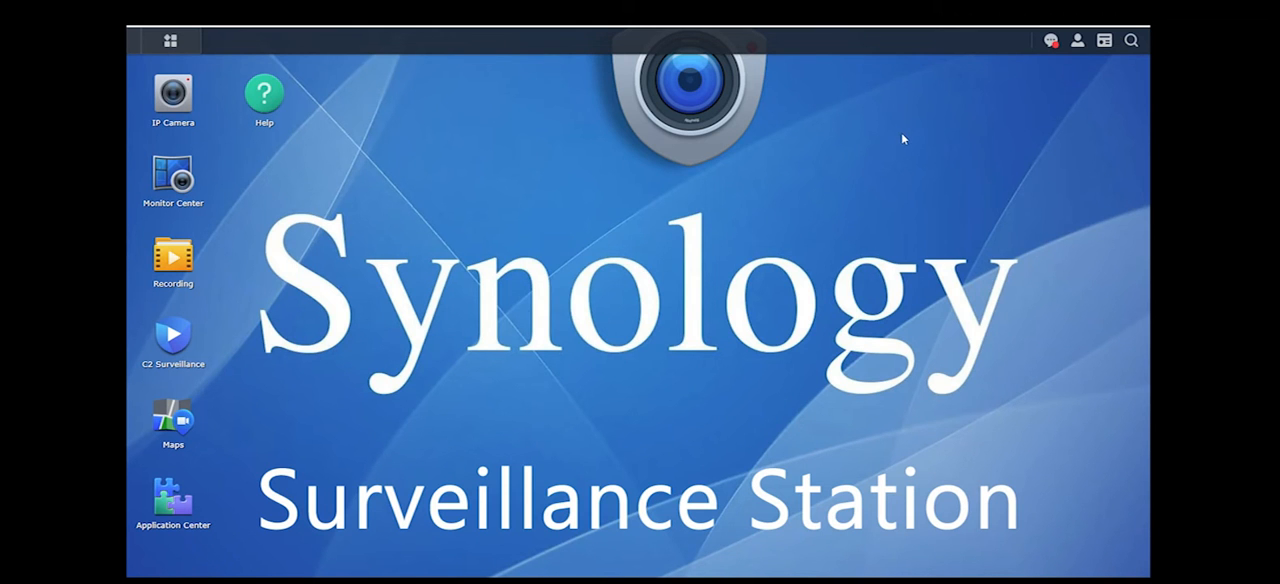
mouse_move(1019, 128)
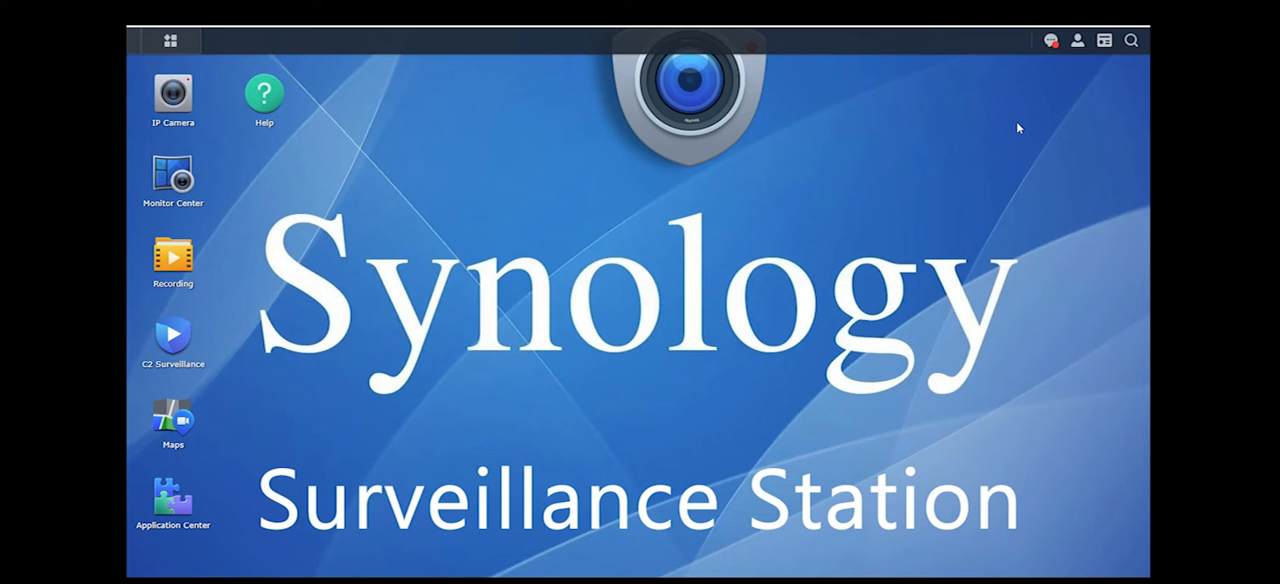
mouse_move(963, 162)
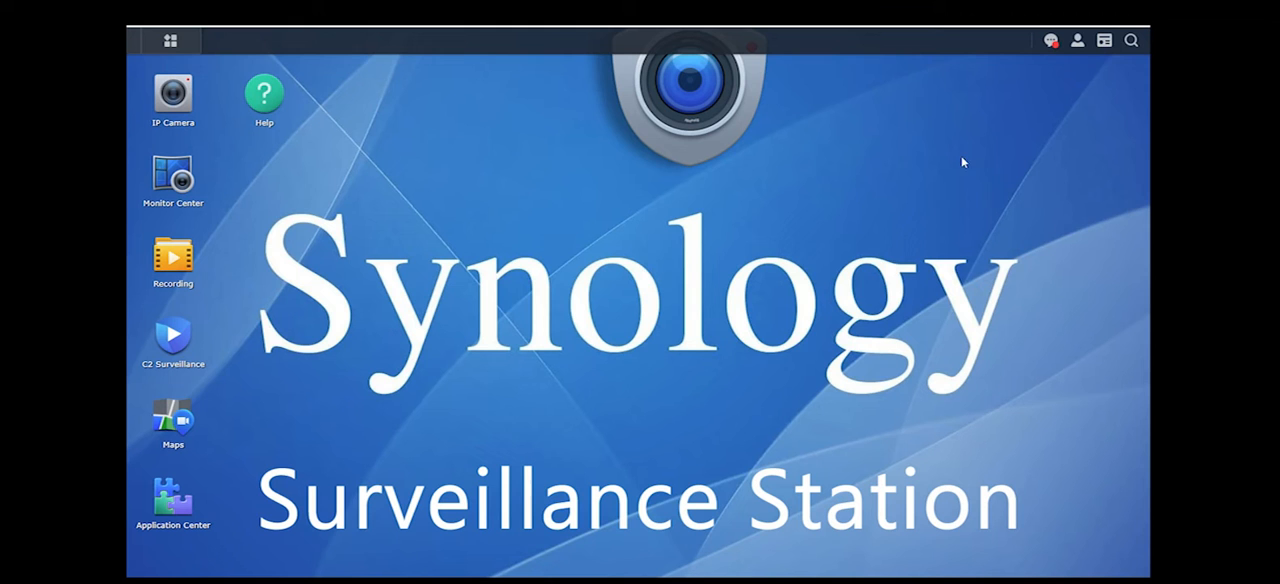
mouse_move(259, 203)
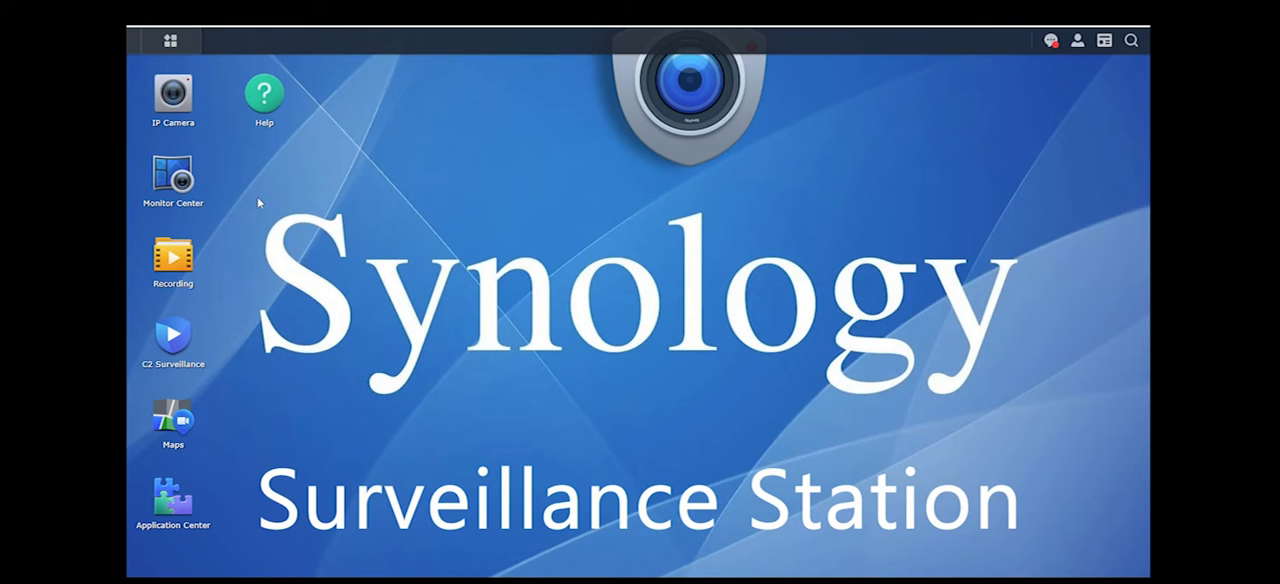
mouse_move(300, 188)
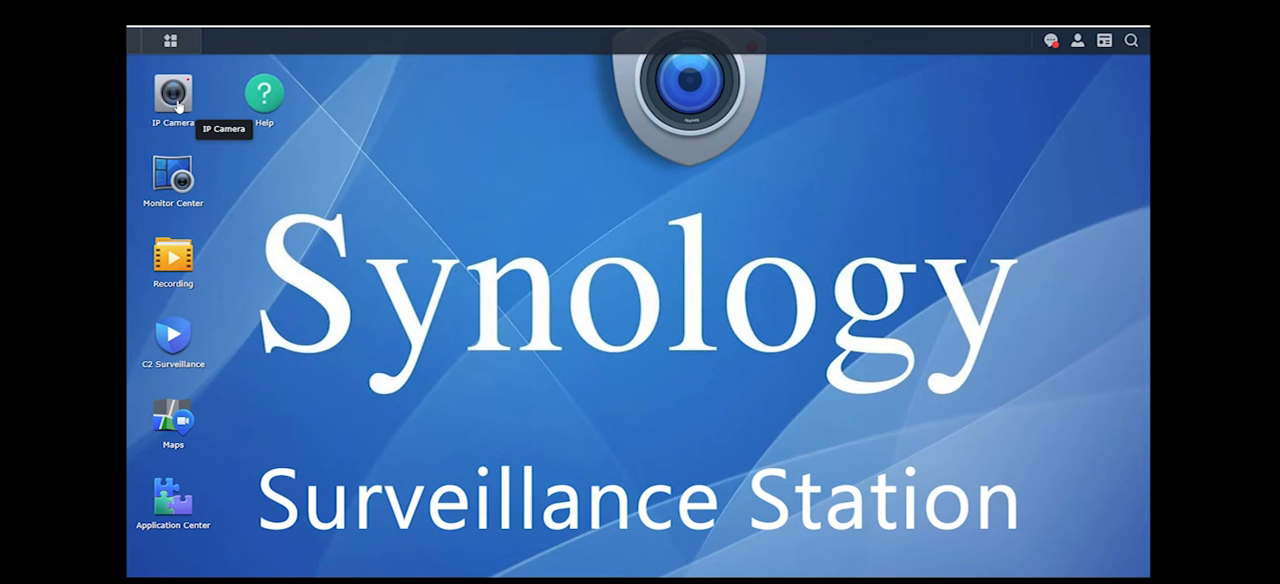
mouse_move(231, 162)
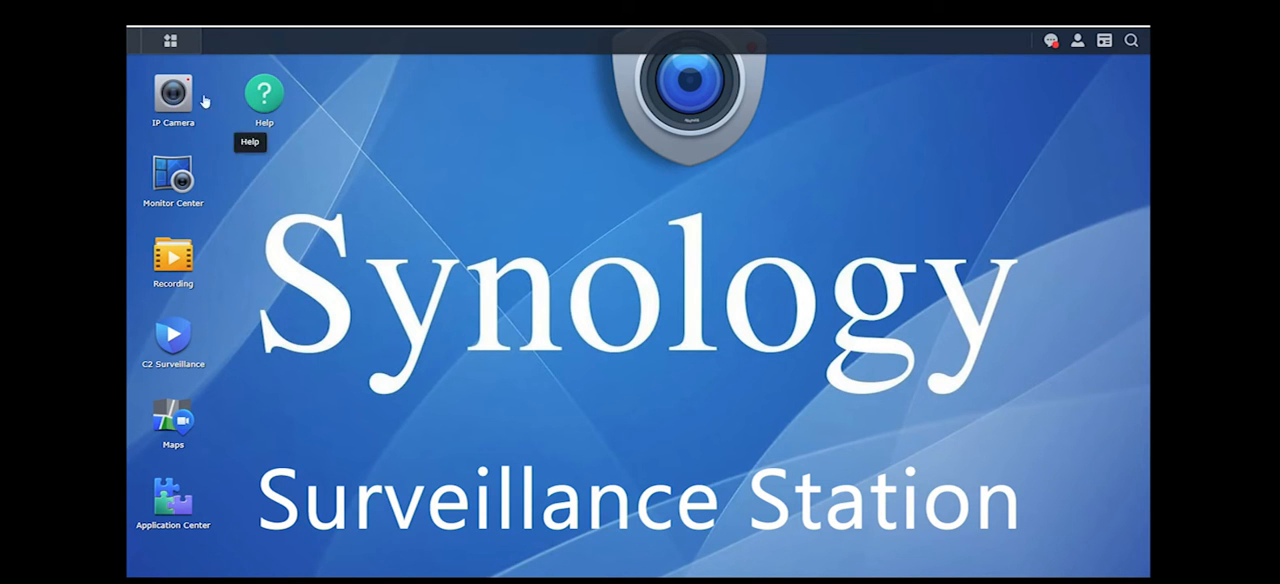
mouse_move(172, 92)
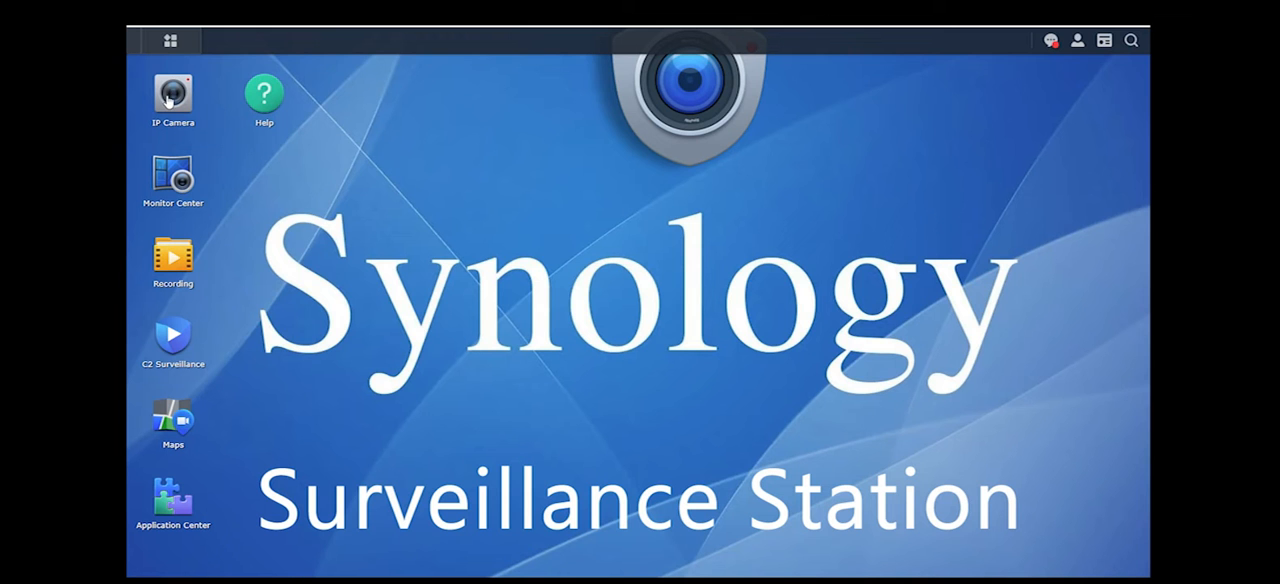
Start adding an IP camera and select ReolinkVideoDoorbellPoE at 192.168.15.32
double_click(173, 91)
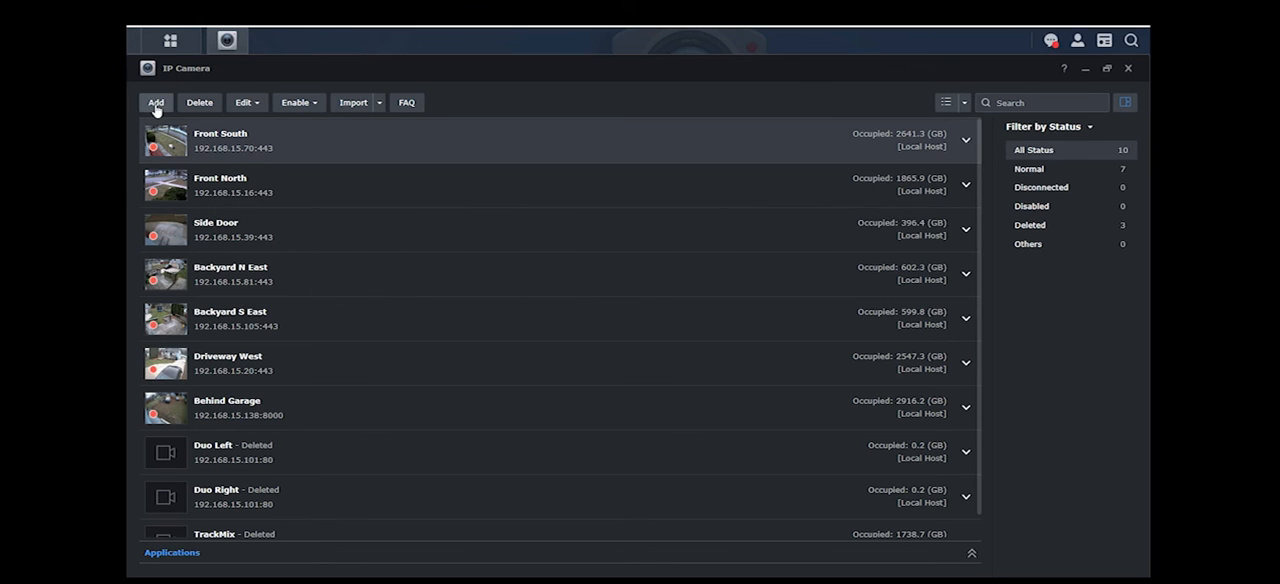
click(156, 102)
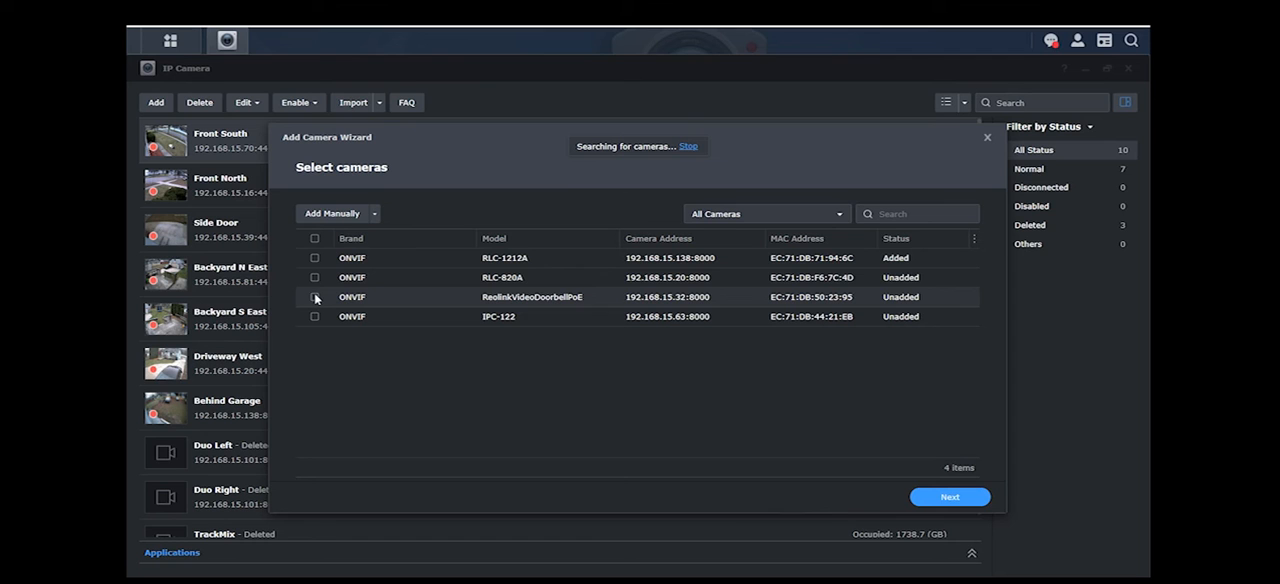
click(315, 297)
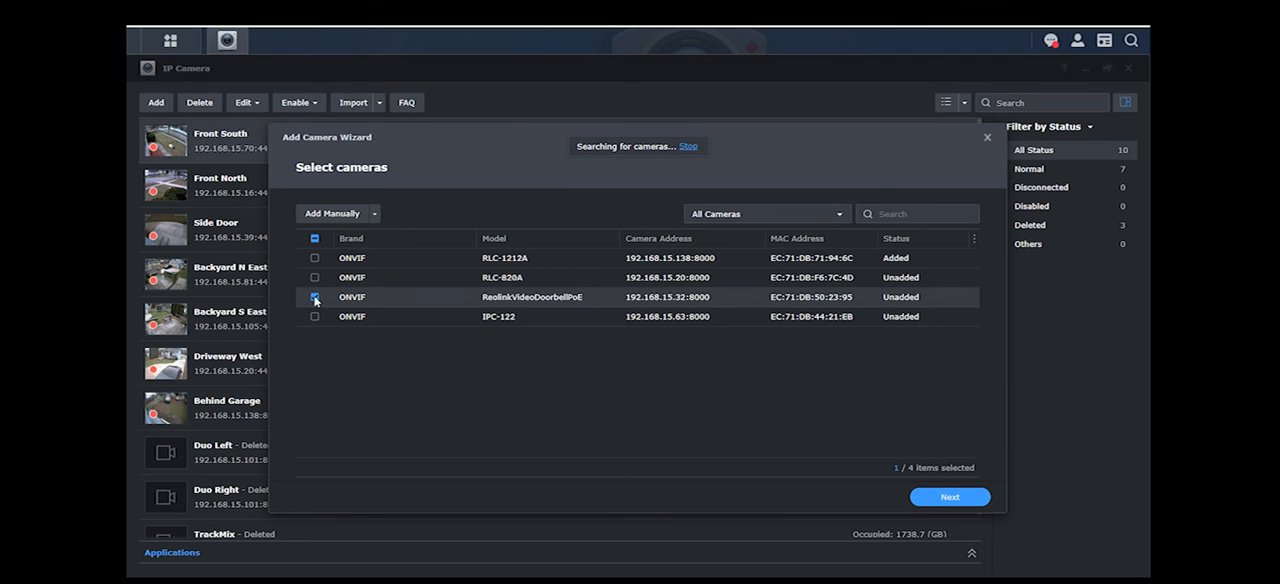
click(315, 297)
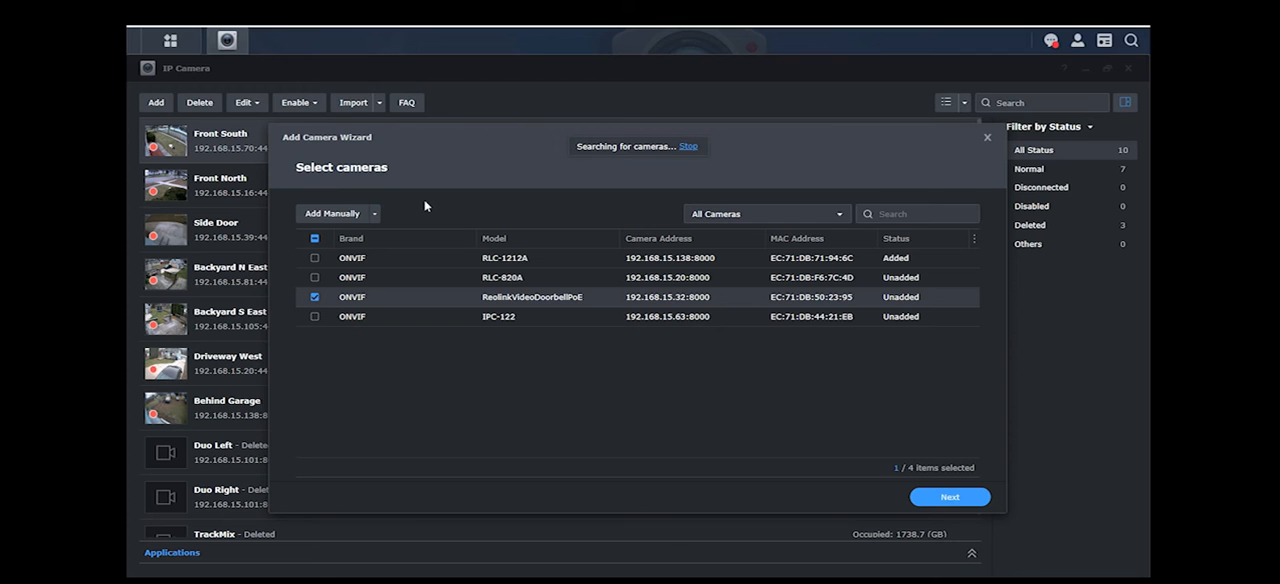
mouse_move(621, 313)
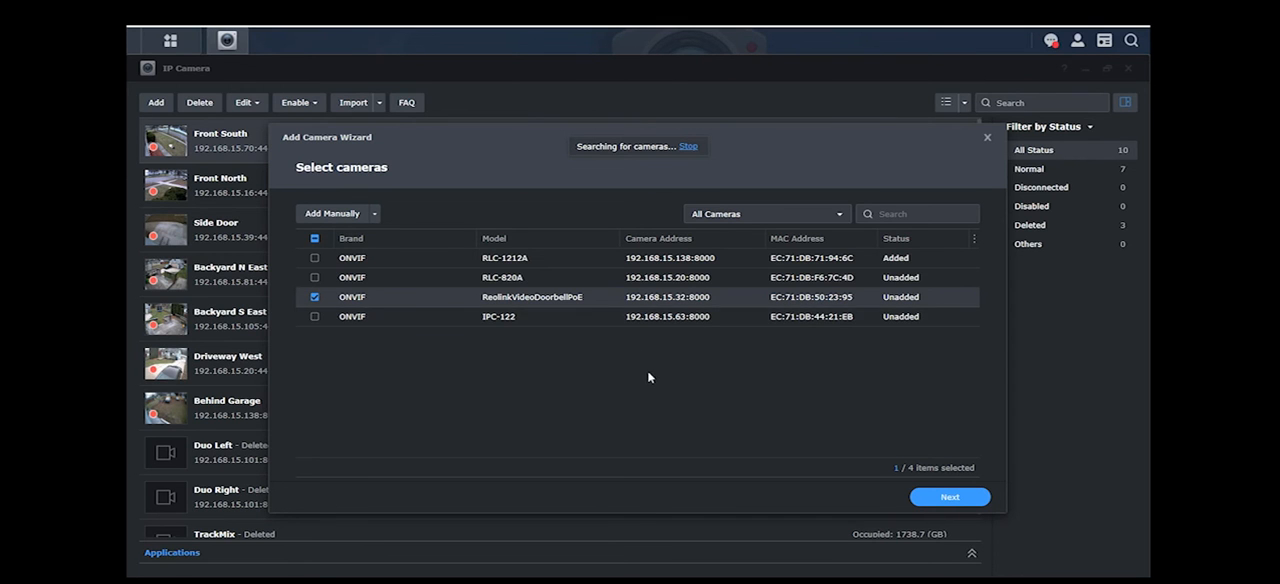
mouse_move(642, 383)
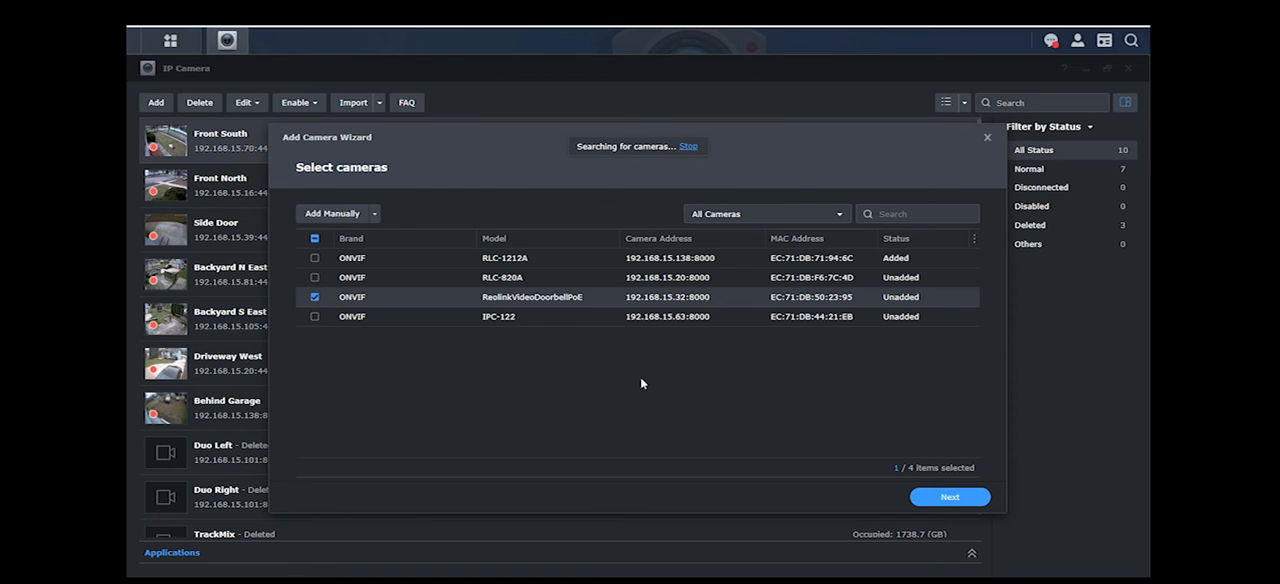
mouse_move(645, 353)
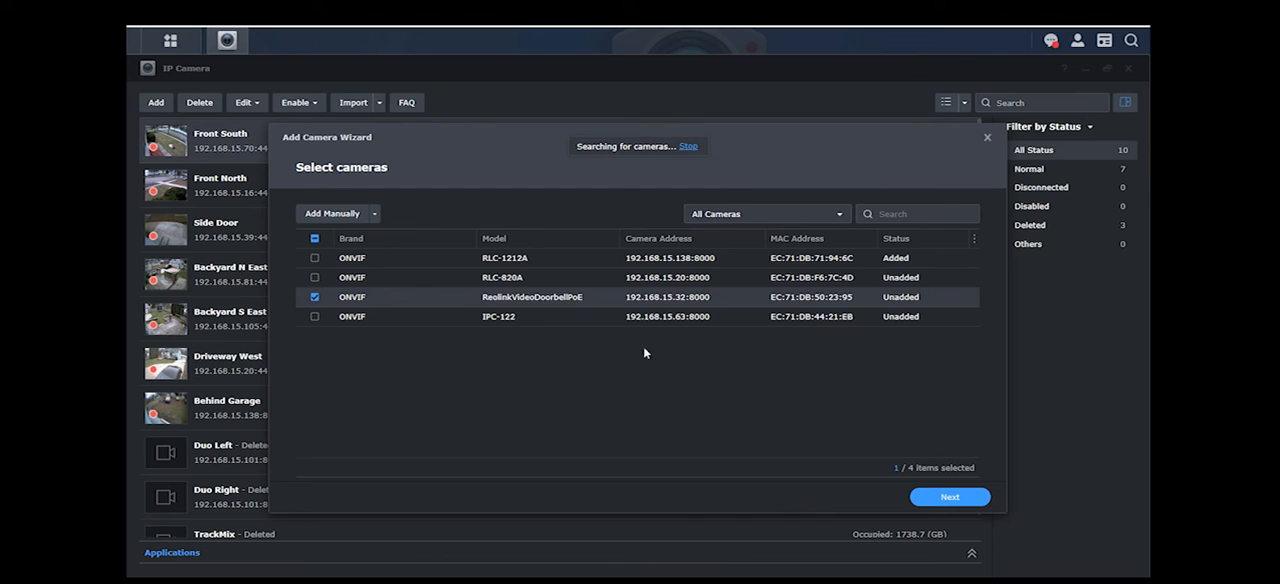
mouse_move(437, 299)
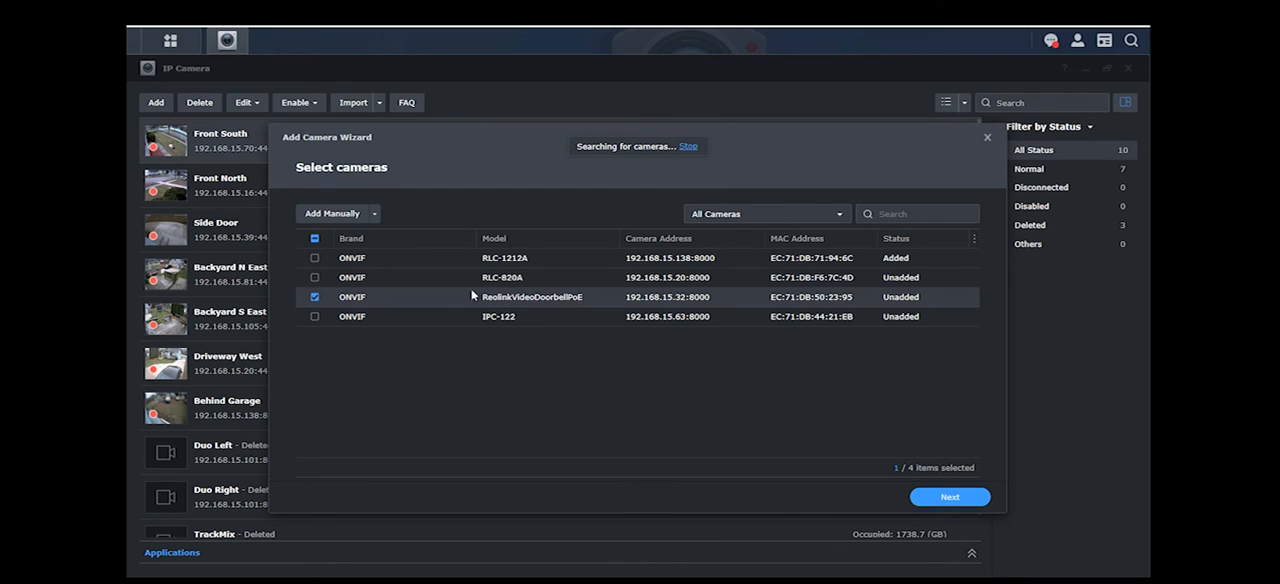
mouse_move(581, 306)
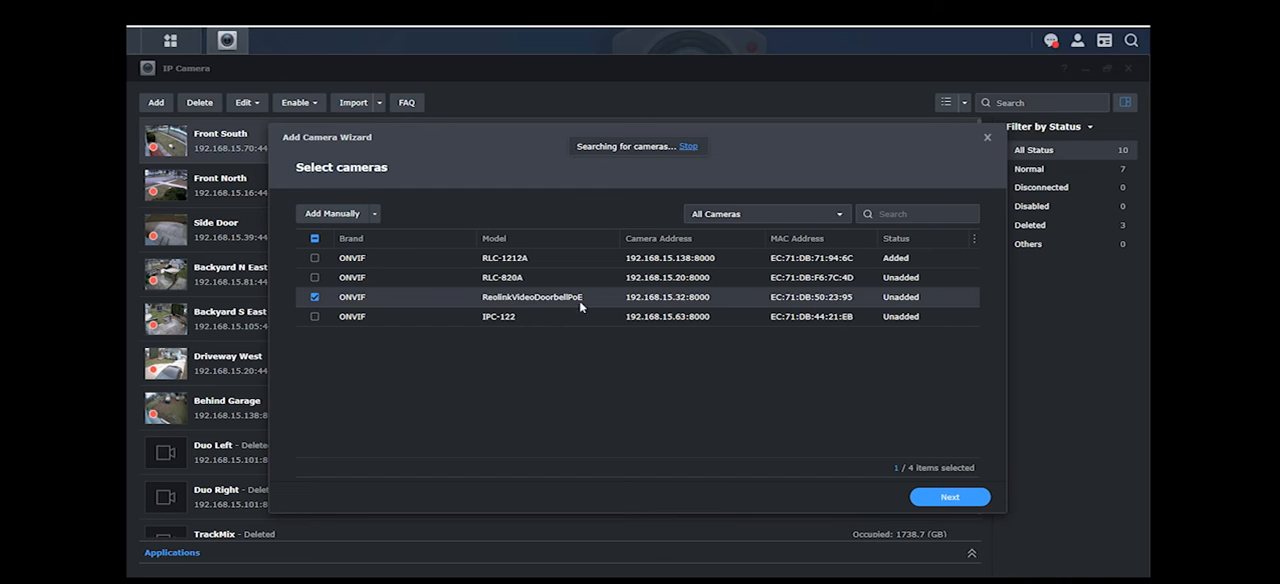
mouse_move(599, 302)
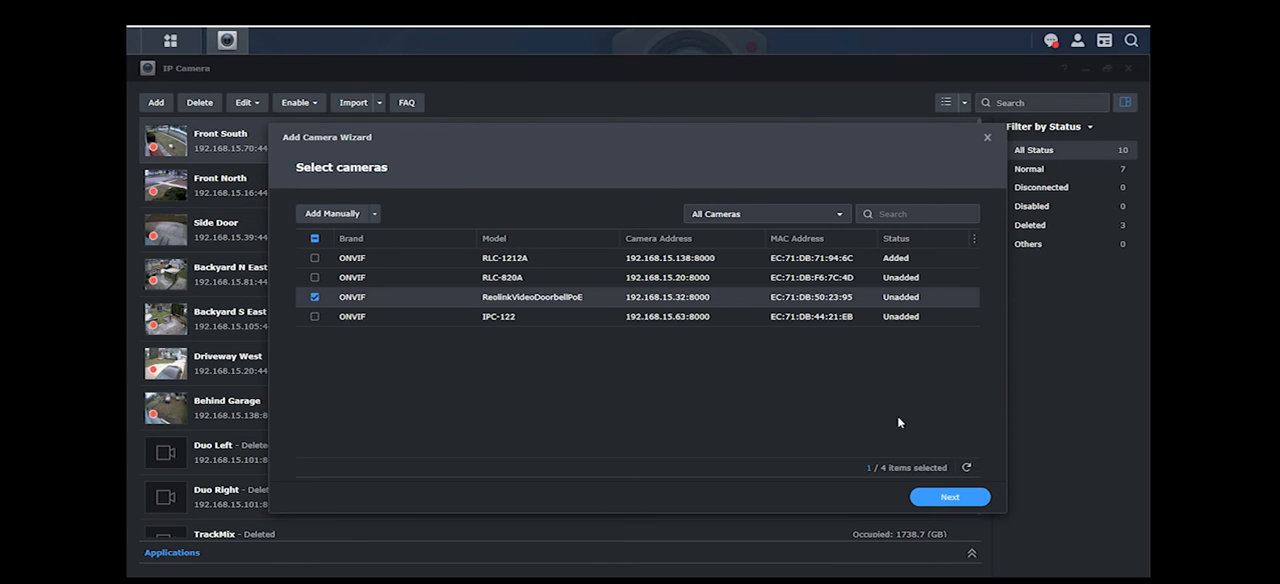
Advance to camera information and enter Doorbell as the camera name
click(948, 497)
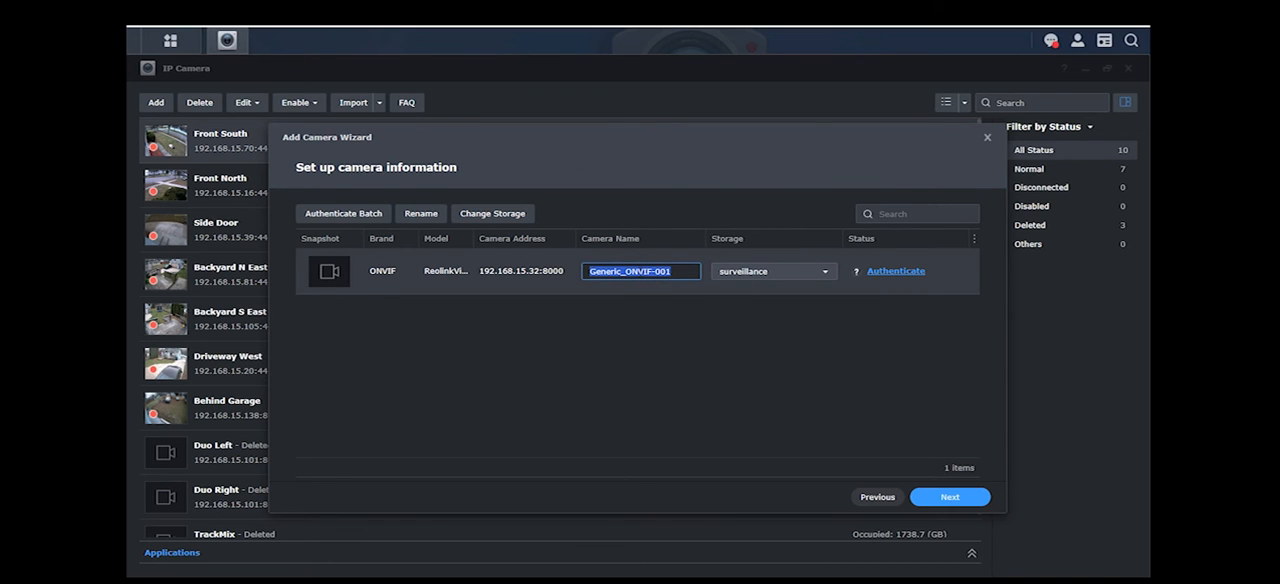
text(Doorbell)
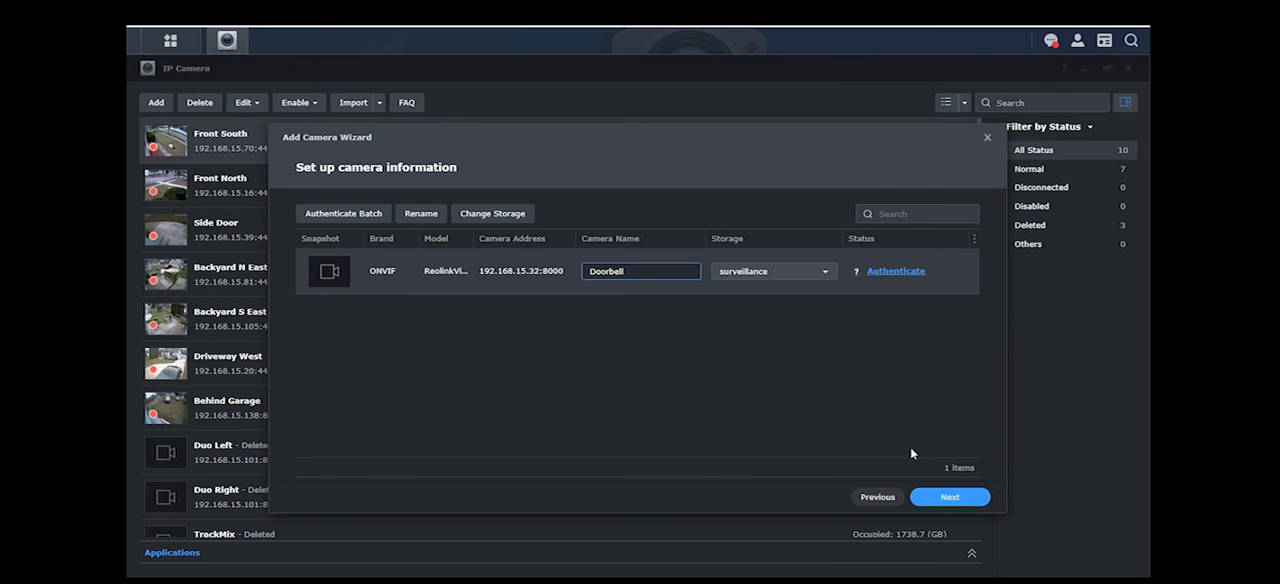
mouse_move(896, 271)
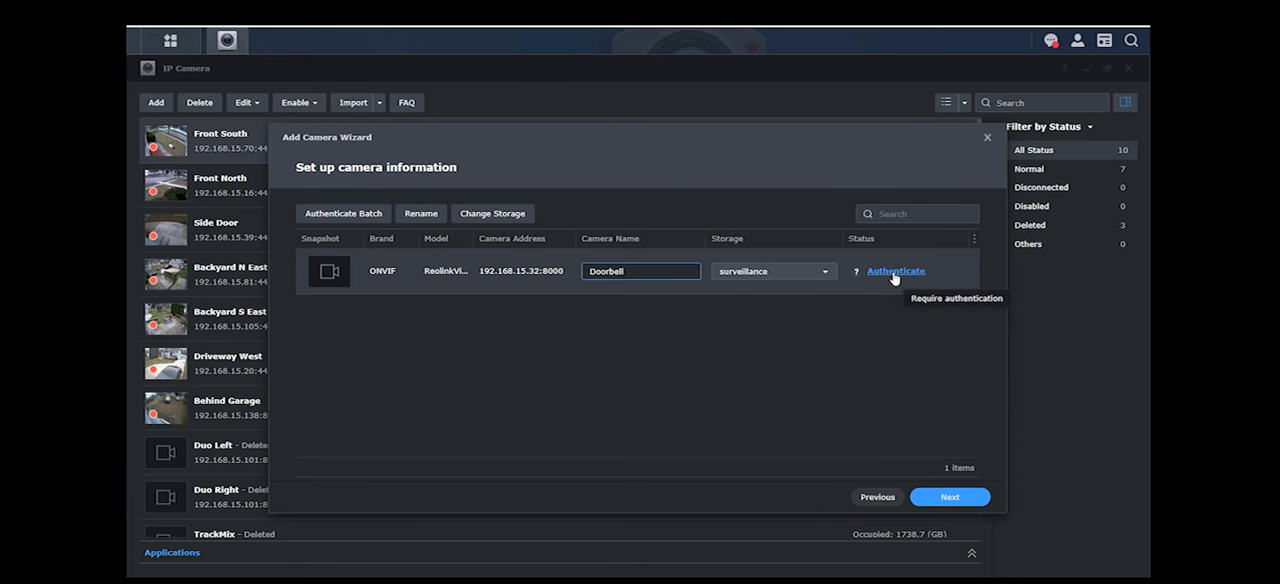
Submit the Doorbell's login credentials with username admin for authentication
click(895, 271)
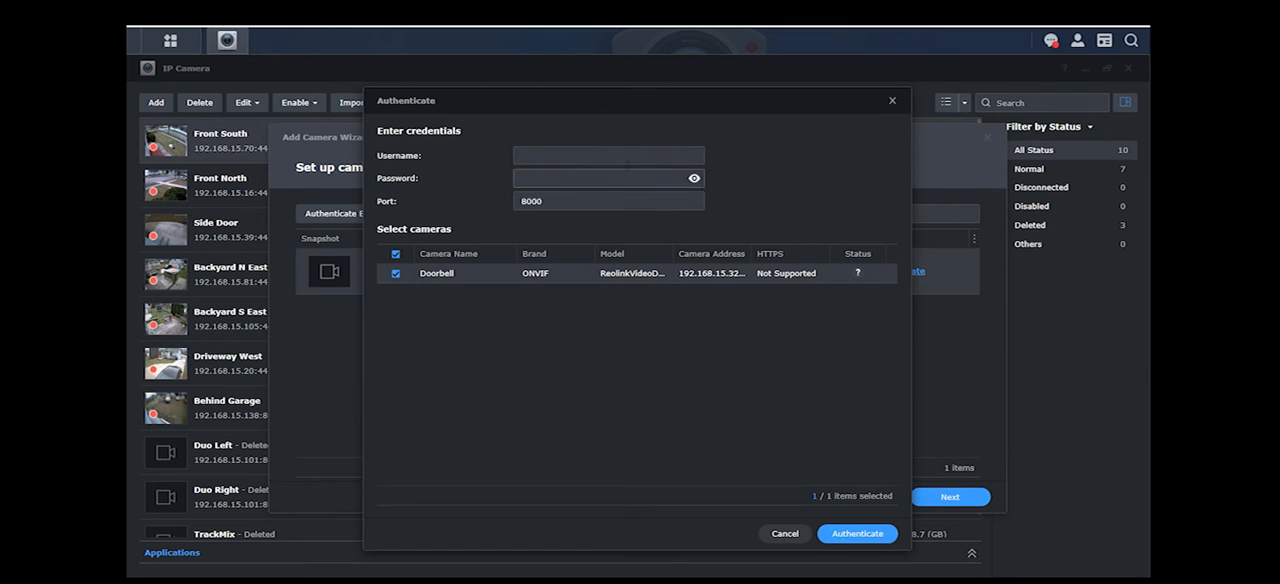
click(608, 155)
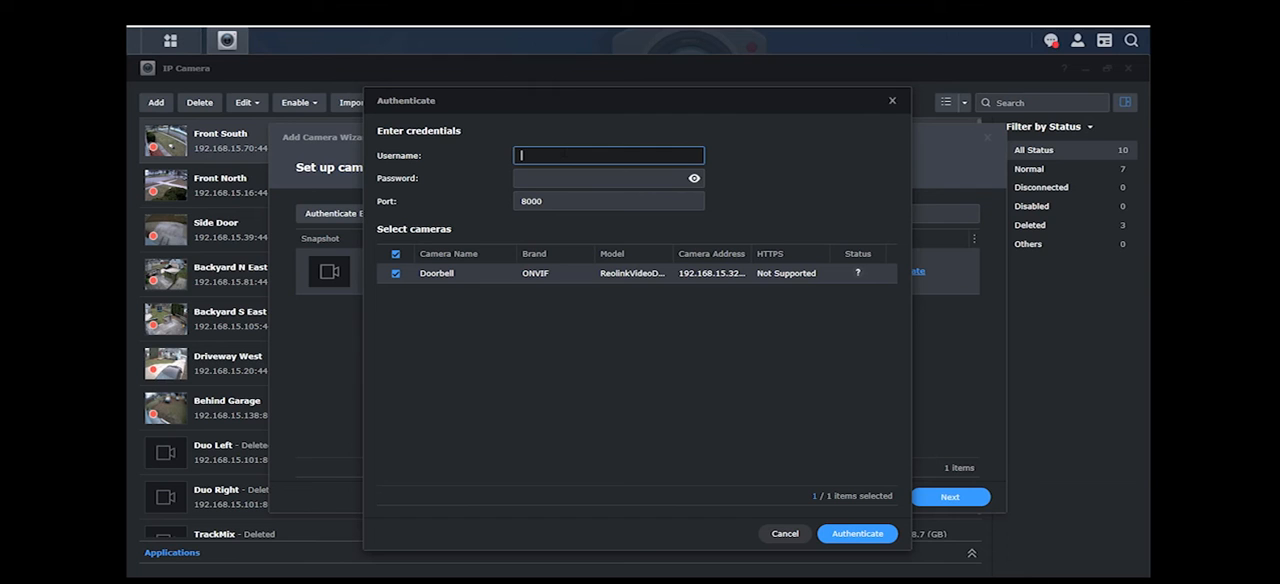
text(ad,o)
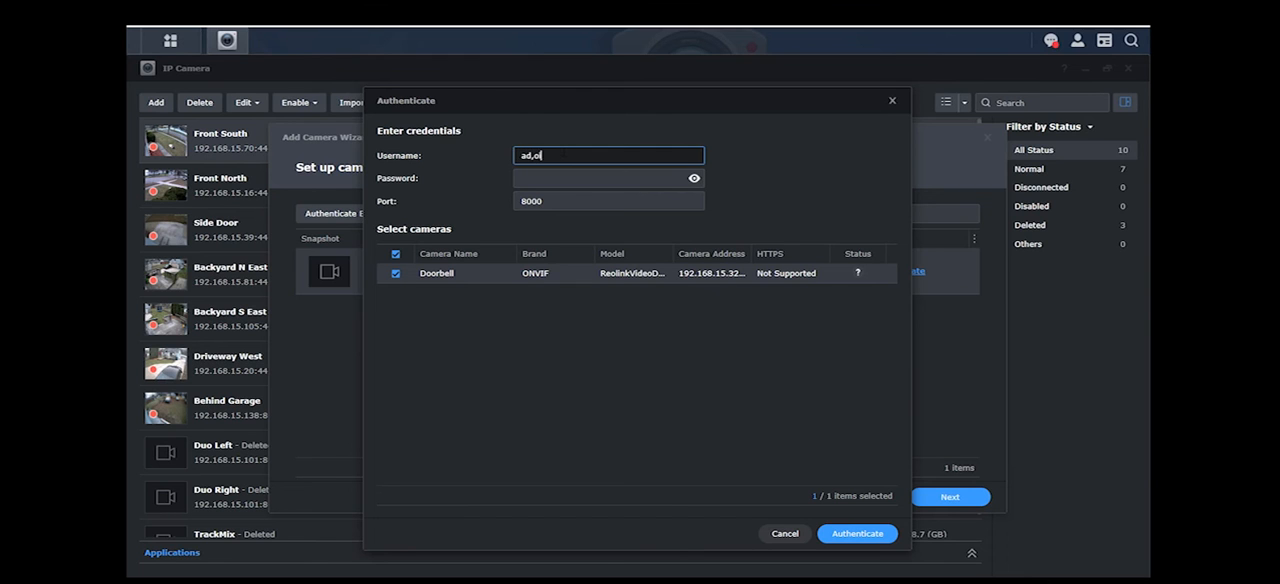
key(BackSpace)
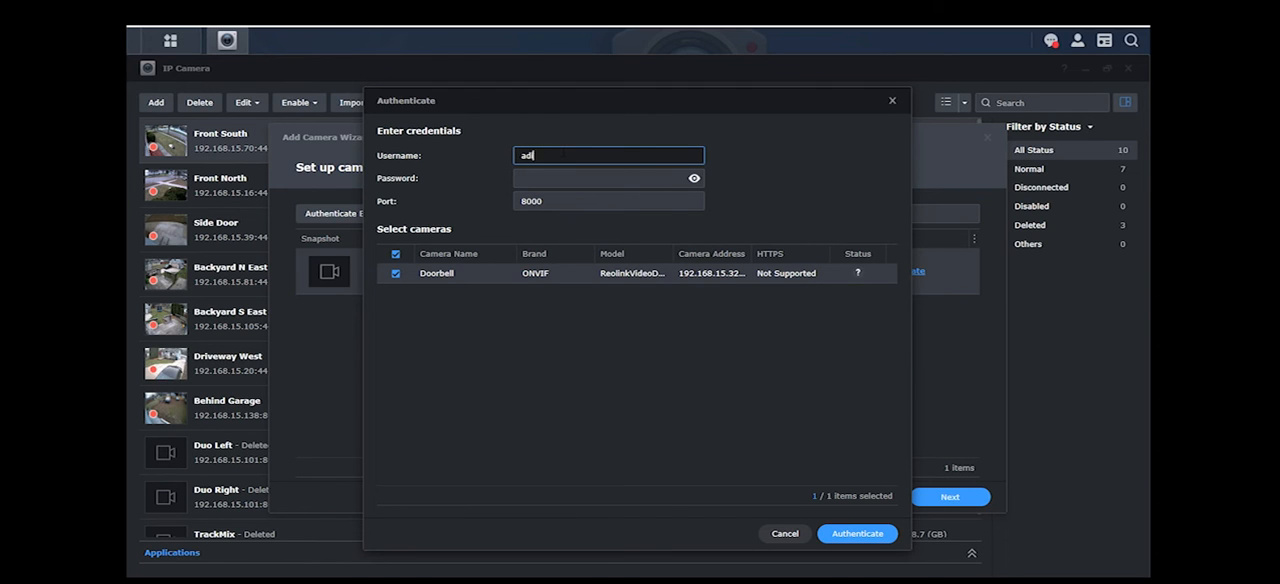
key(Backspace)
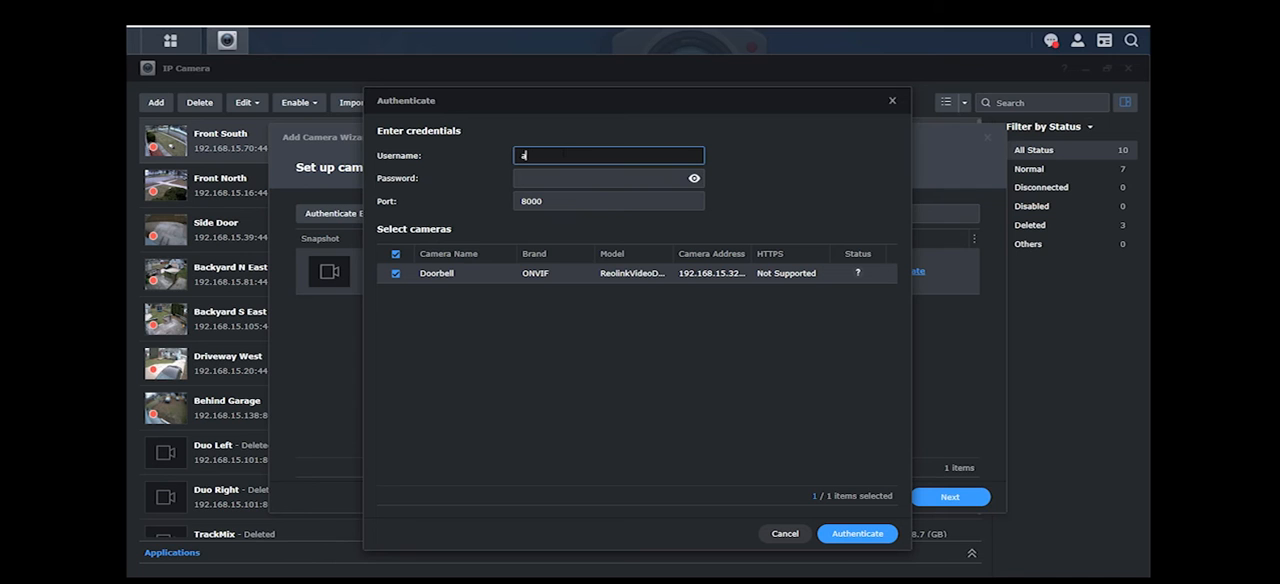
text(dmin)
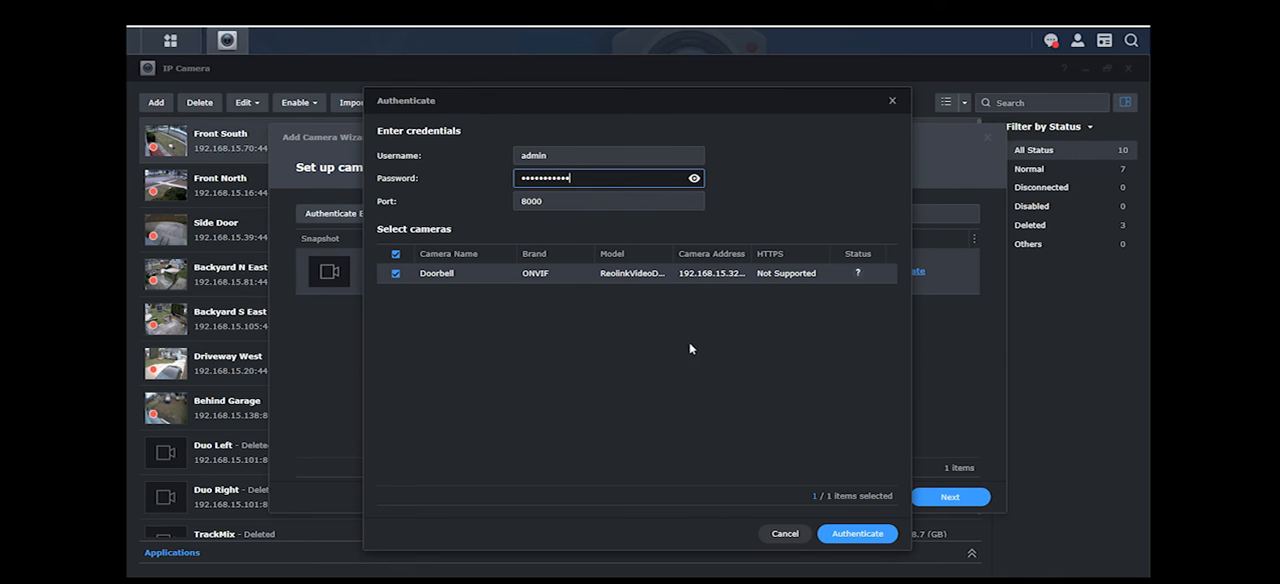
click(856, 533)
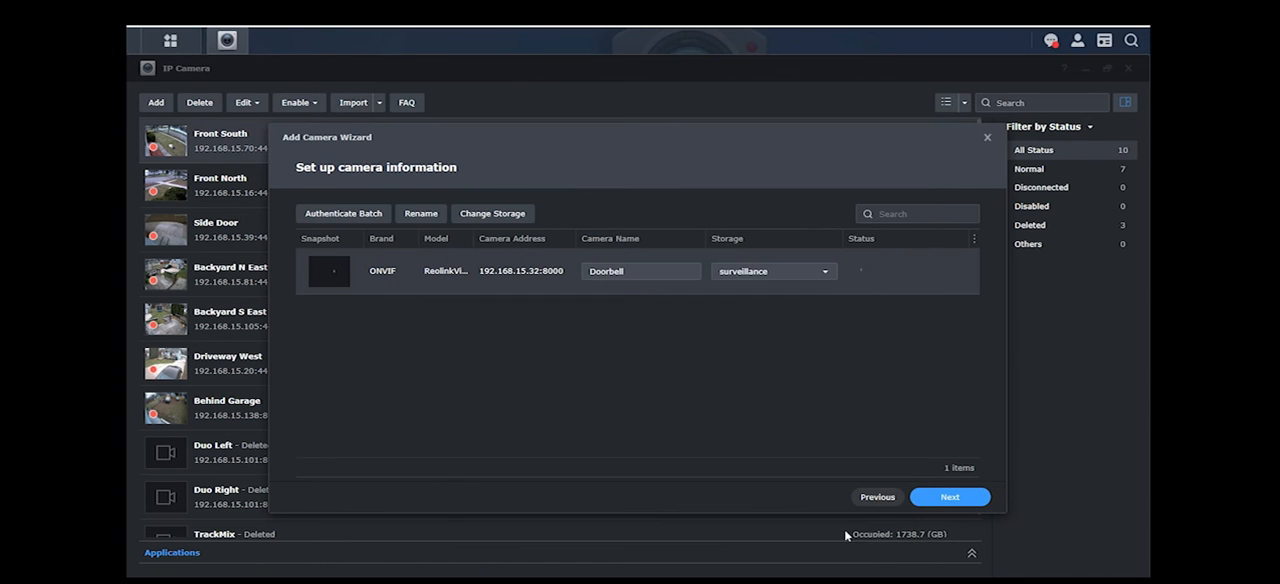
Confirm the Doorbell's successful authentication and advance to the setup mode page
click(343, 213)
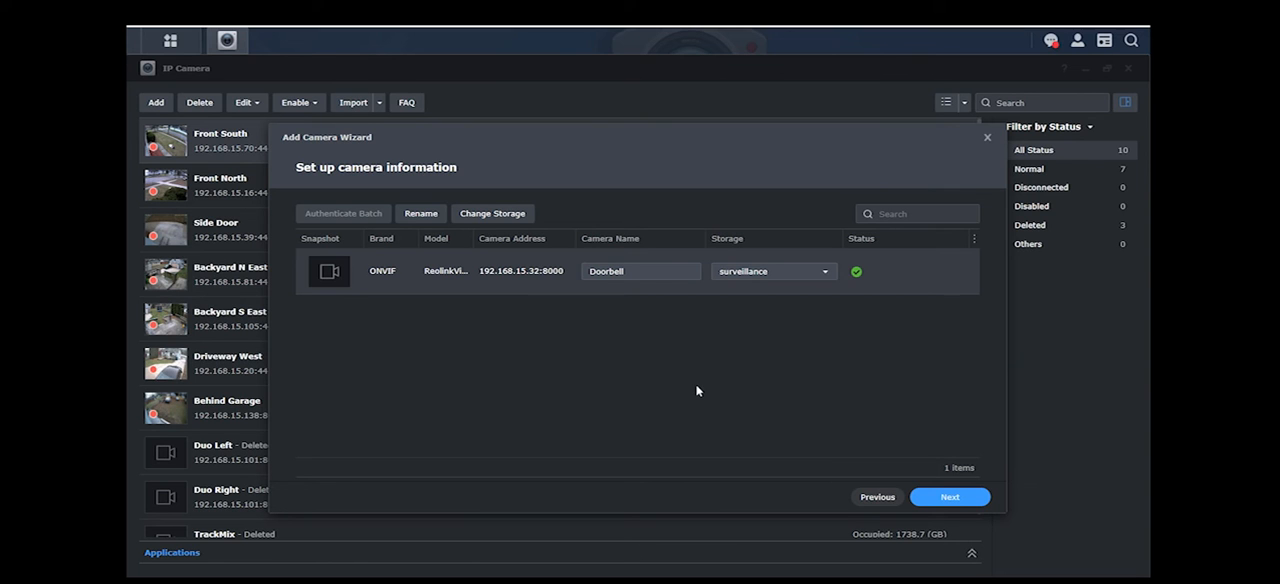
mouse_move(605, 362)
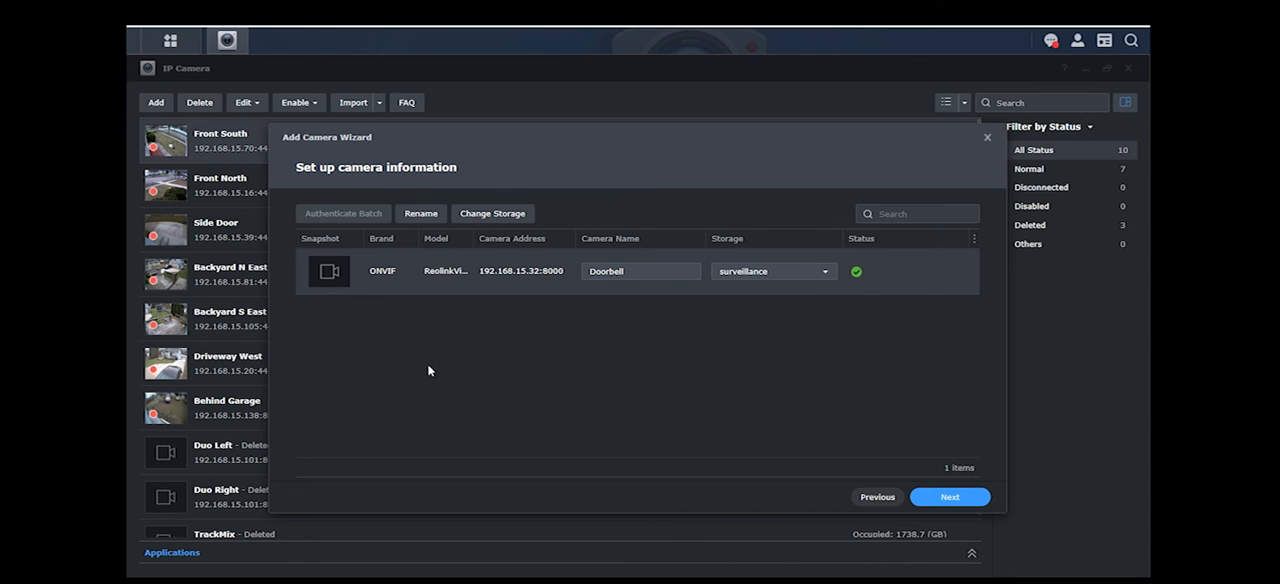
mouse_move(471, 374)
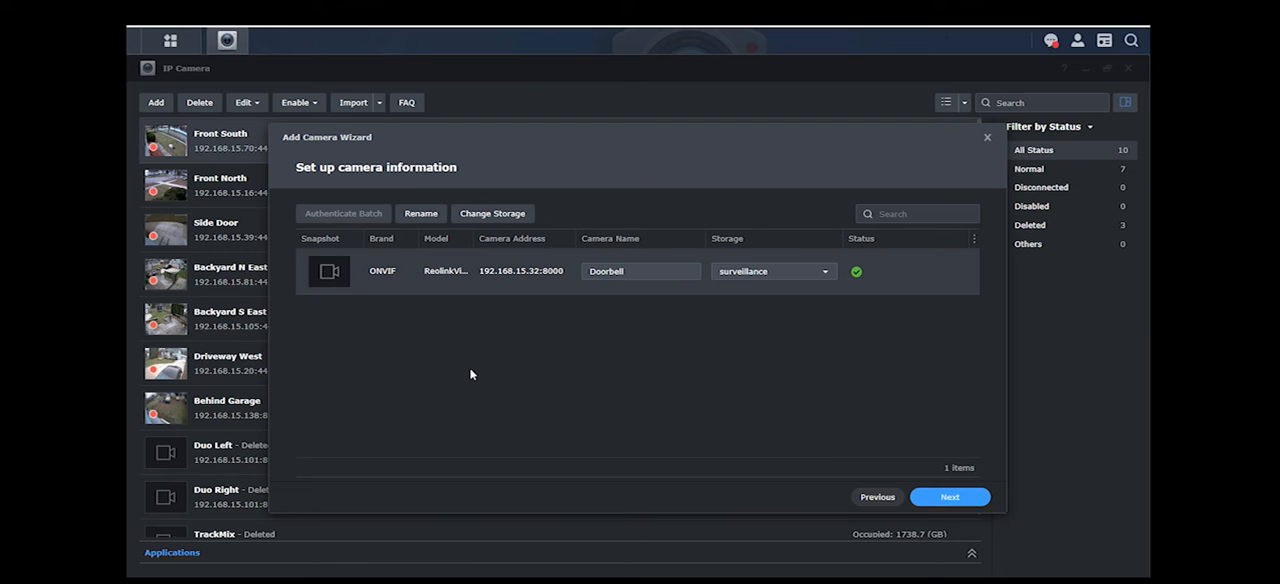
mouse_move(365, 324)
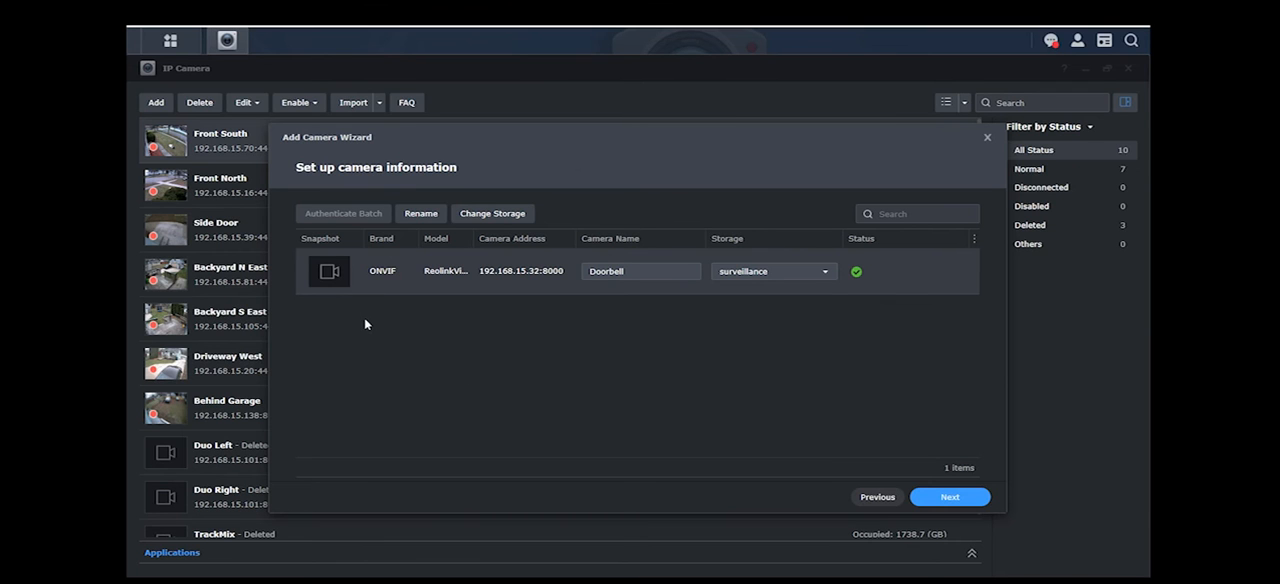
mouse_move(347, 335)
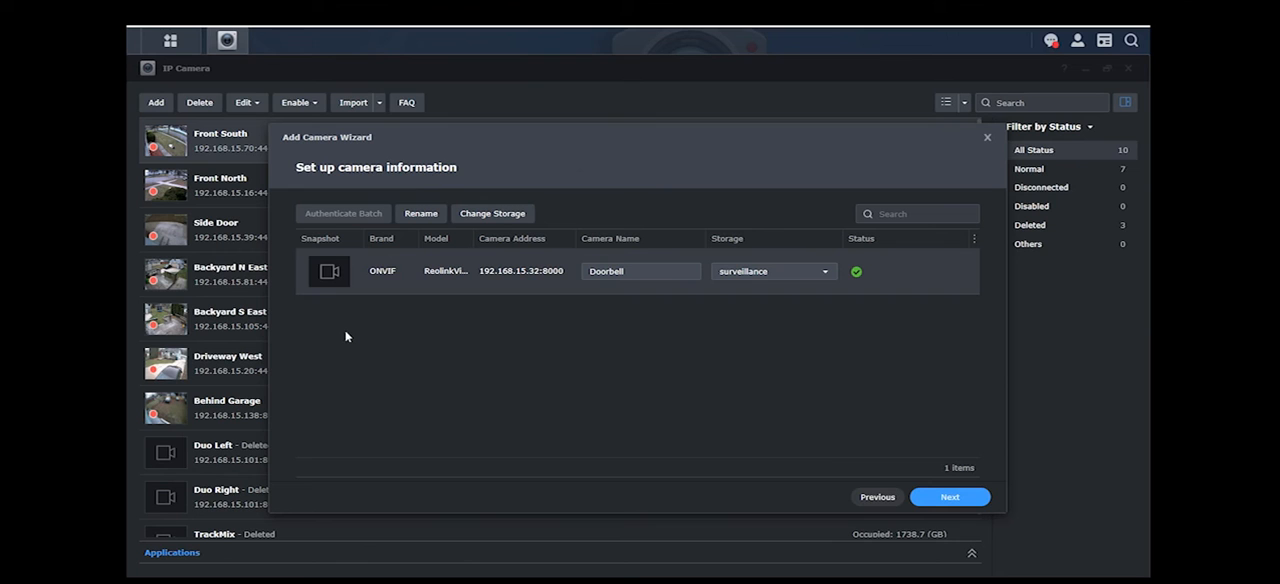
mouse_move(352, 353)
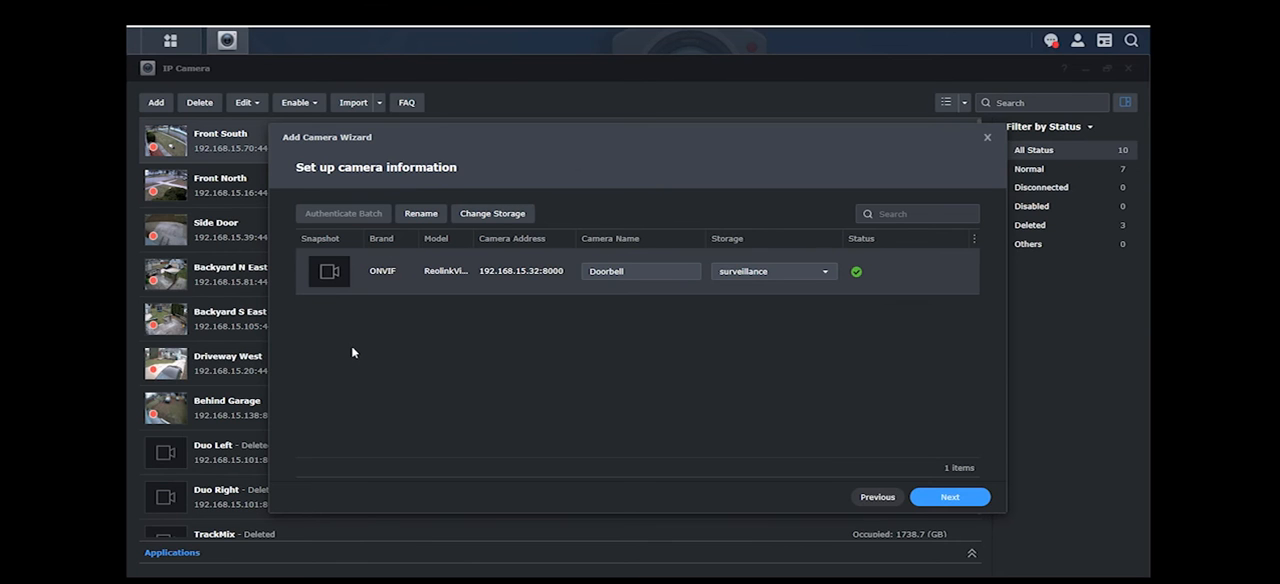
mouse_move(479, 378)
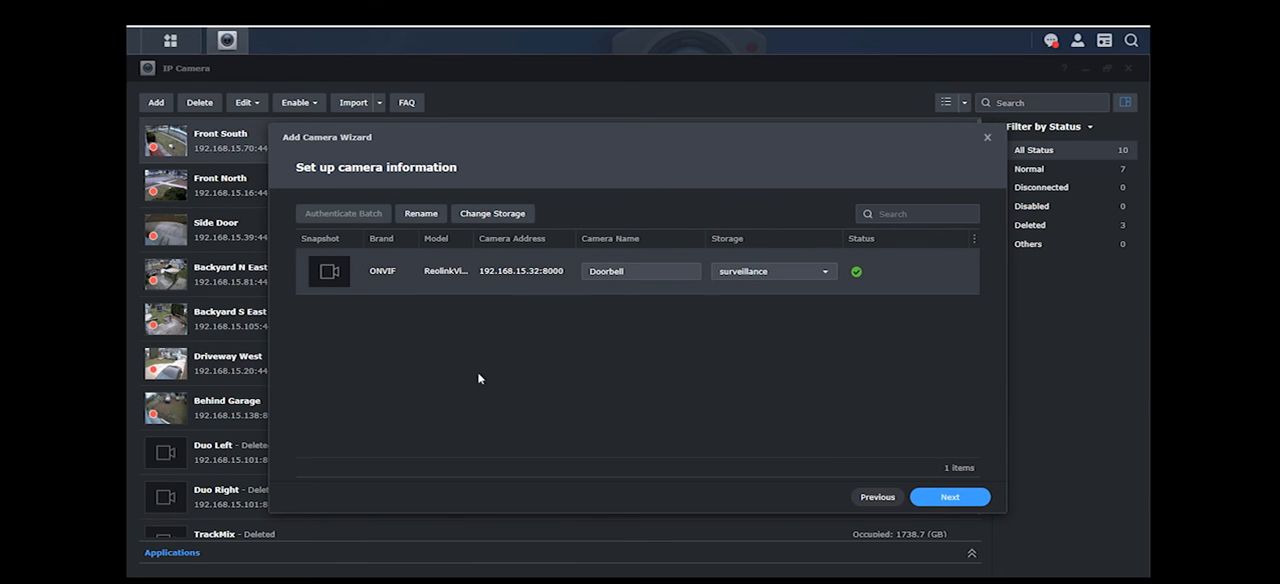
mouse_move(571, 405)
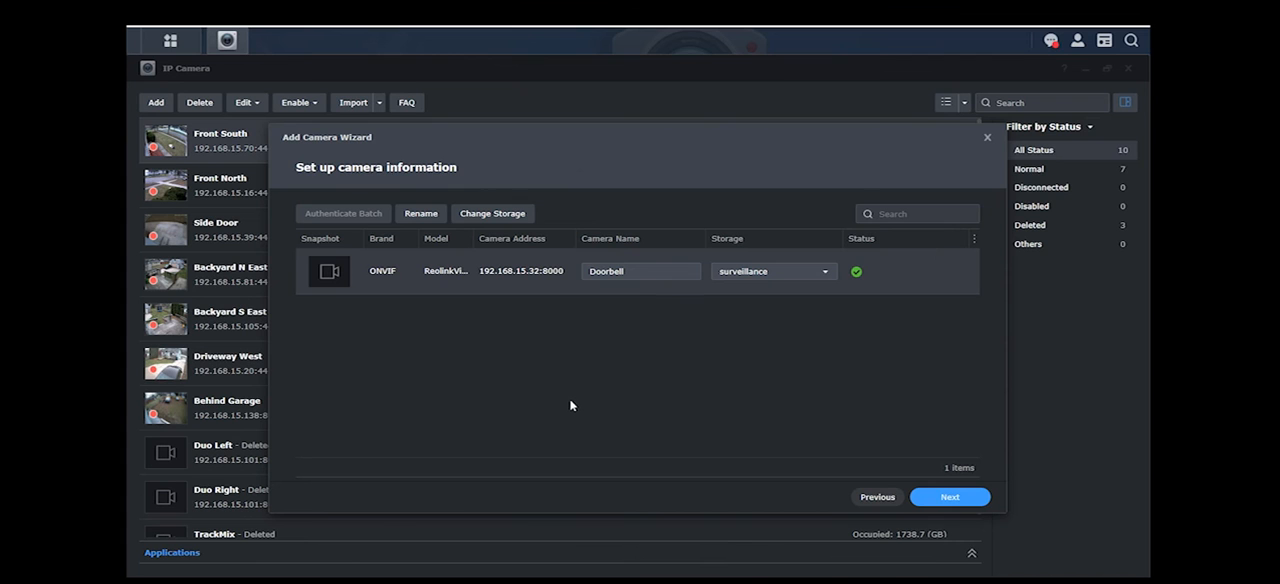
mouse_move(783, 431)
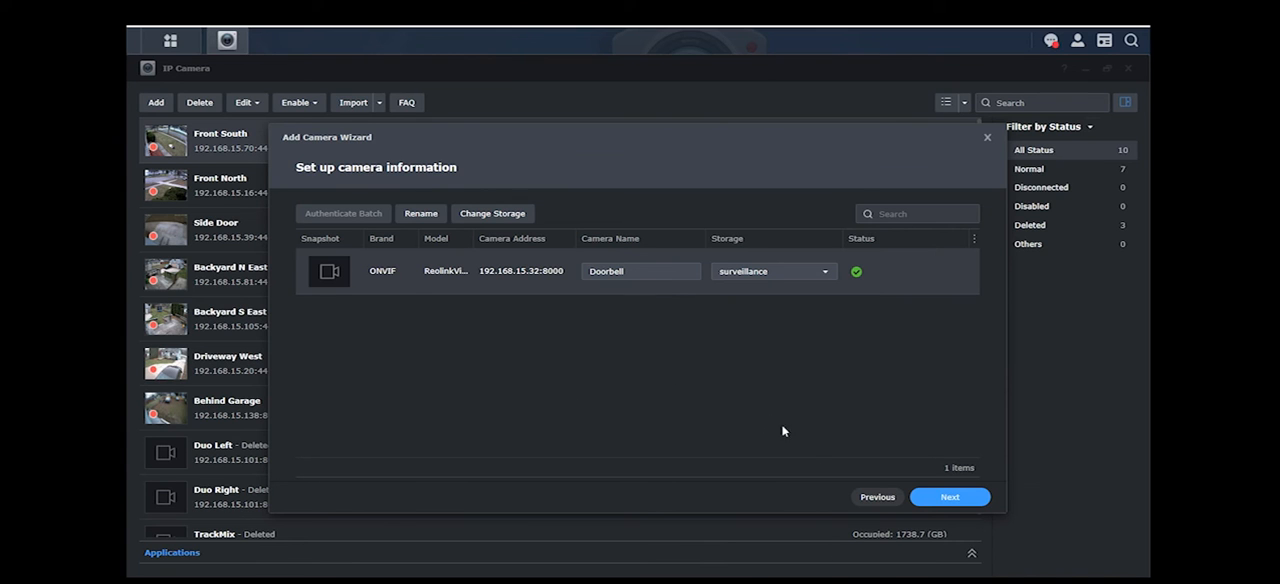
click(948, 497)
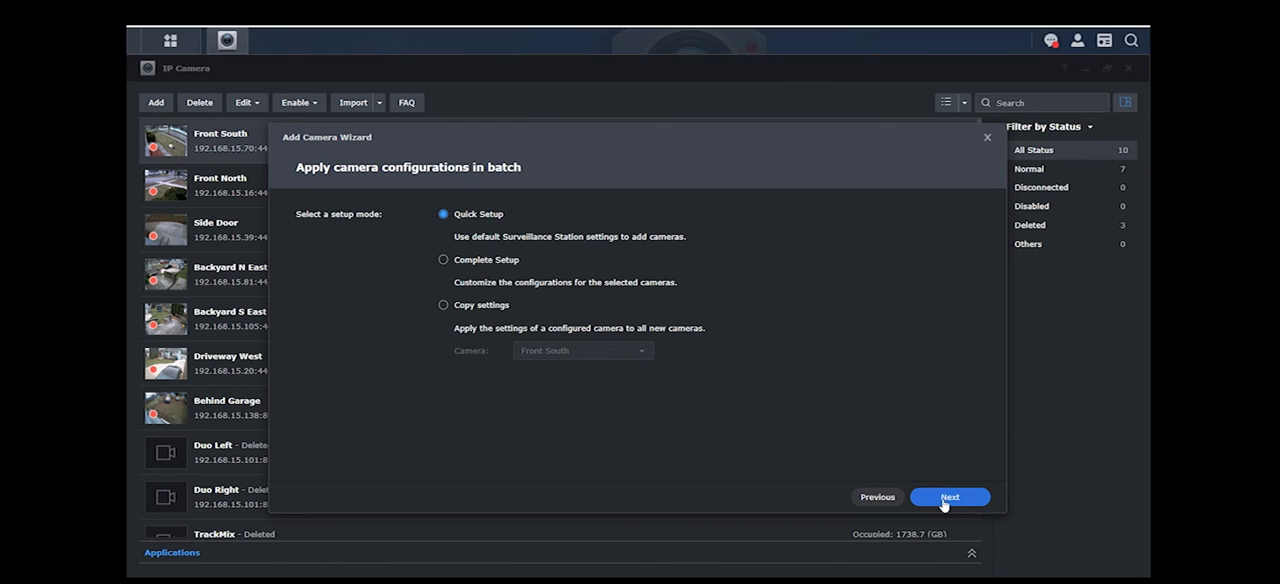
Apply Quick Setup and accept the summary of one camera using one license
click(948, 497)
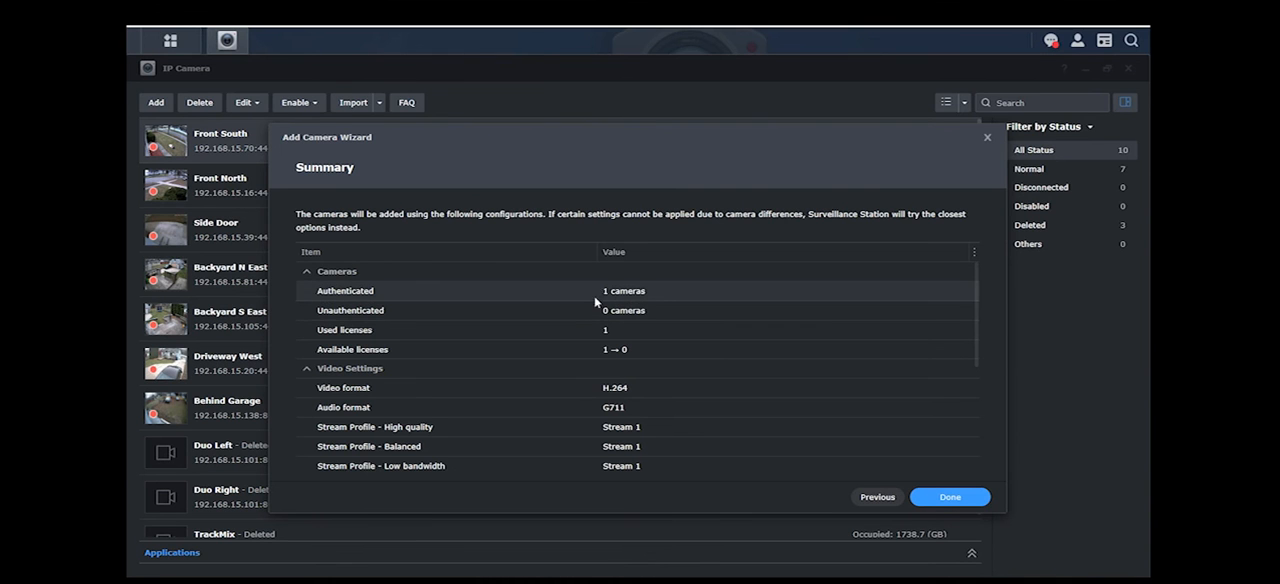
mouse_move(610, 335)
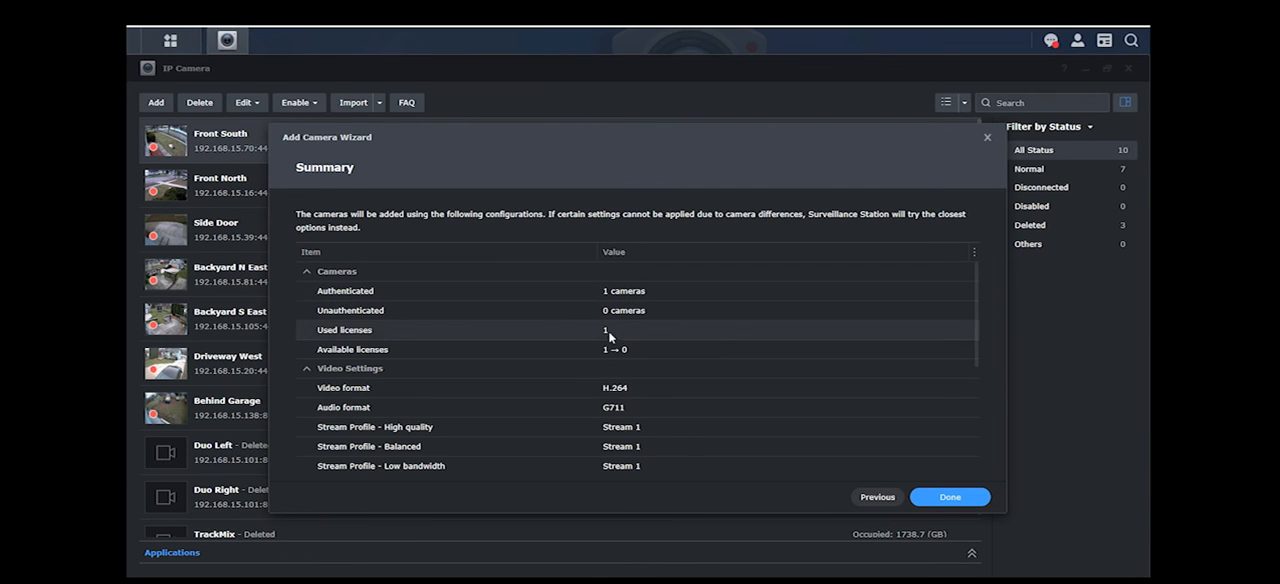
mouse_move(627, 340)
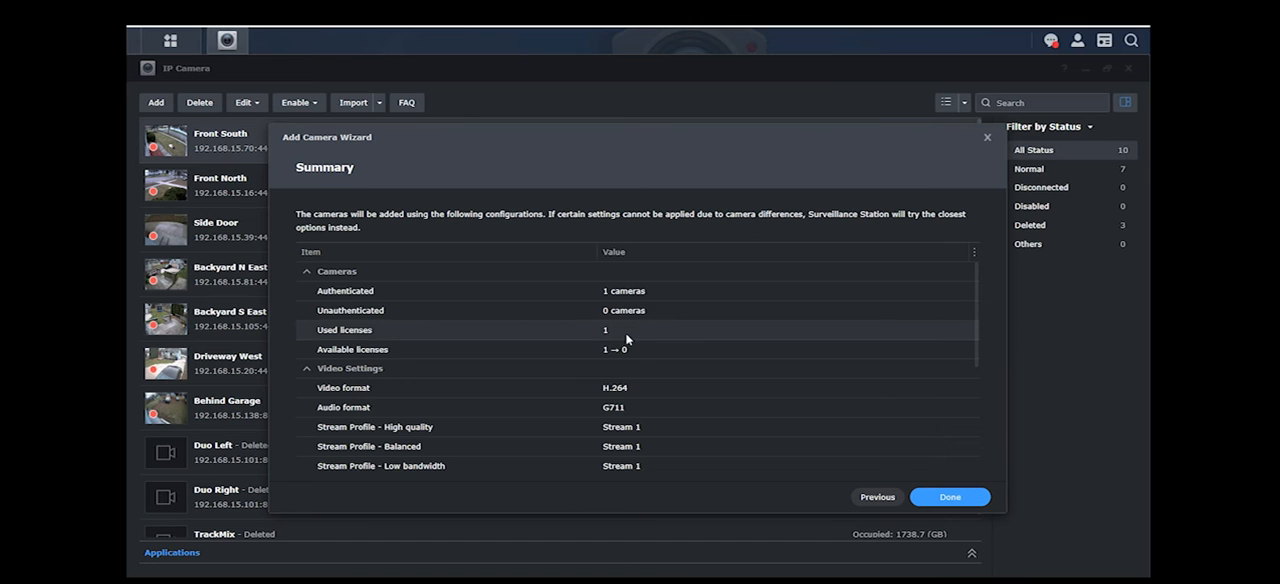
mouse_move(618, 332)
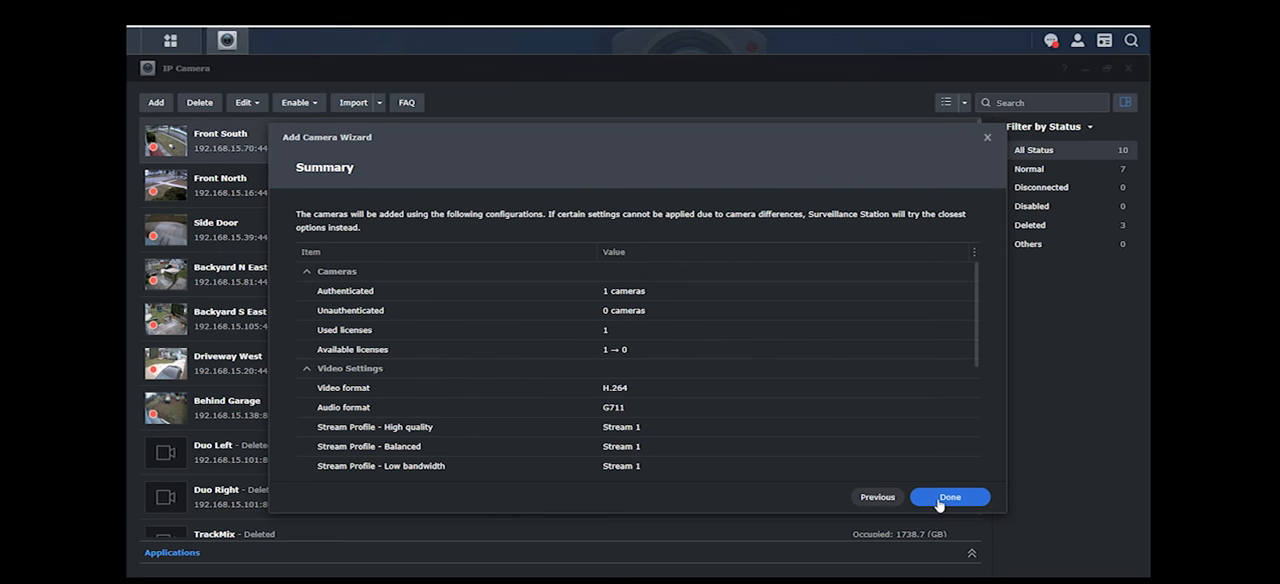
click(948, 497)
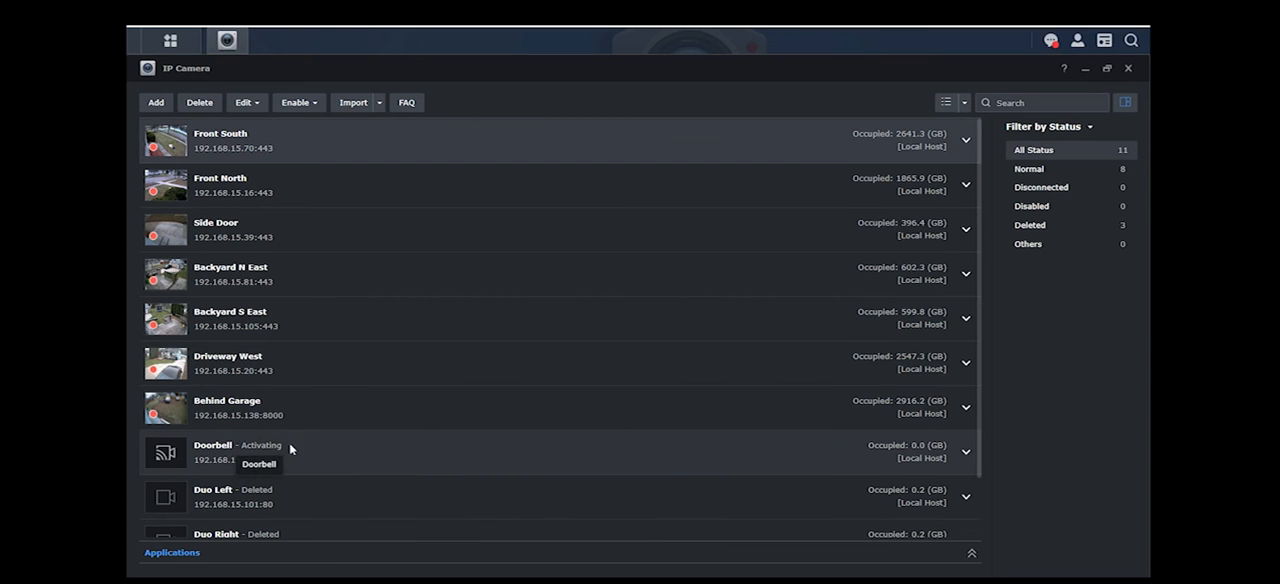
mouse_move(345, 467)
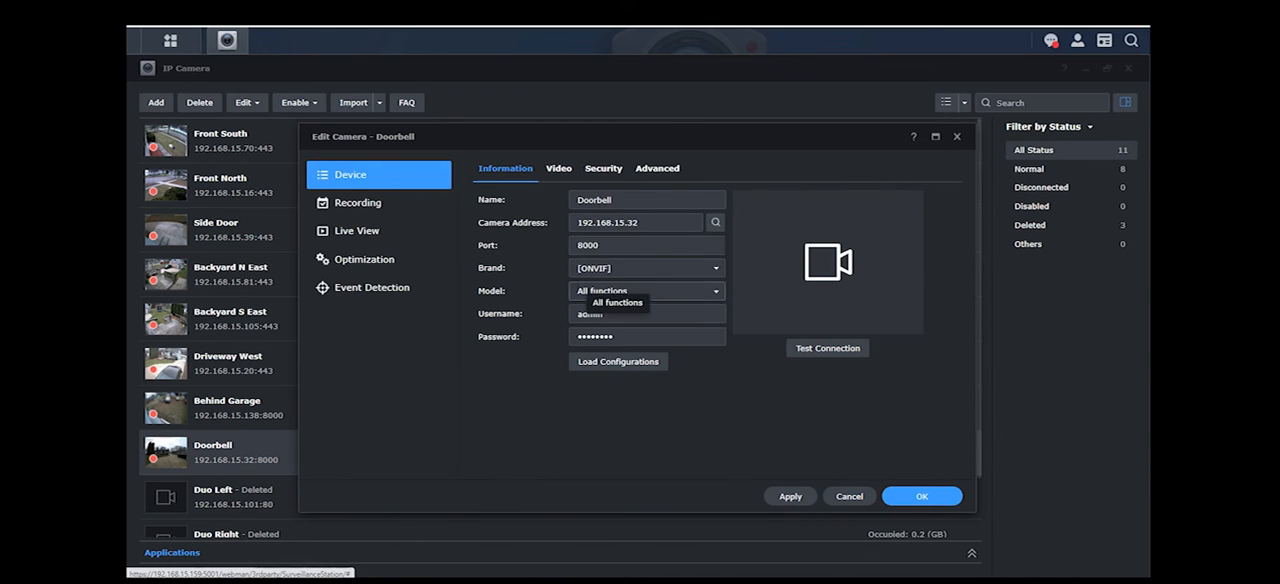
Change Doorbell's brand to Reolink, accepting the settings reset, with model C1 Pro
click(646, 267)
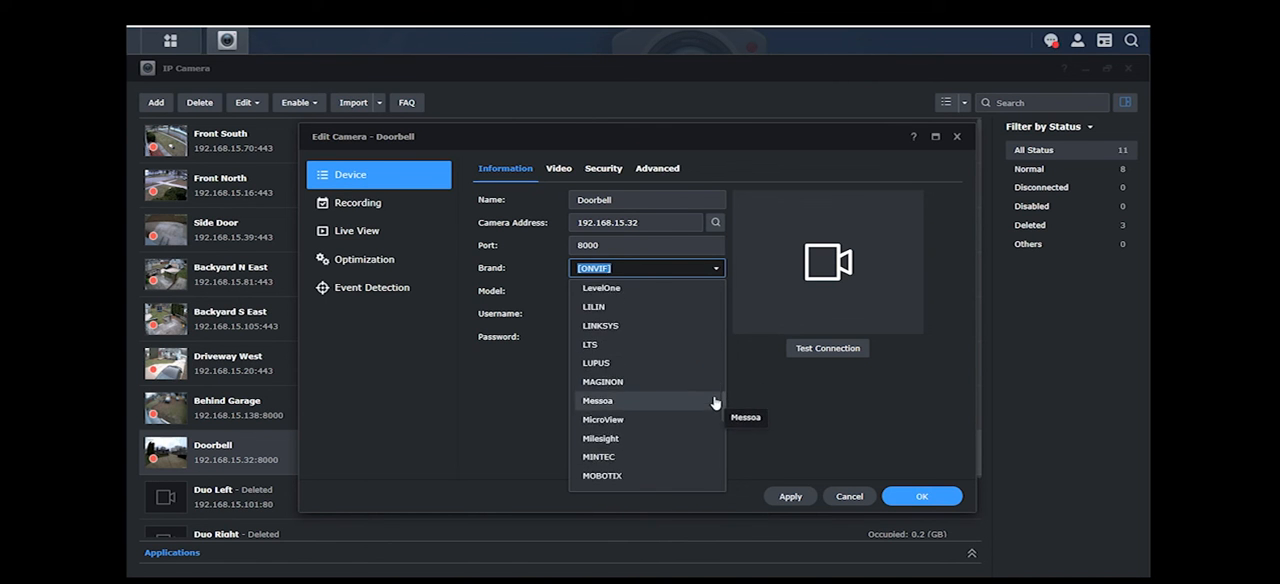
scroll(down, 3)
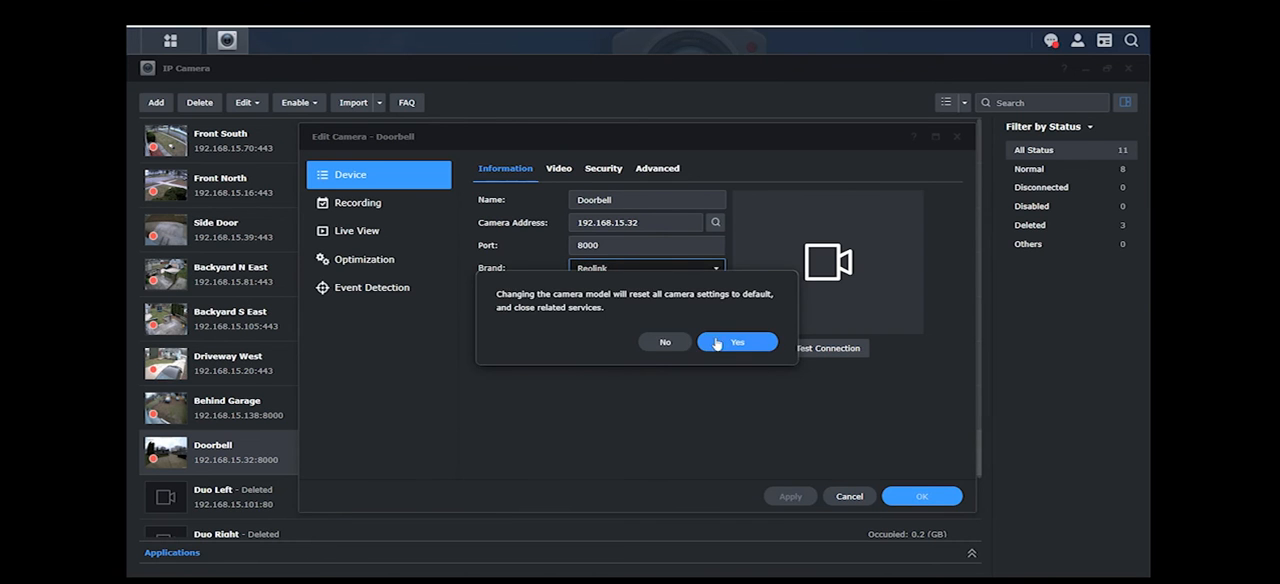
click(737, 342)
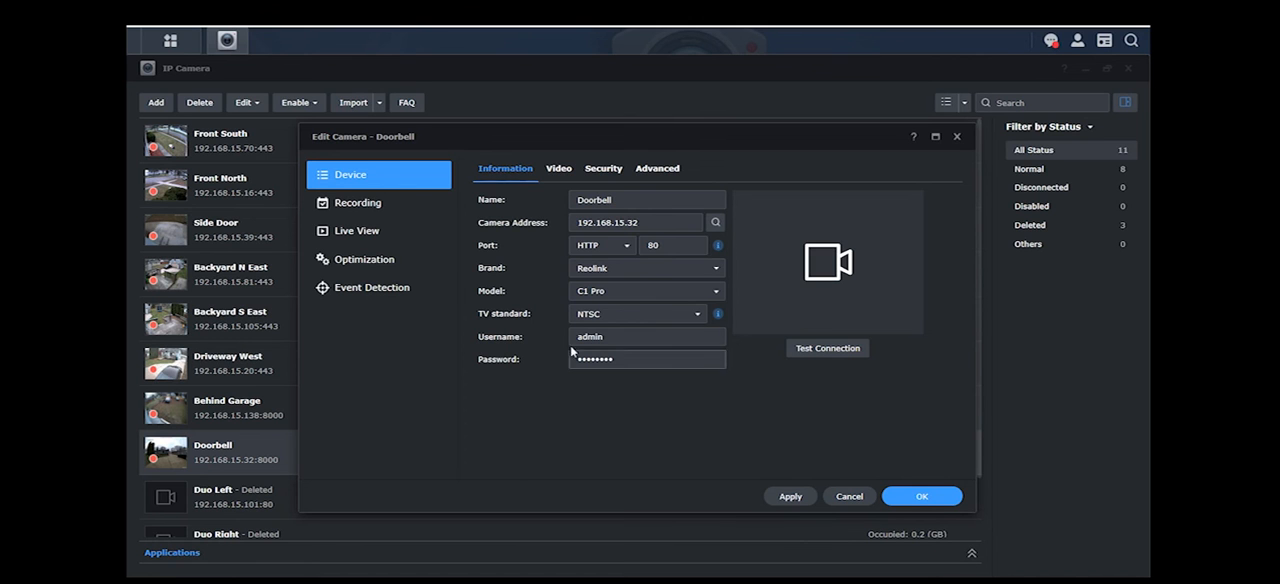
Raise Doorbell's Stream 1 resolution to 2560x1440 in the Video settings
click(558, 168)
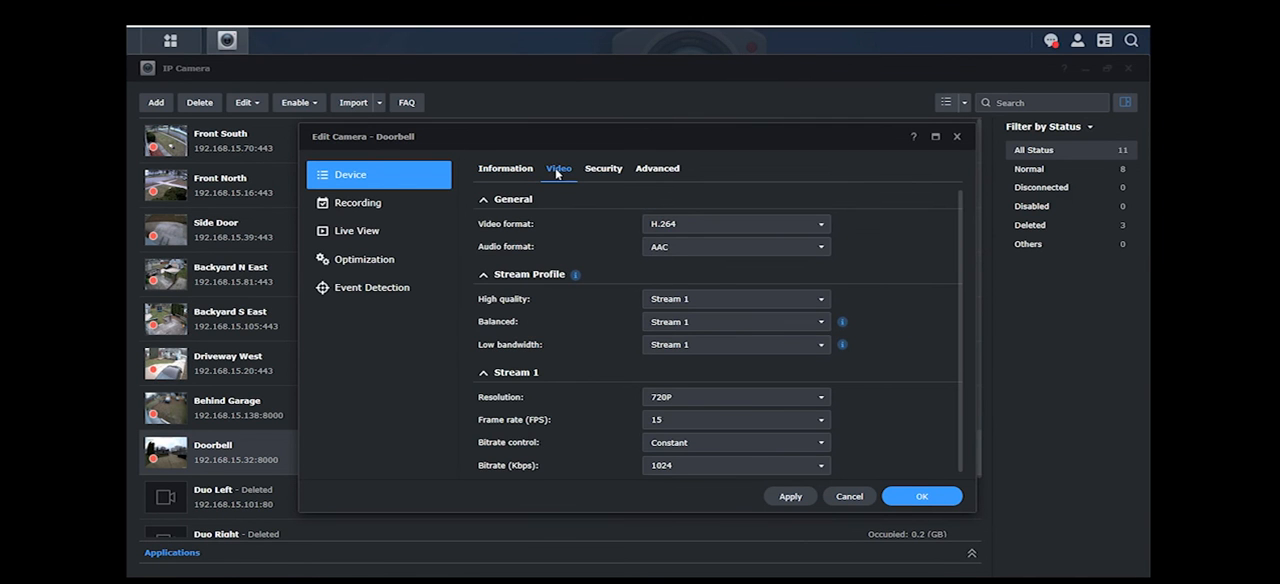
mouse_move(624, 224)
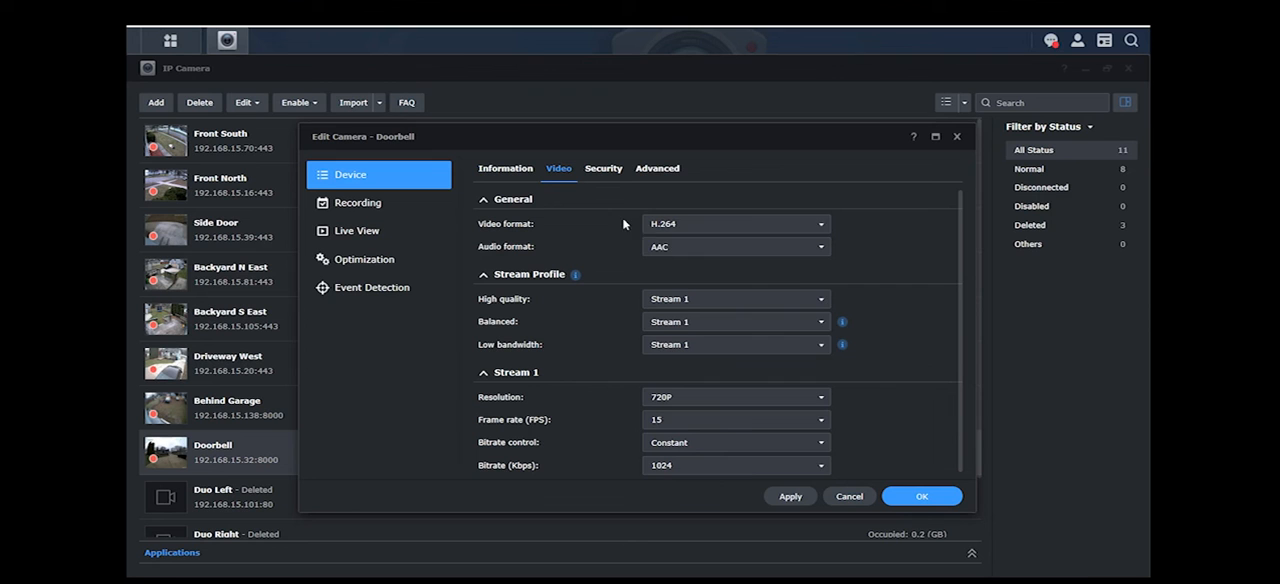
click(735, 397)
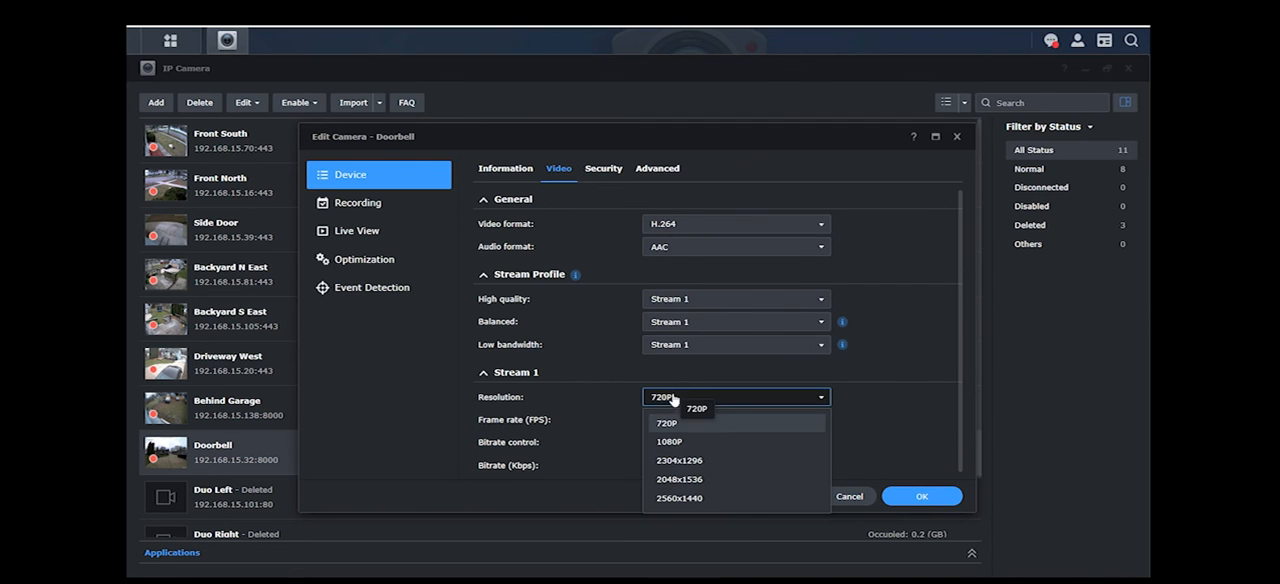
mouse_move(683, 442)
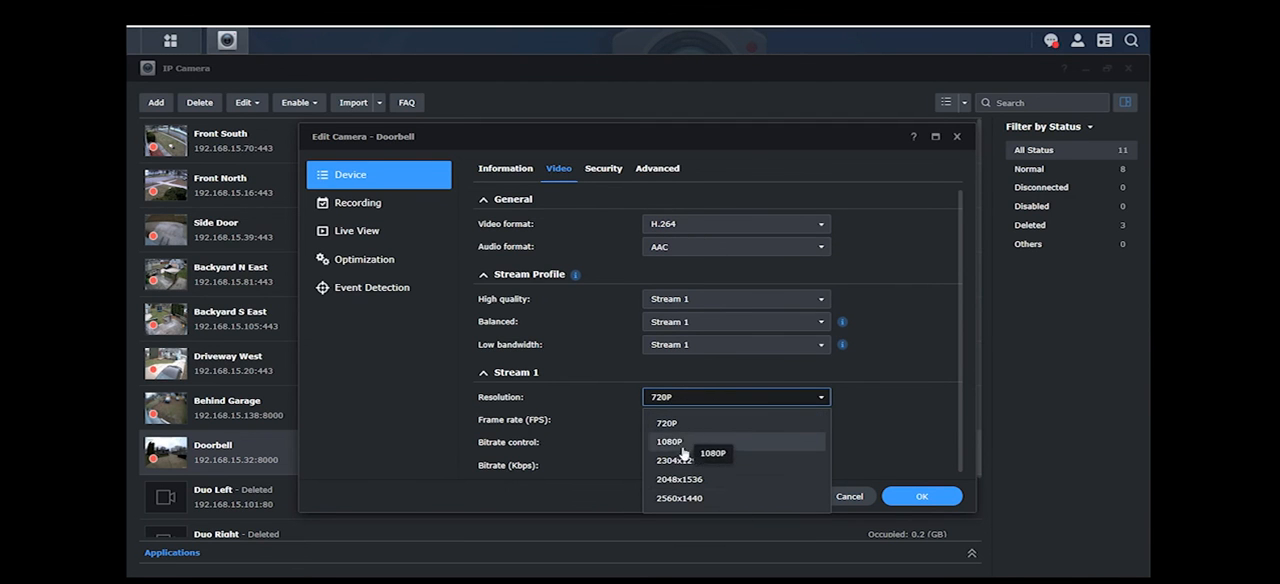
click(679, 497)
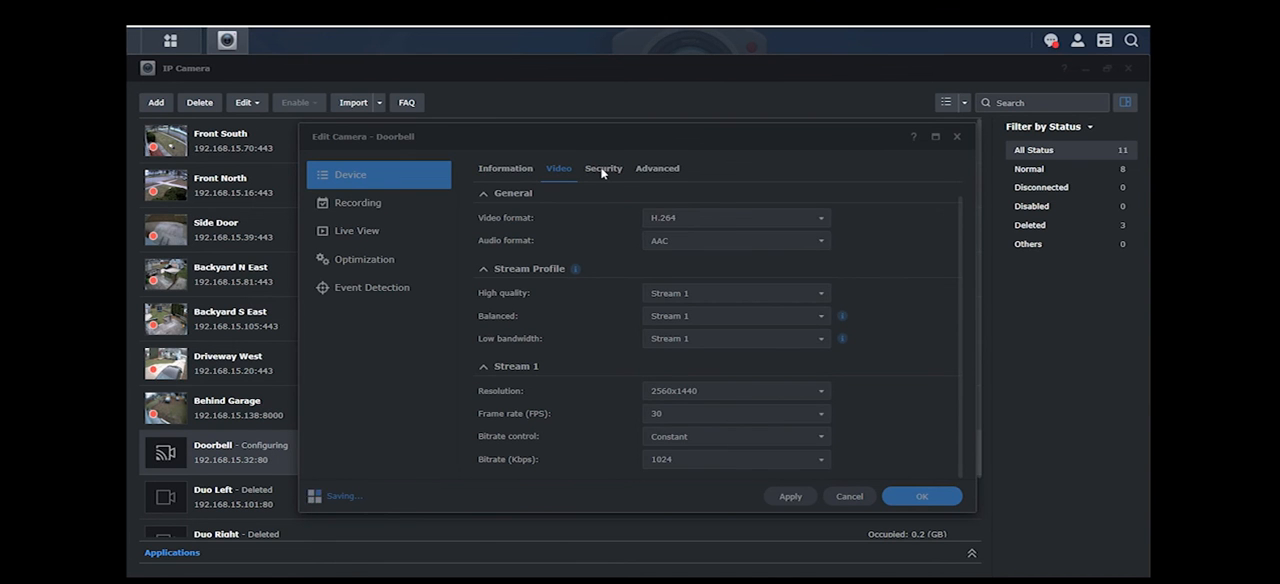
Review Doorbell's recording Stream and Dual Recording options, then return to retention settings
click(358, 202)
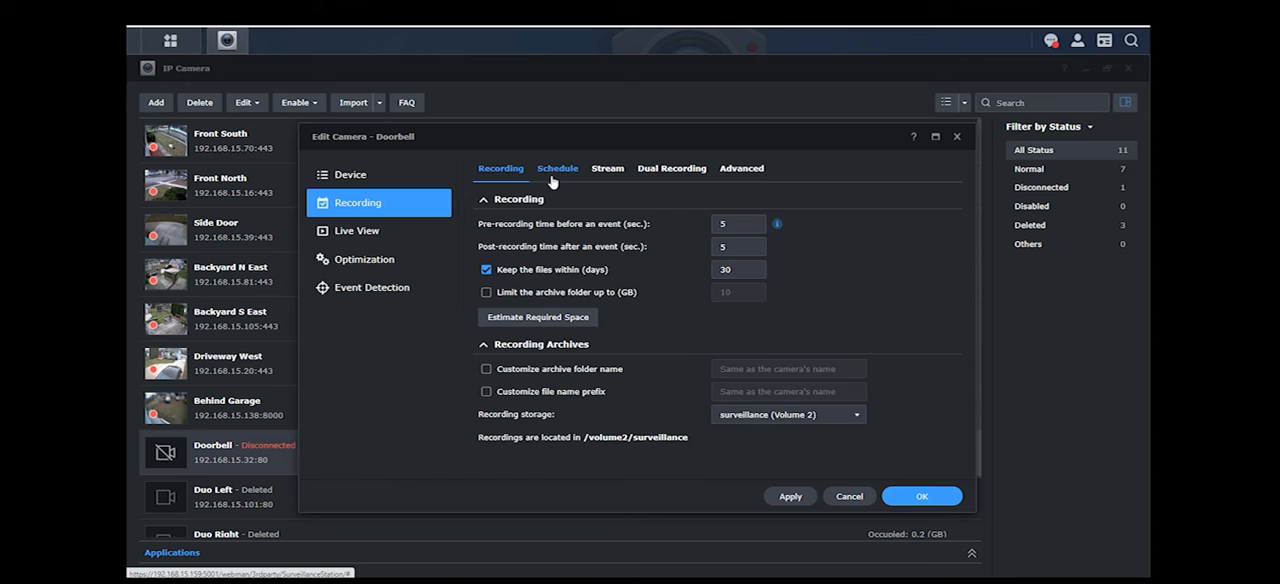
click(607, 168)
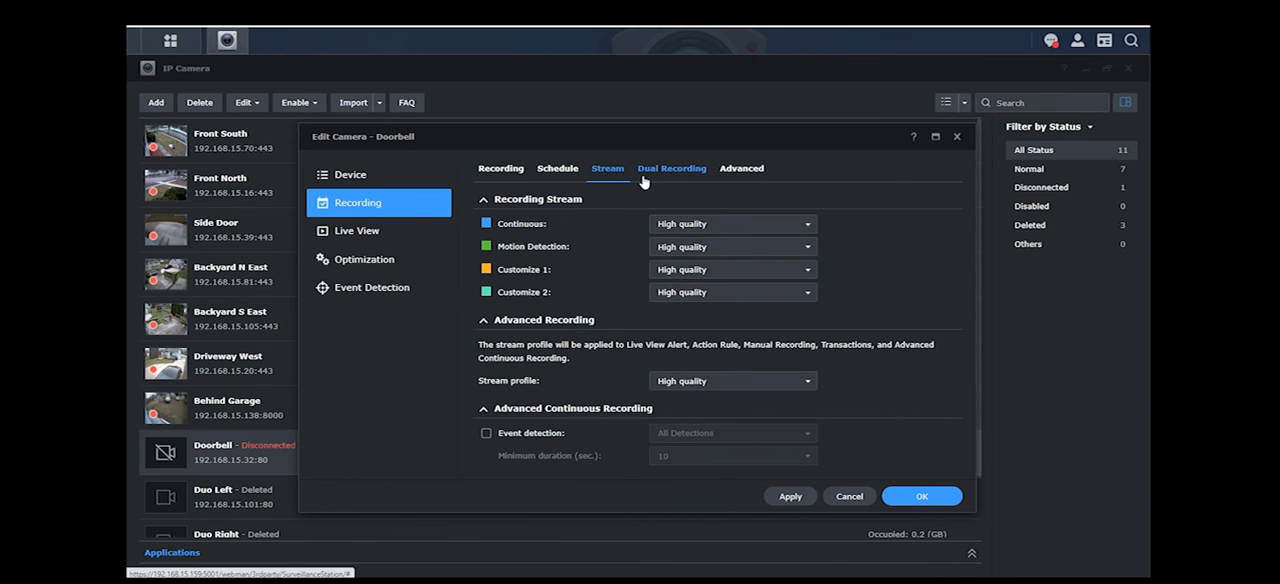
click(672, 168)
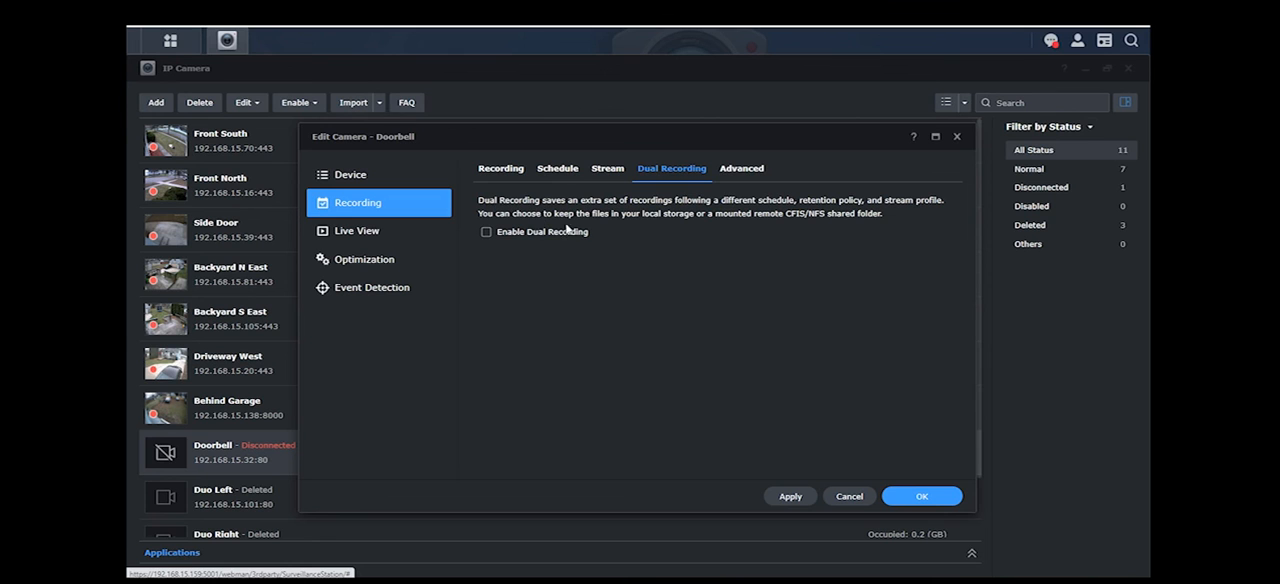
mouse_move(478, 198)
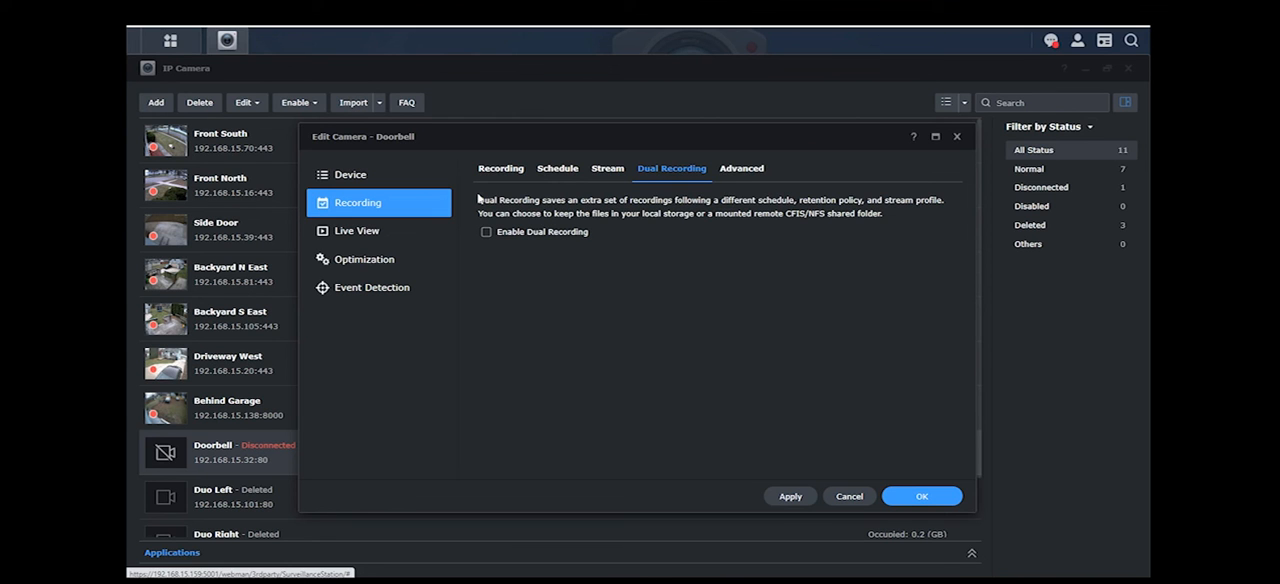
mouse_move(477, 198)
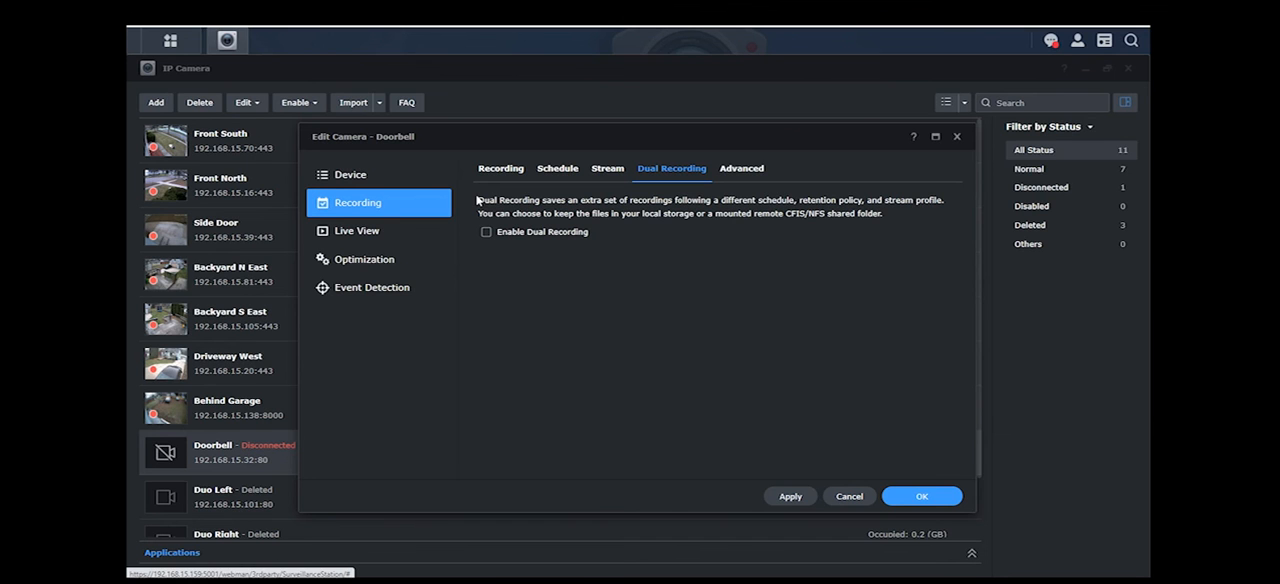
mouse_move(478, 202)
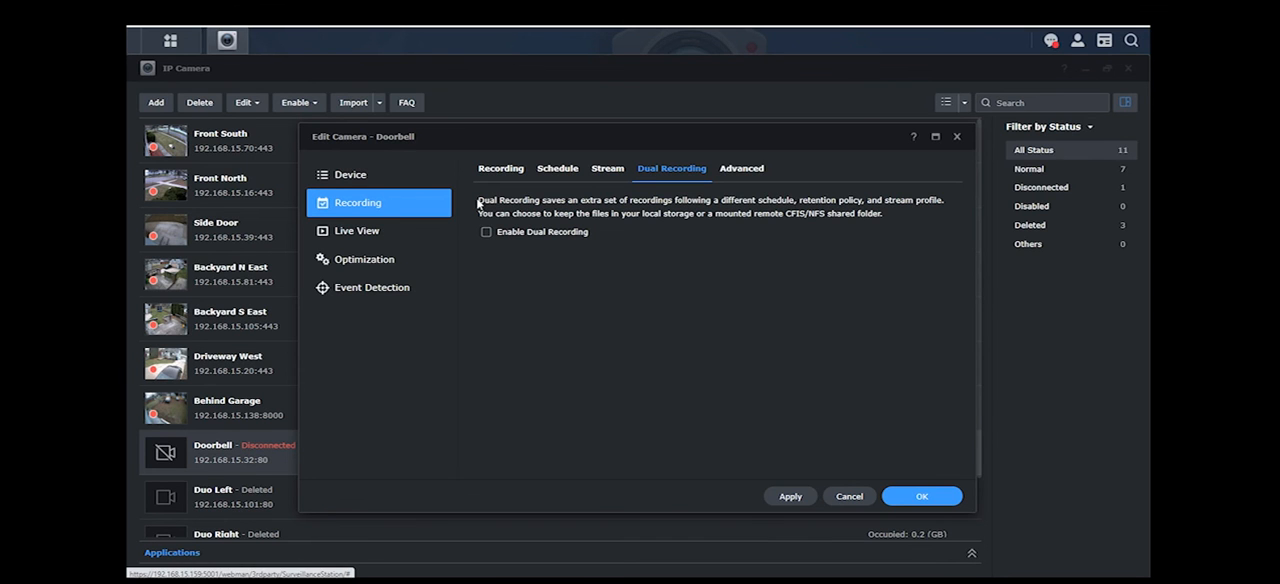
mouse_move(480, 213)
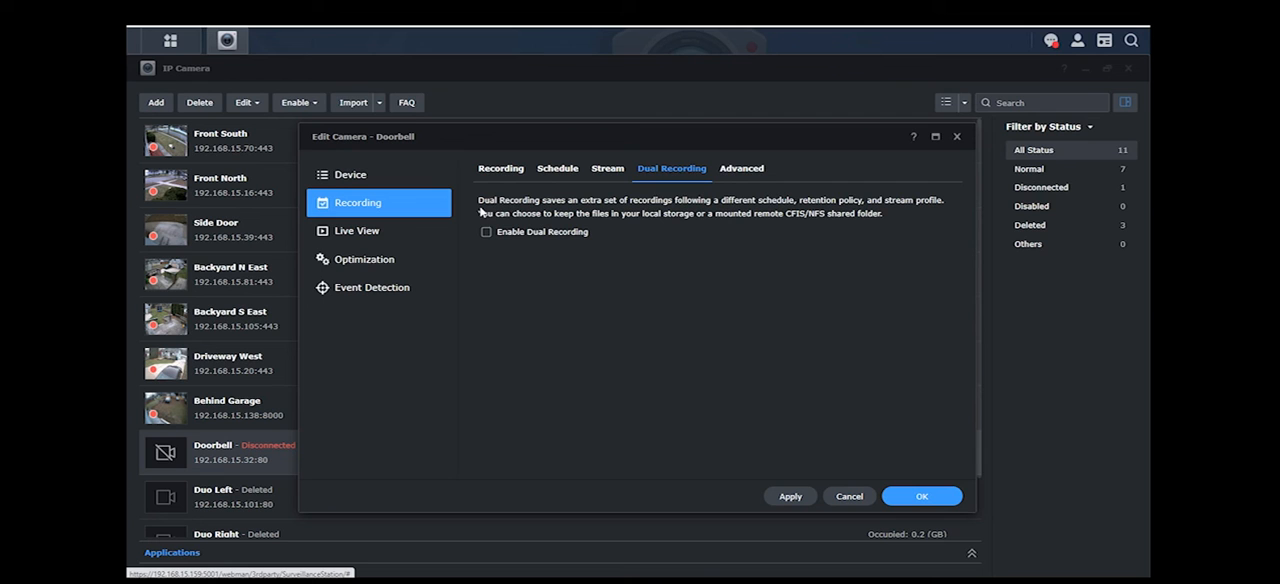
mouse_move(628, 203)
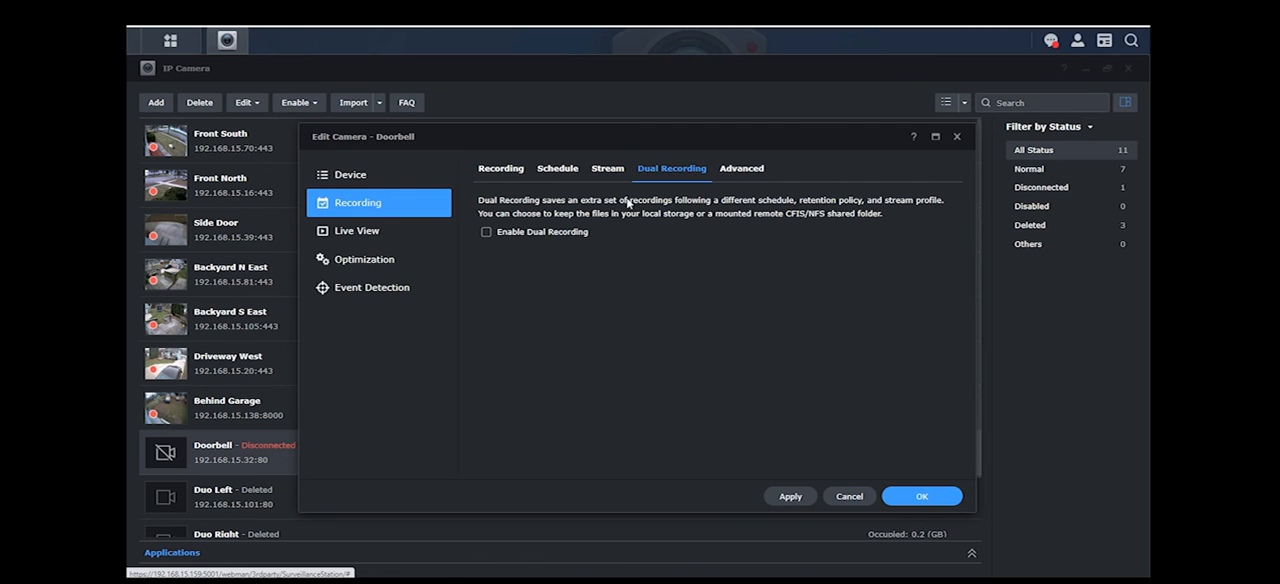
click(500, 168)
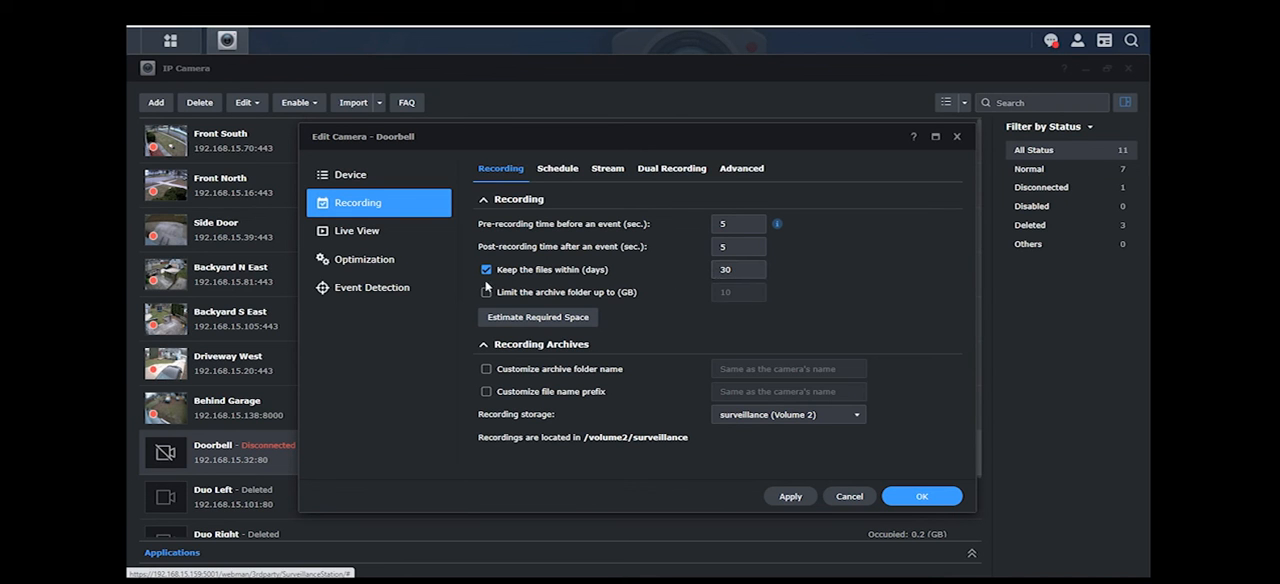
Switch Doorbell's retention from 30 days to a 200 GB archive limit and apply
click(487, 292)
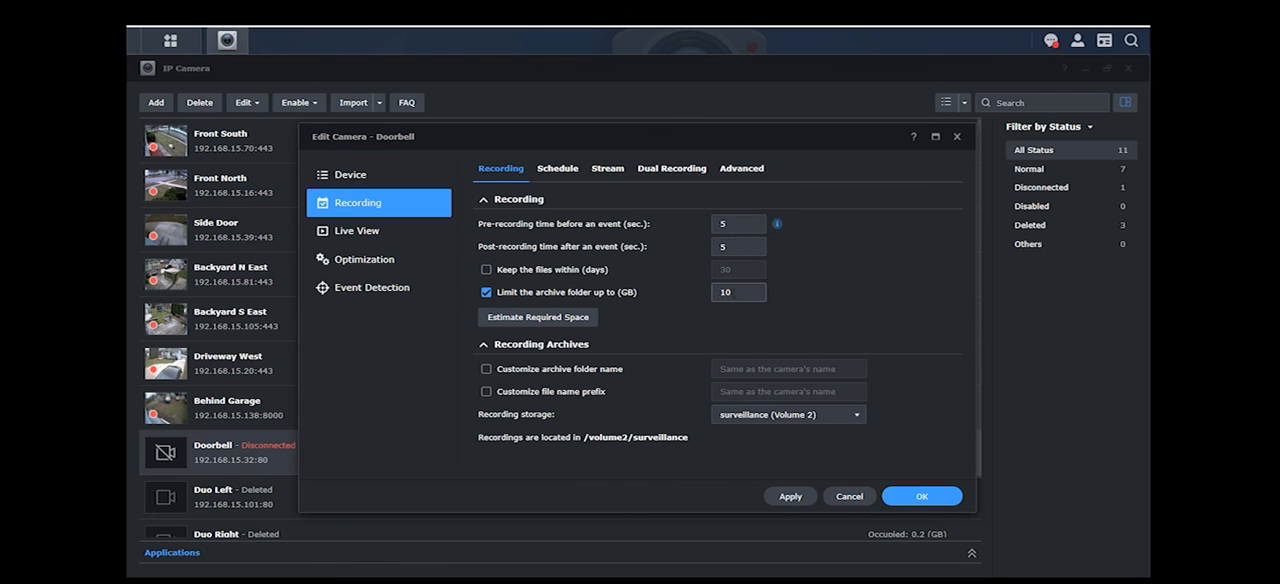
text(20)
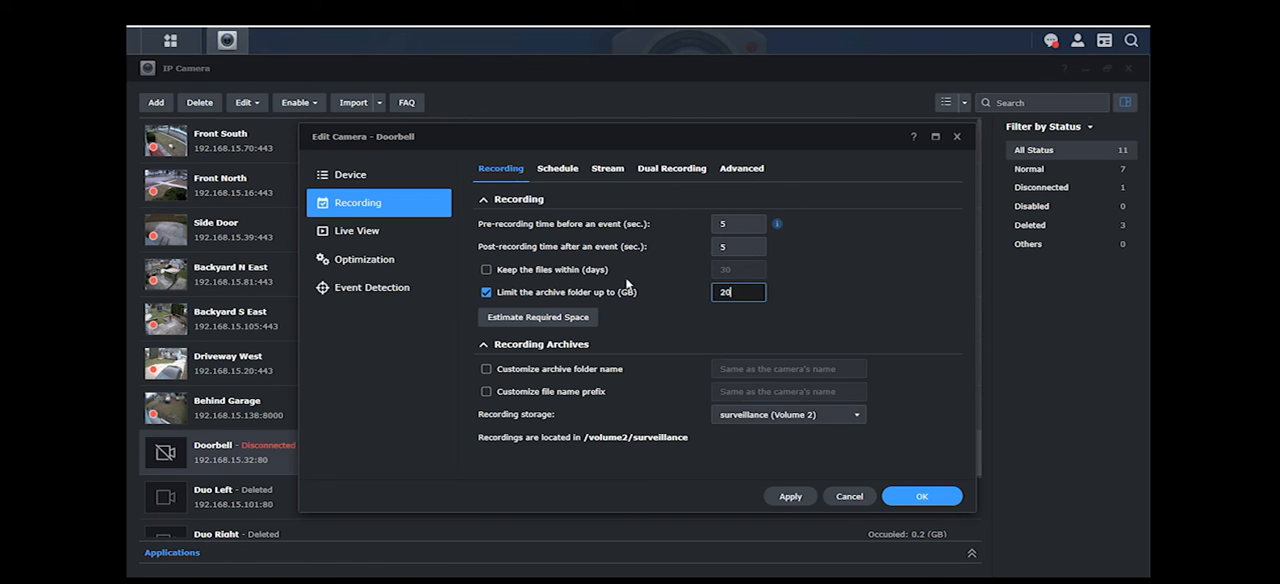
text(200)
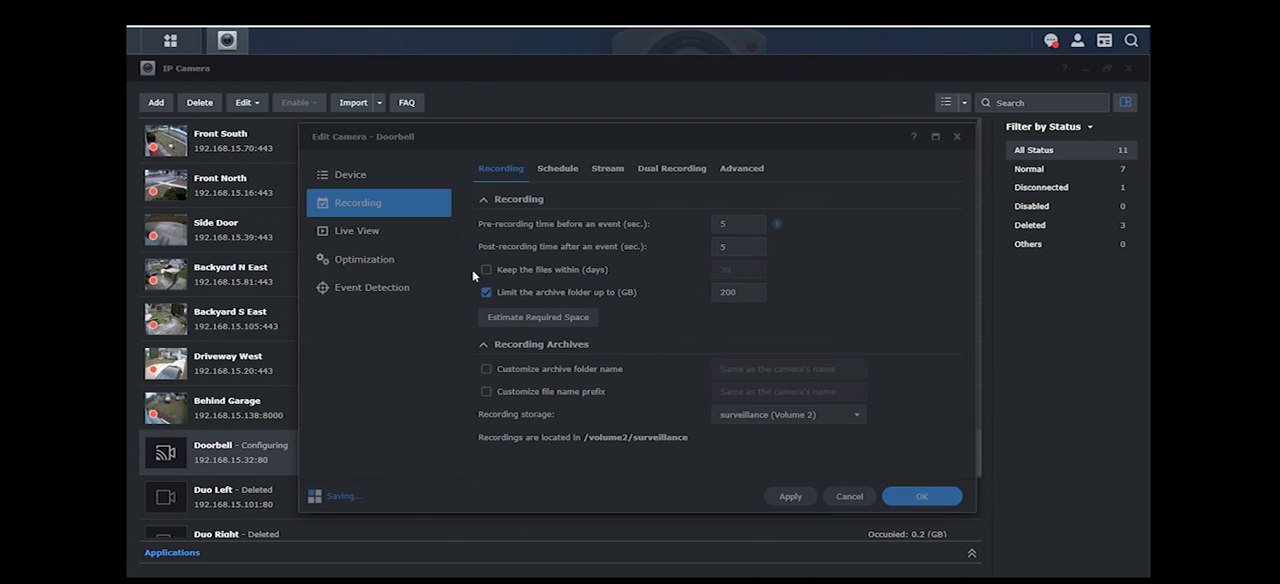
click(789, 496)
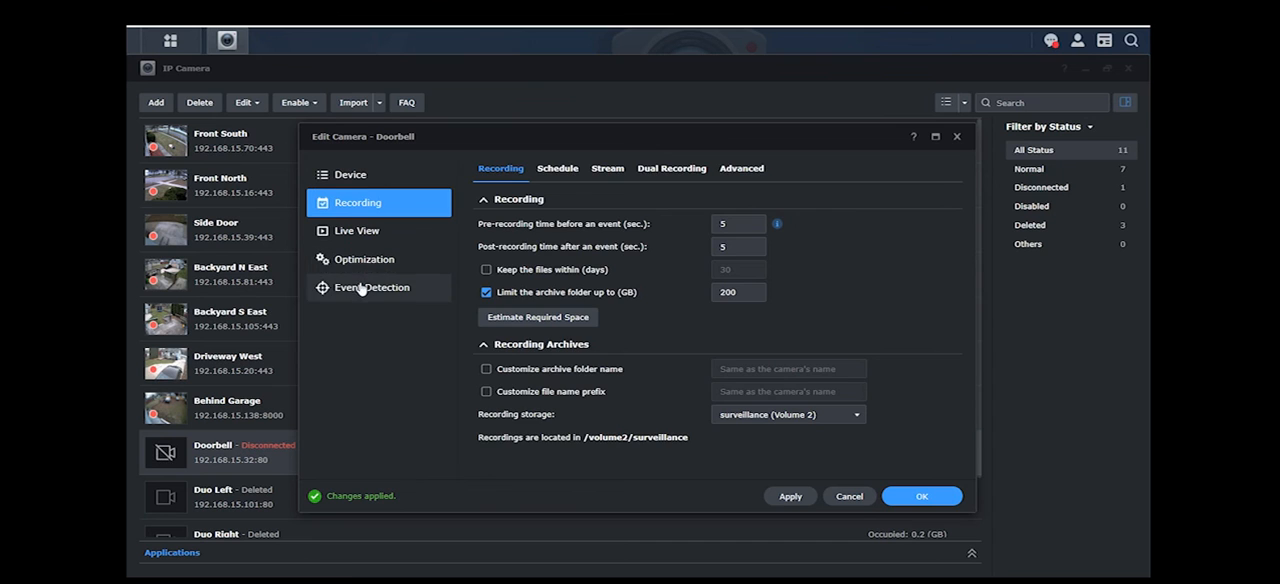
Enable Doorbell's forced restart after 1 minute disconnected, apply, and close the camera windows
click(364, 259)
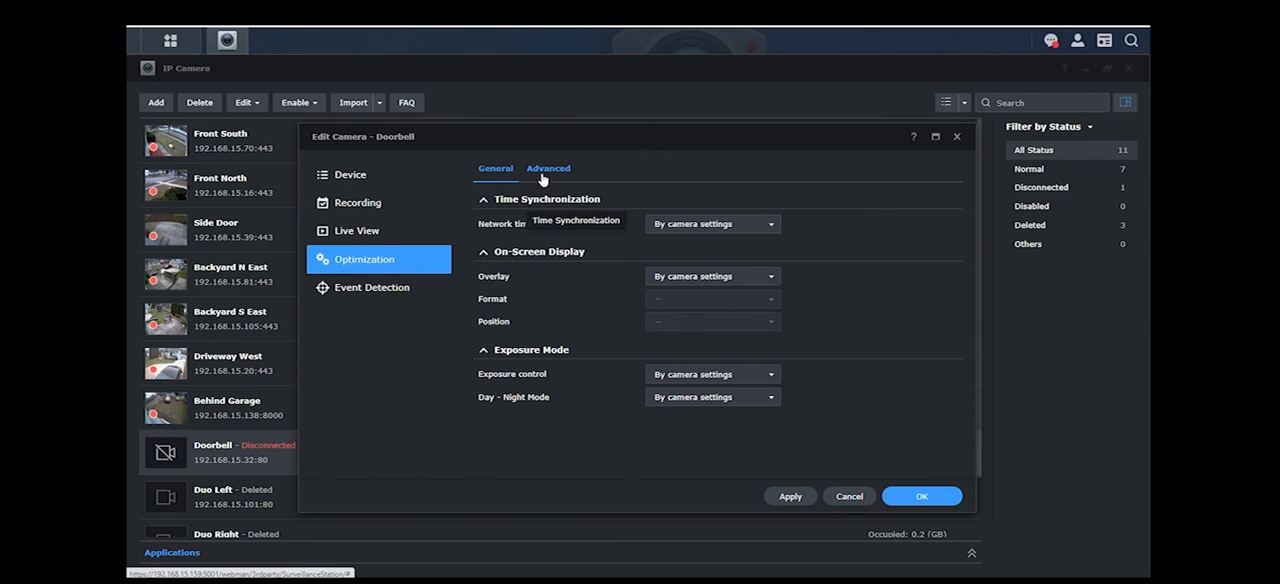
click(548, 168)
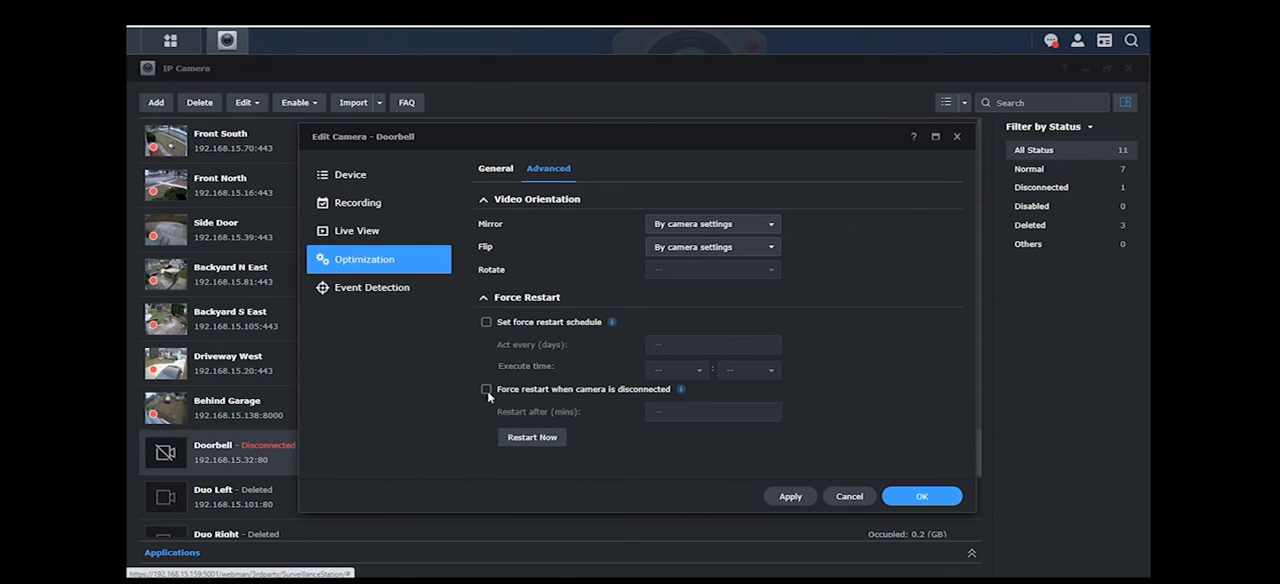
click(486, 389)
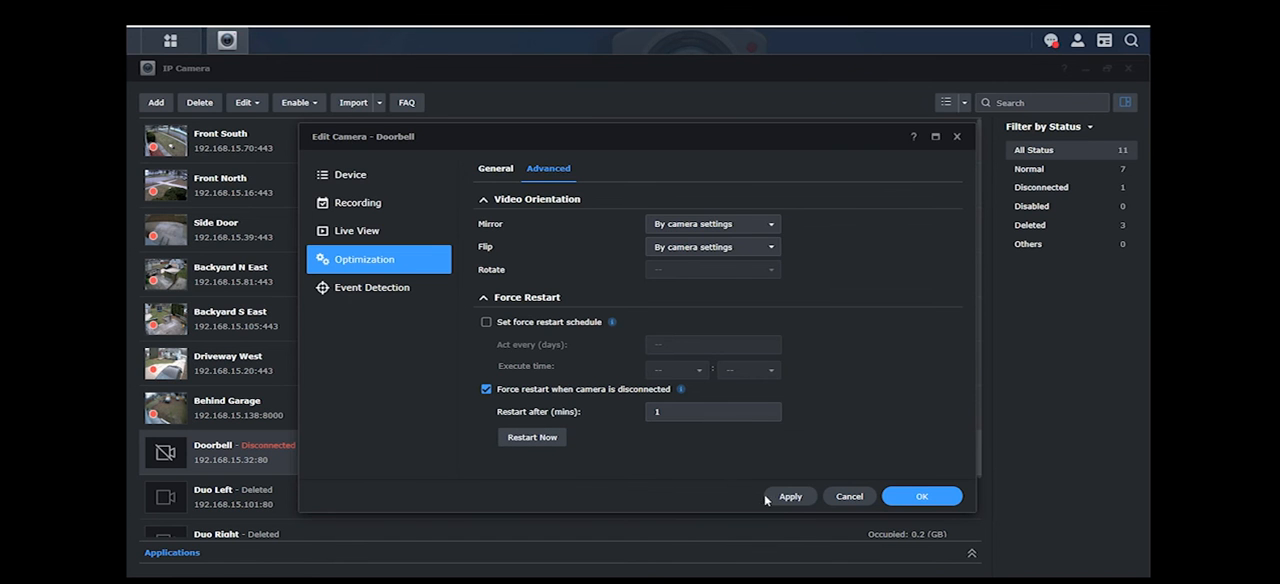
click(790, 496)
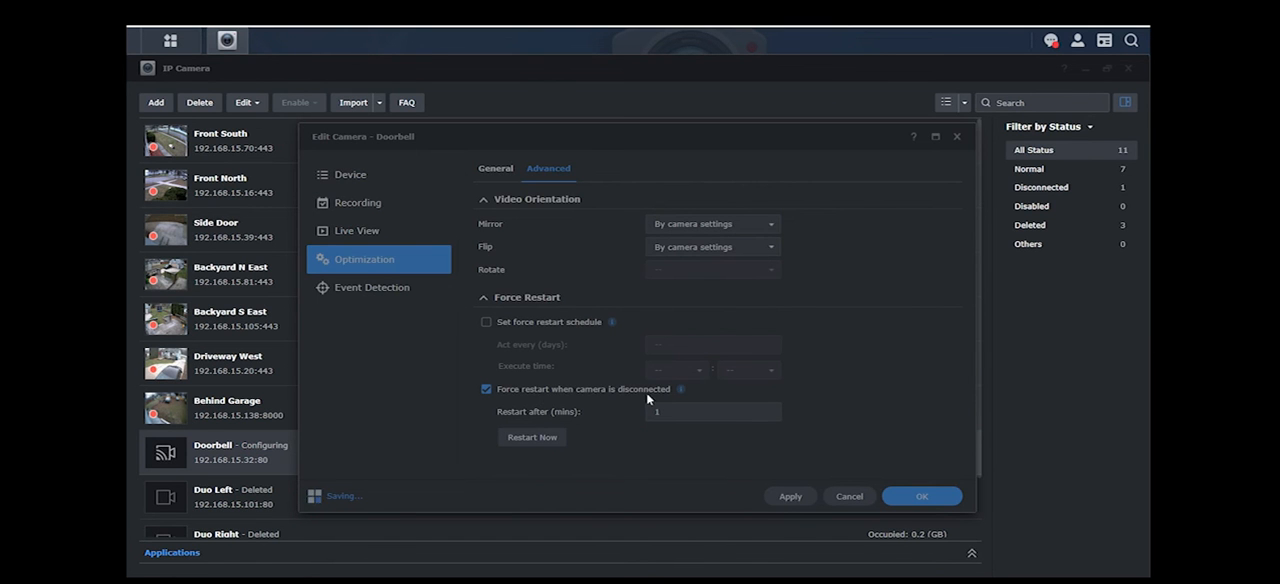
click(790, 496)
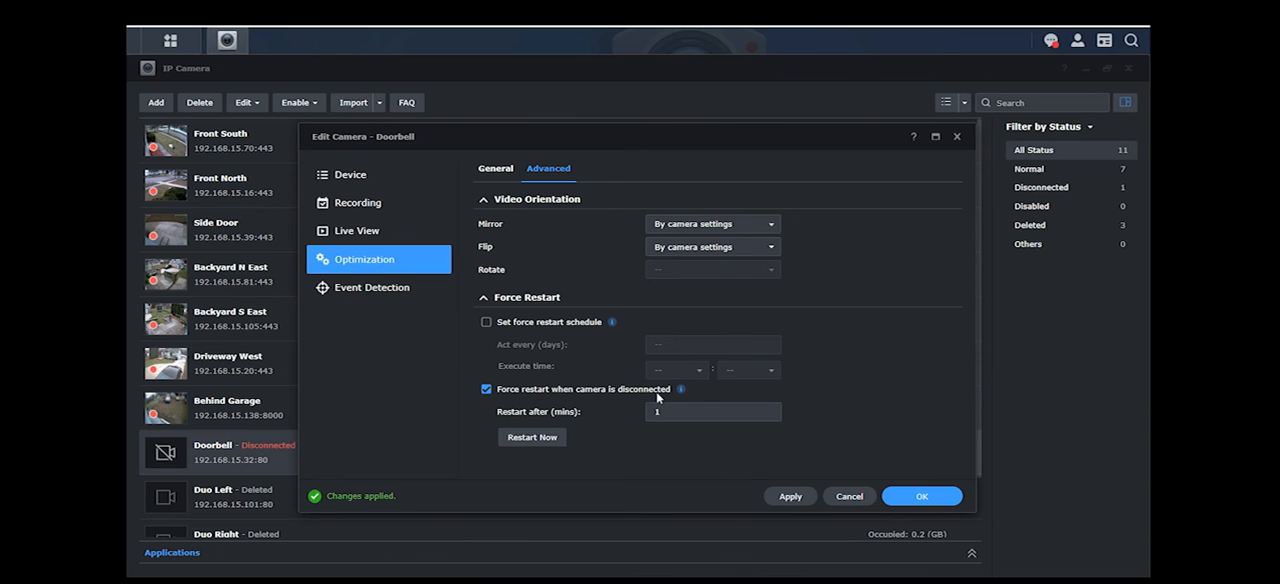
mouse_move(662, 397)
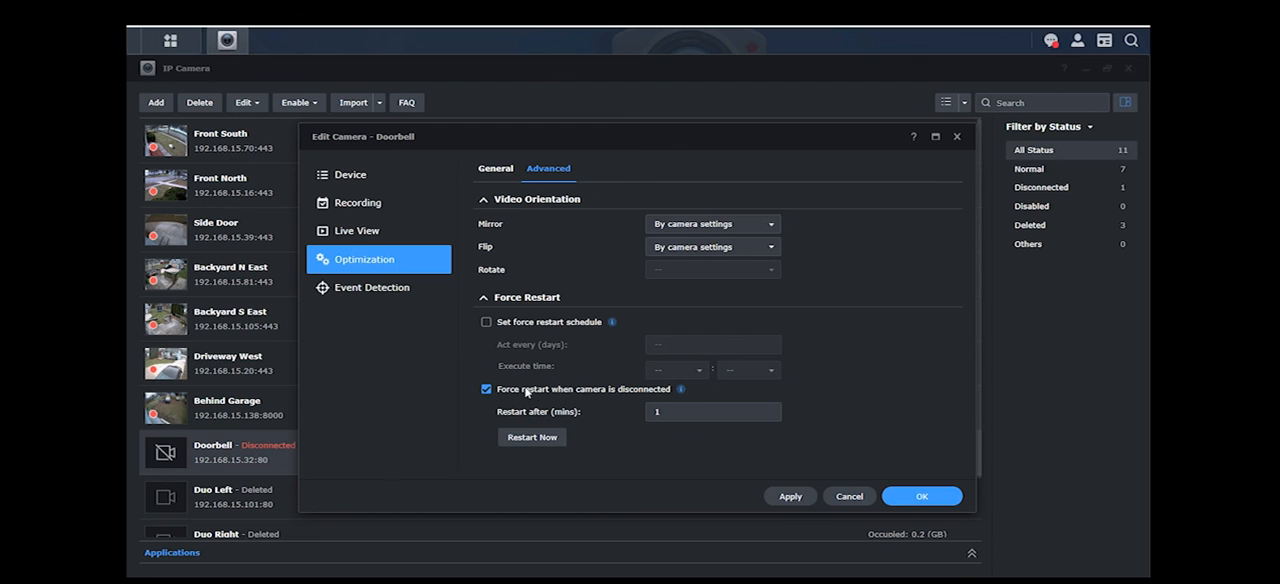
mouse_move(535, 415)
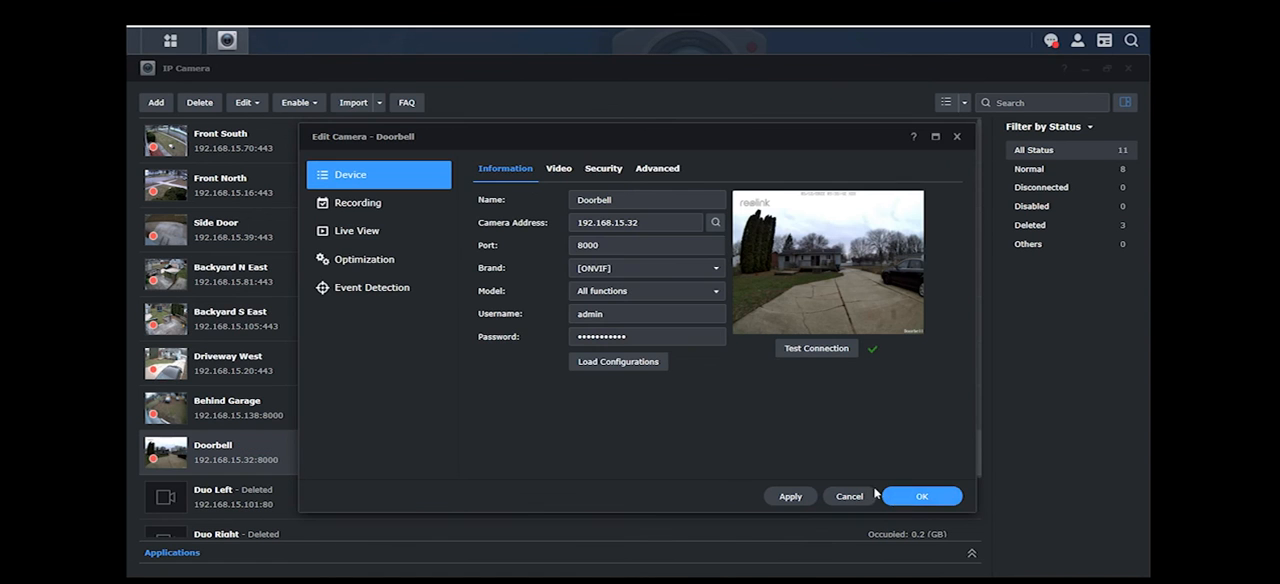
click(921, 496)
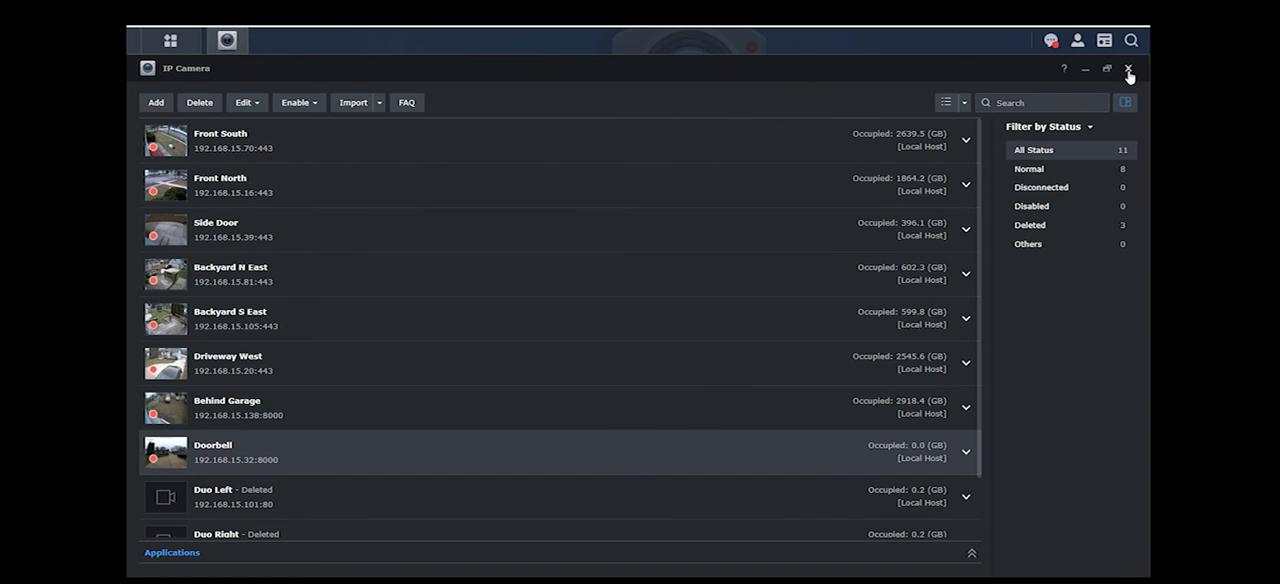
click(1128, 68)
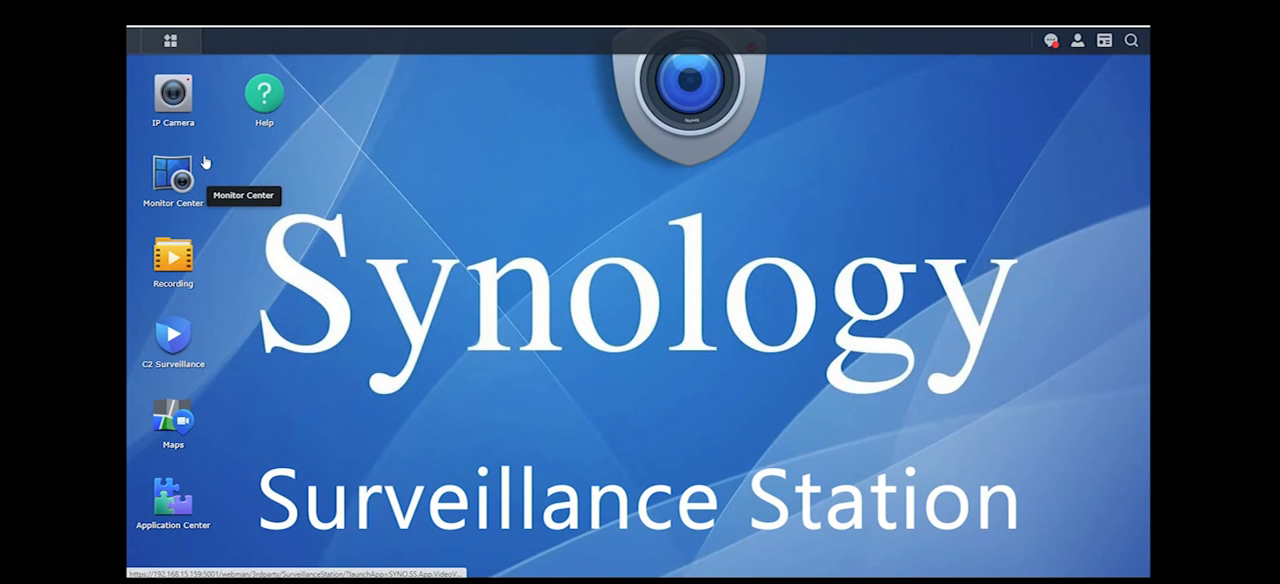
mouse_move(247, 184)
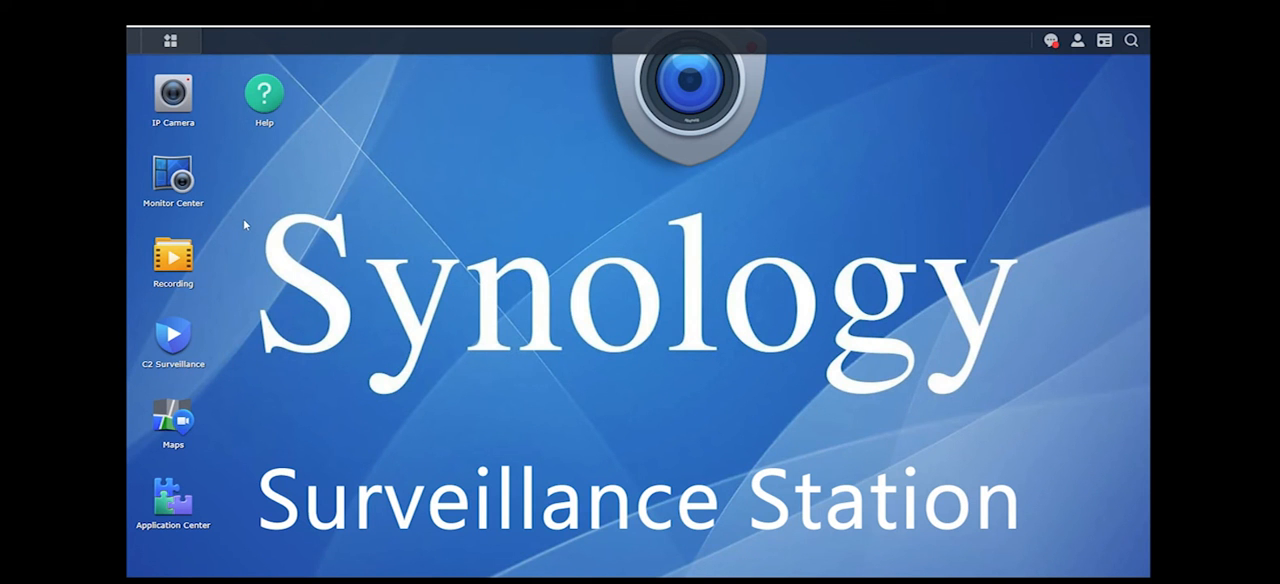
mouse_move(343, 223)
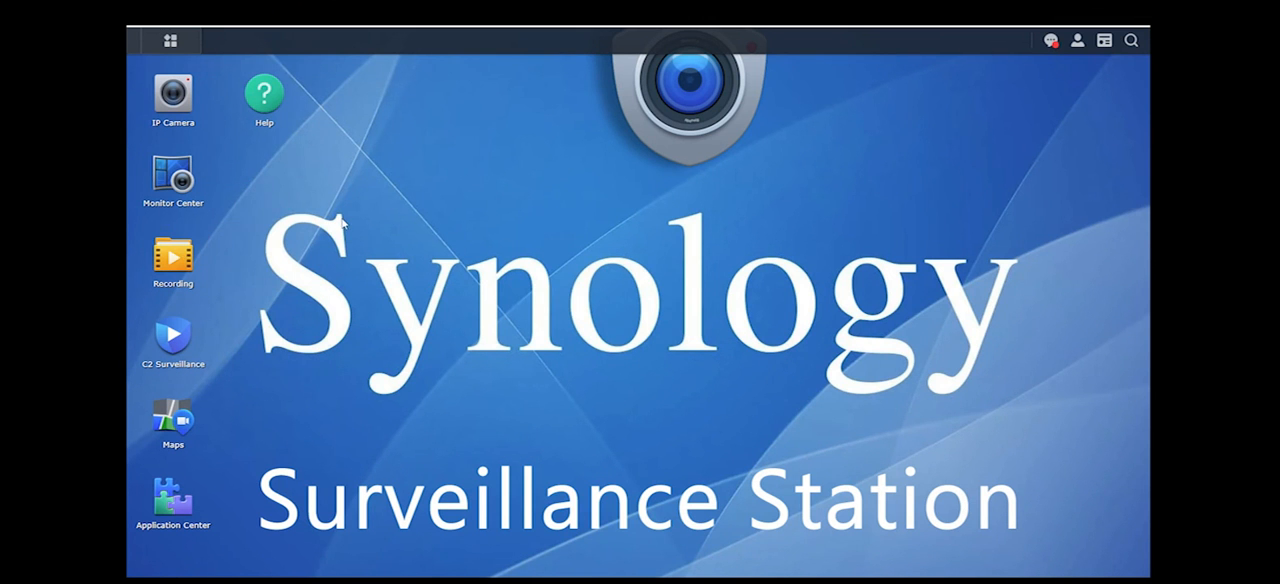
mouse_move(650, 202)
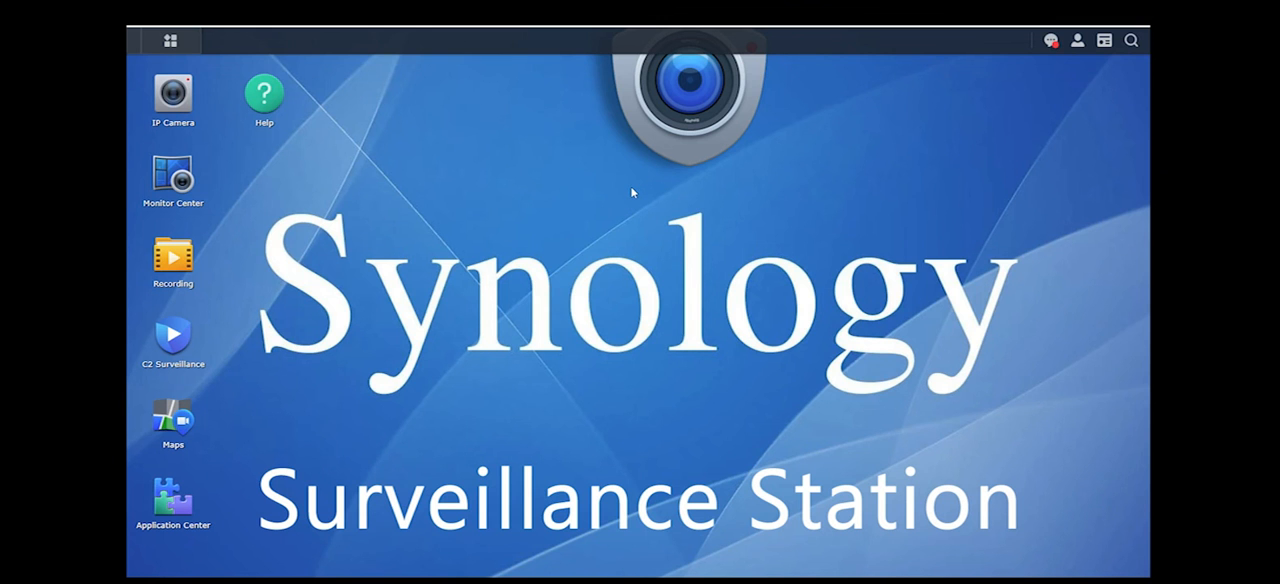
mouse_move(264, 201)
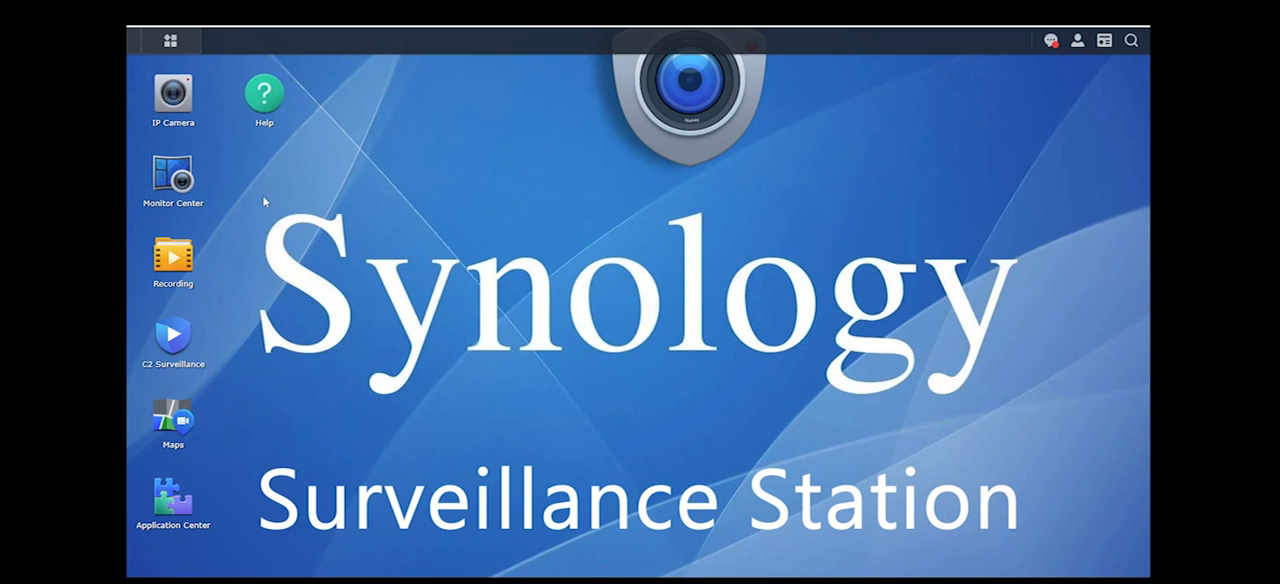
mouse_move(266, 212)
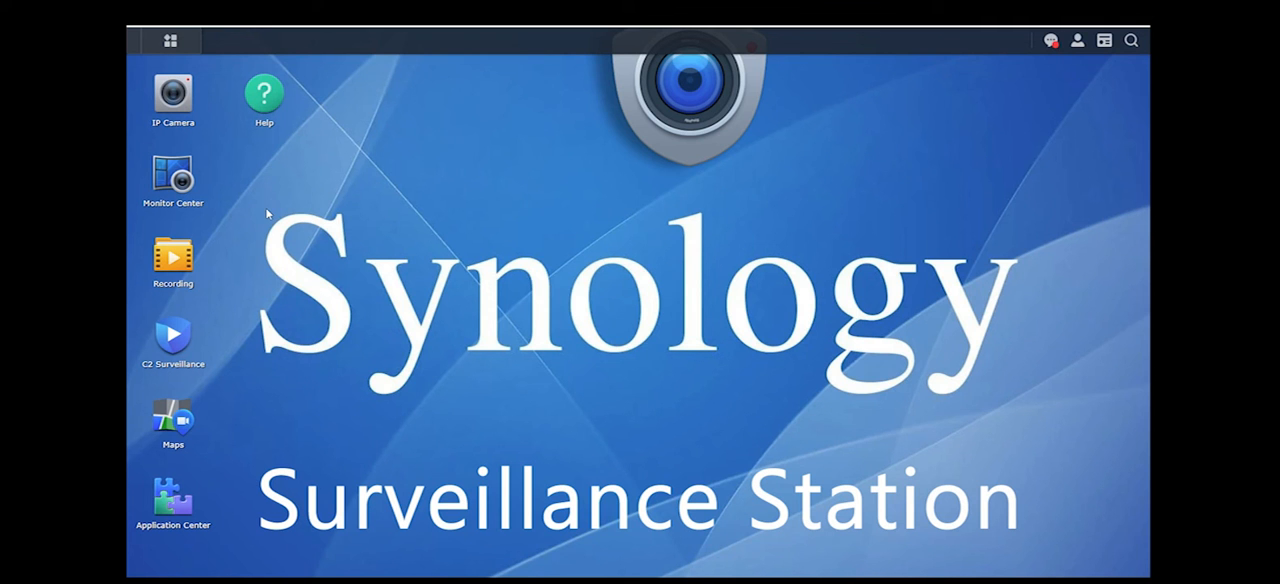
mouse_move(230, 419)
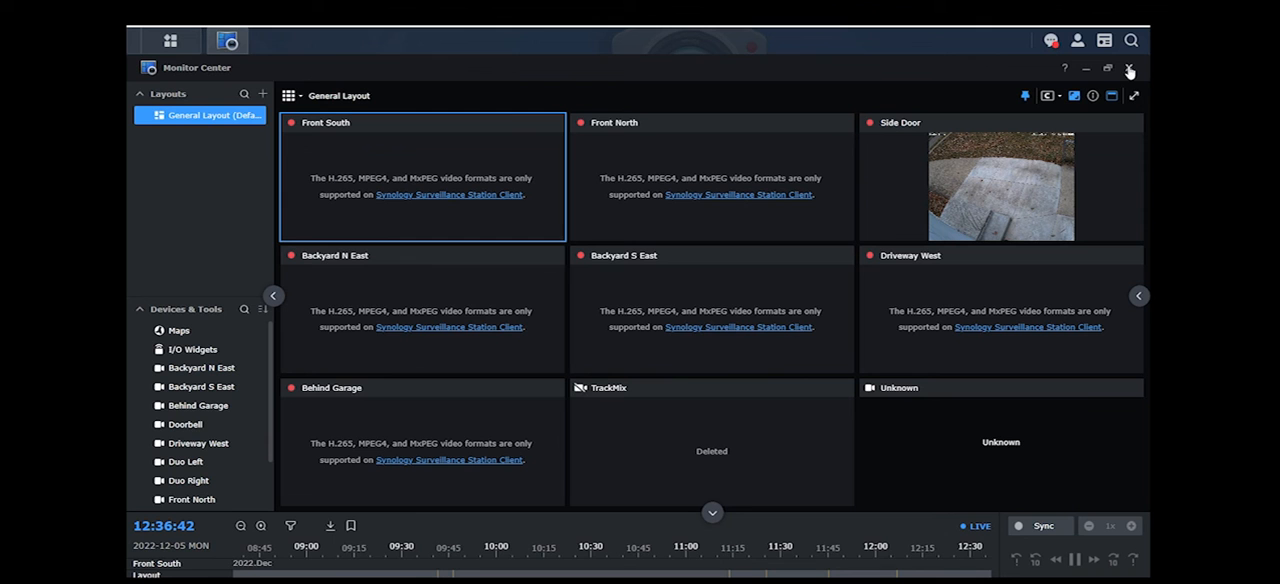
mouse_move(431, 234)
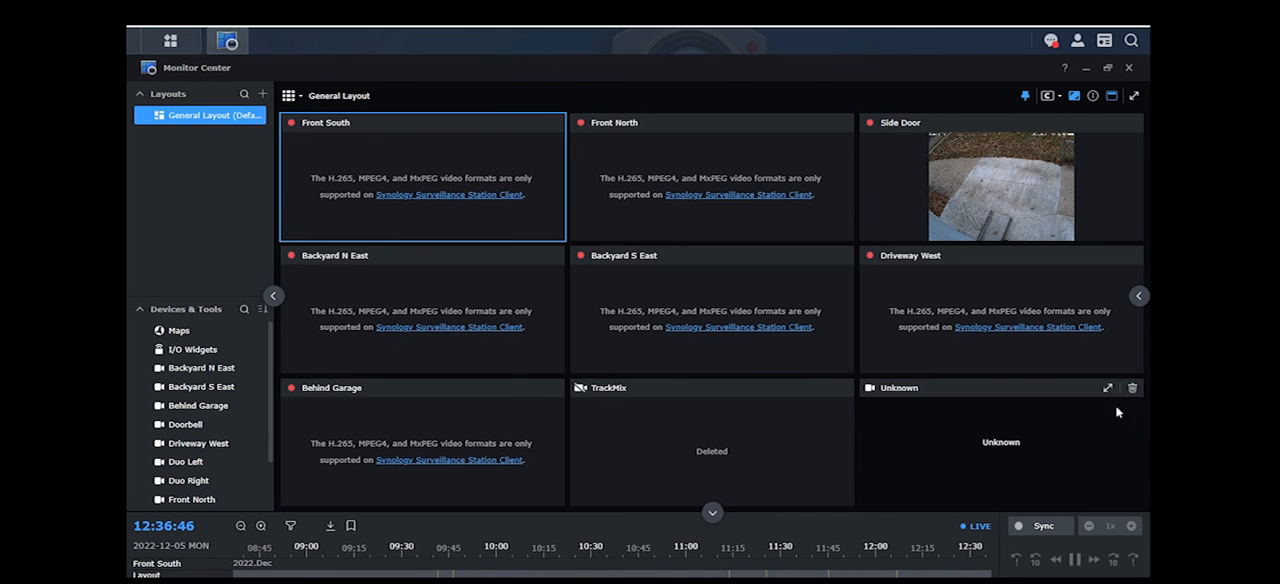
Remove the Unknown tile for Doorbell, then close Monitor Center and save the layout
click(1131, 387)
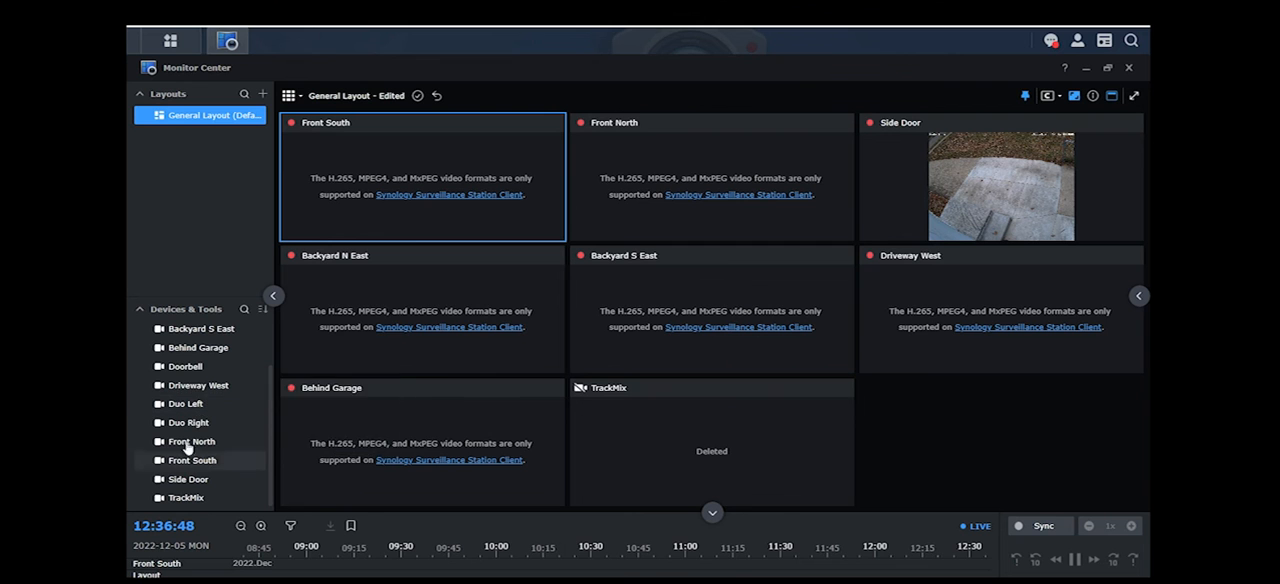
mouse_move(190, 460)
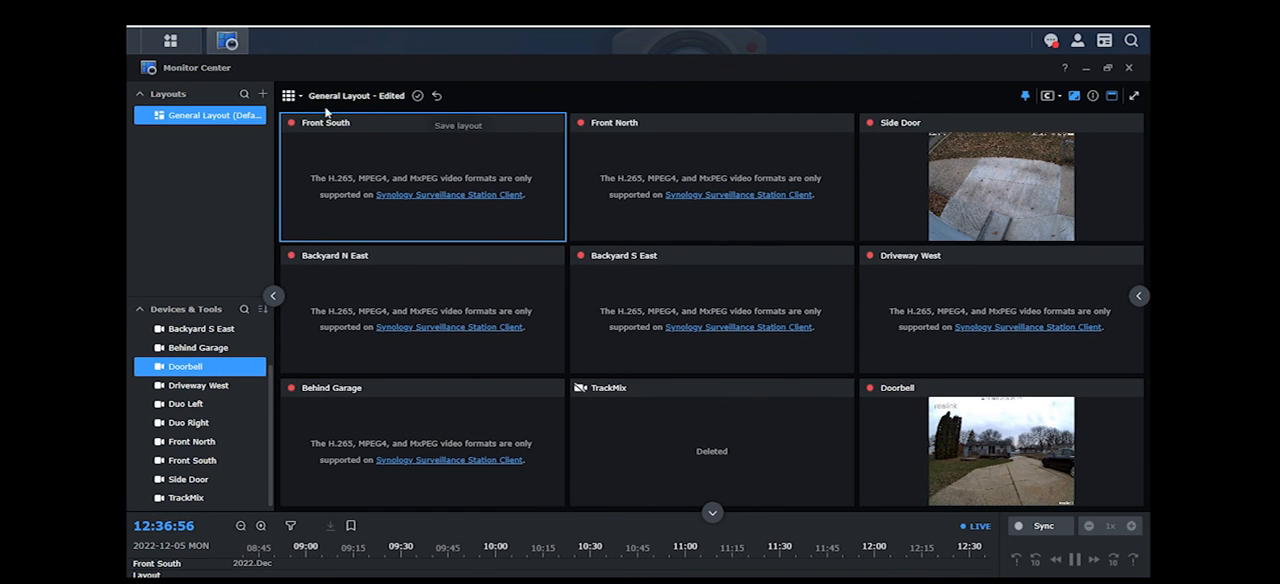
mouse_move(767, 268)
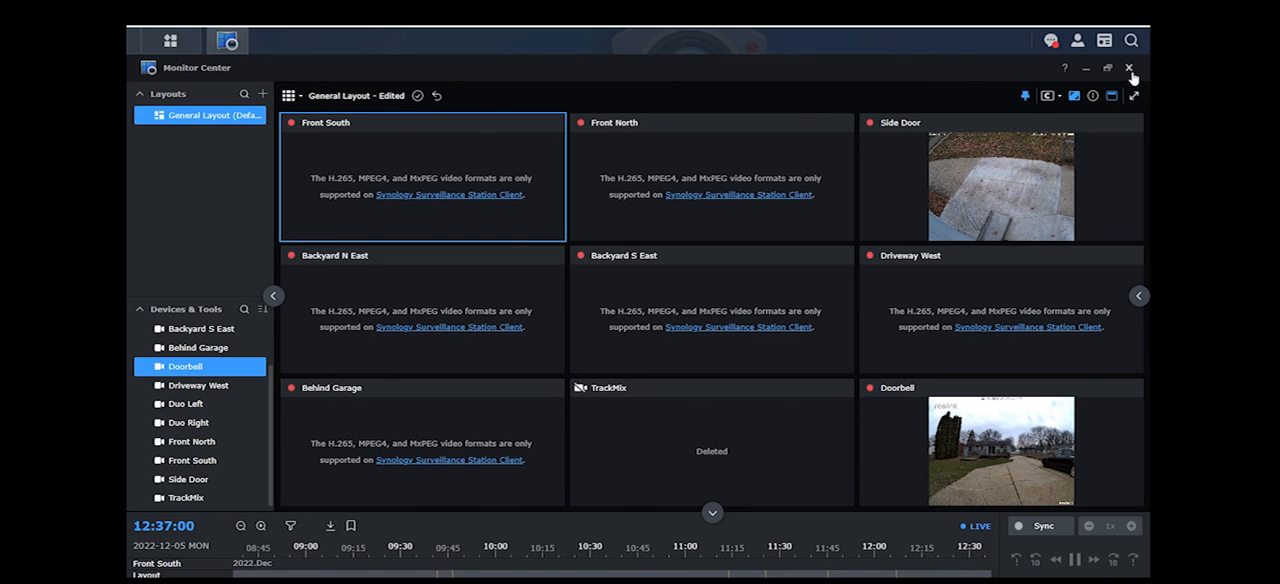
click(1129, 68)
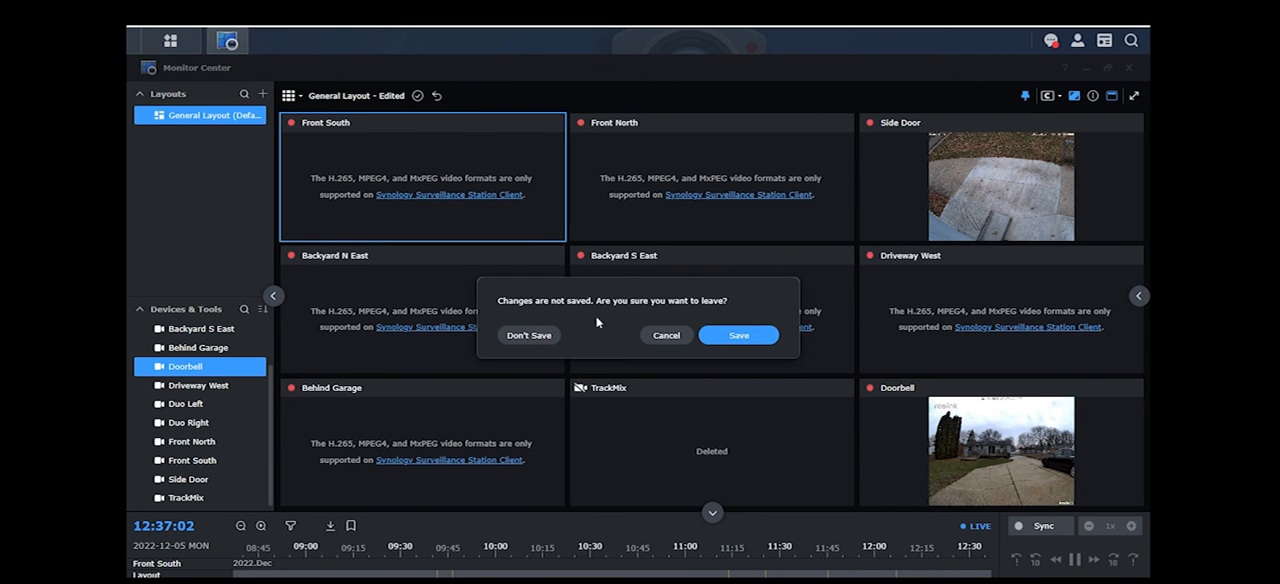
click(529, 335)
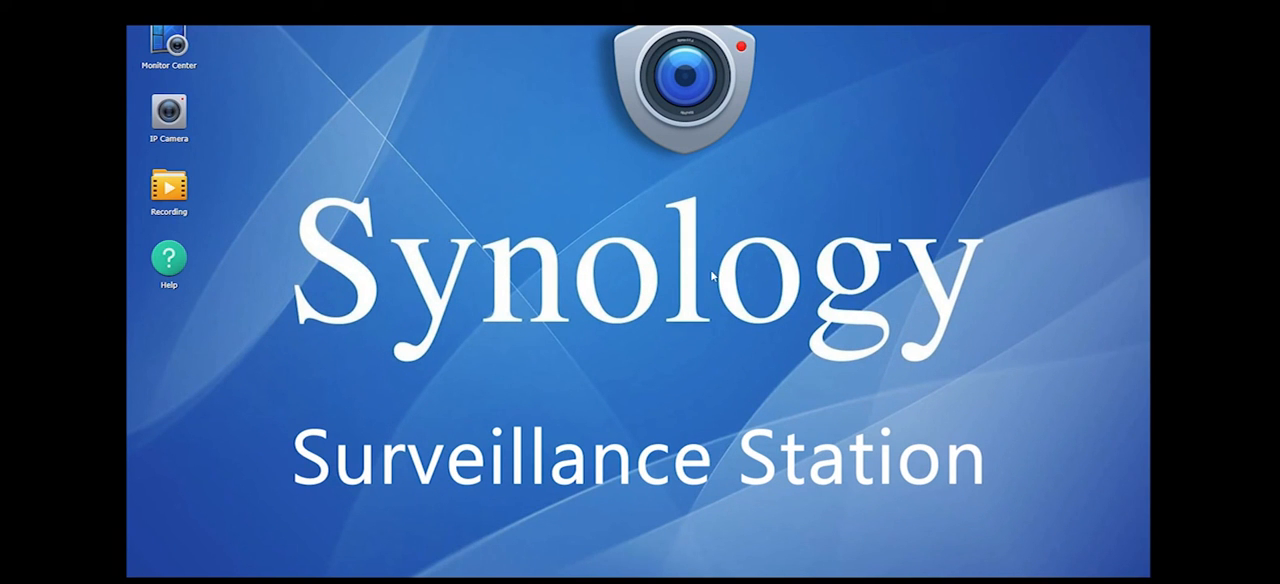
mouse_move(671, 261)
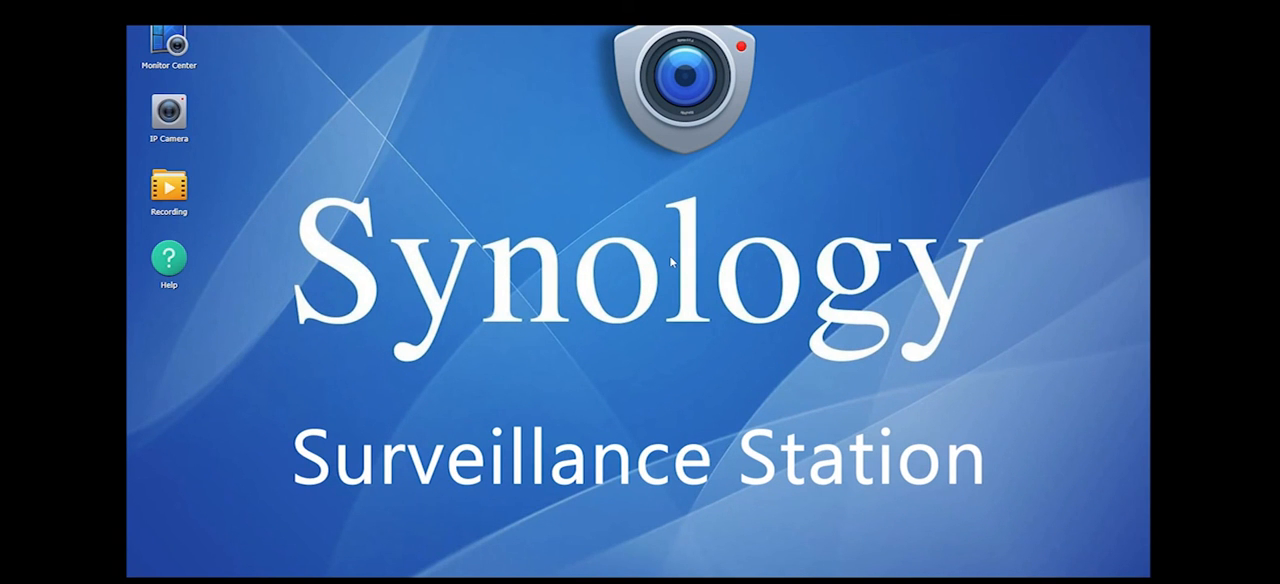
mouse_move(160, 40)
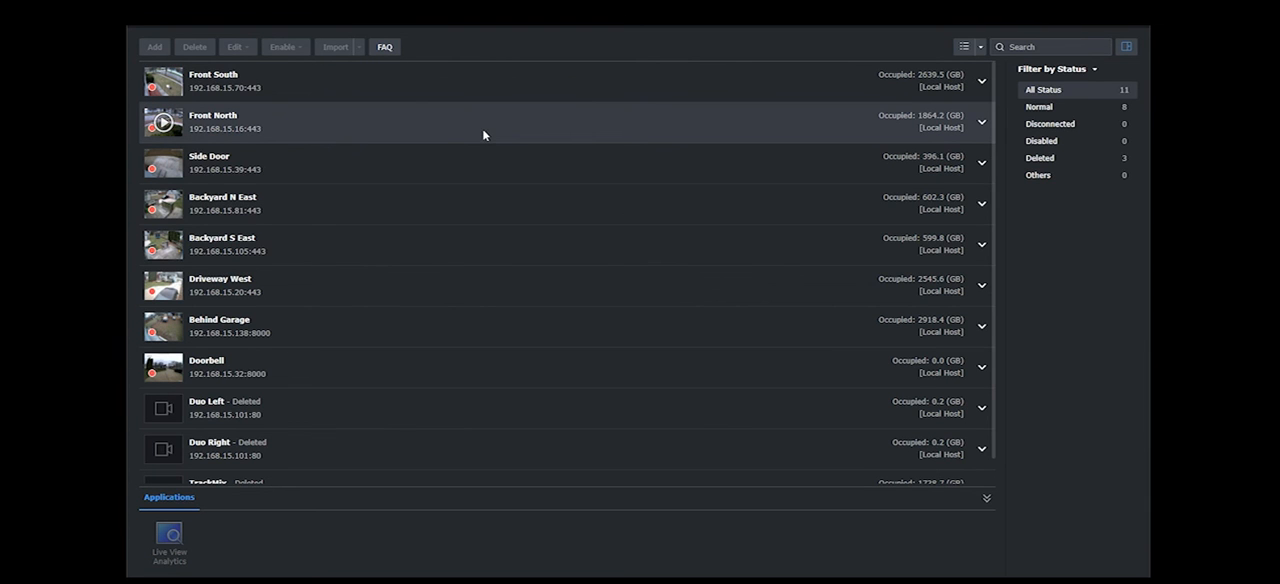
mouse_move(292, 157)
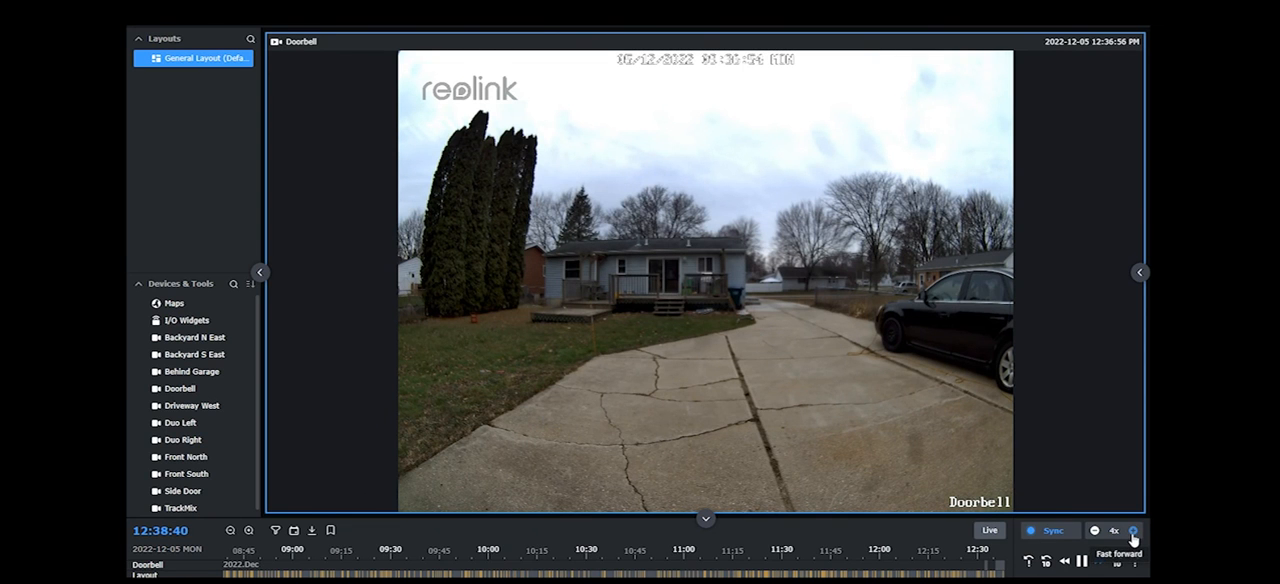
Switch Doorbell's single-view feed back to live
click(1132, 531)
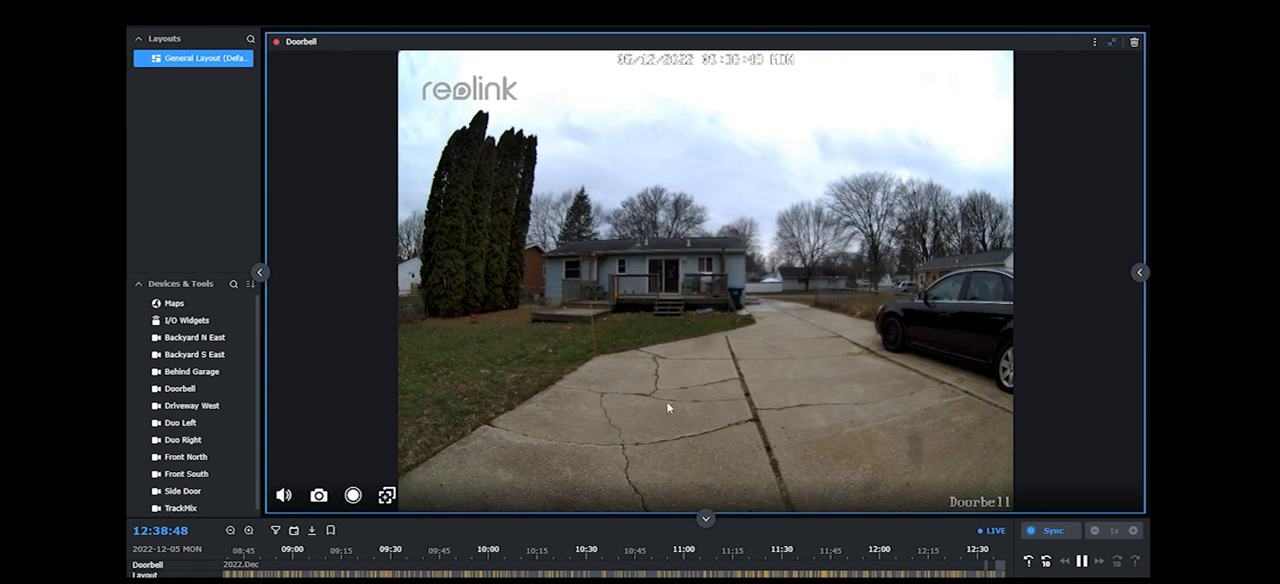
mouse_move(621, 342)
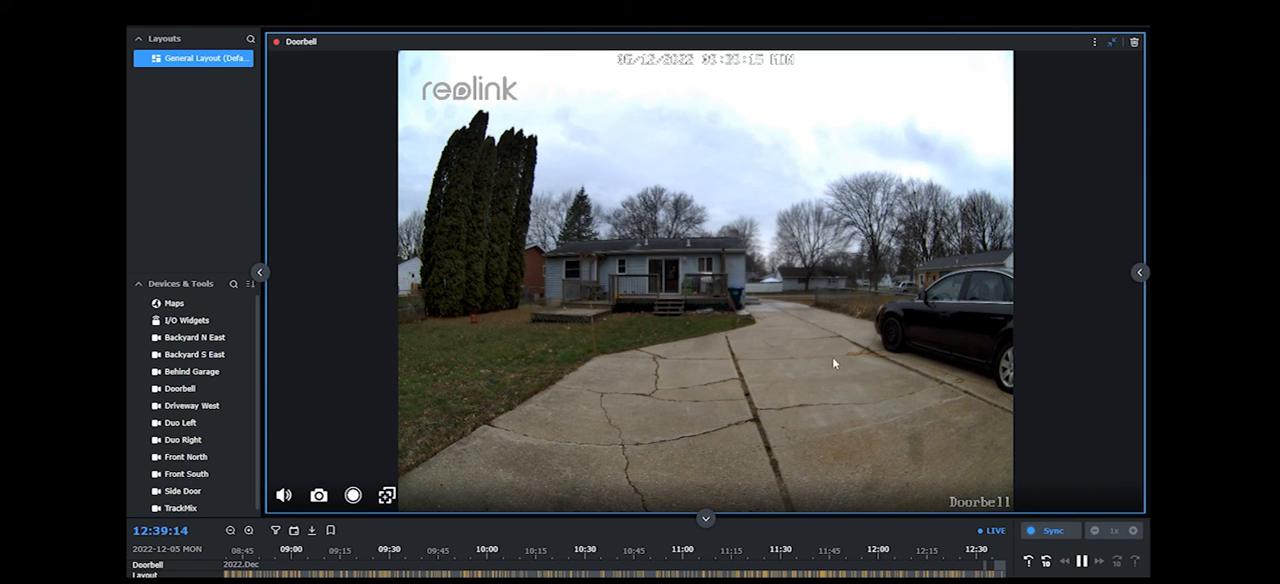
mouse_move(585, 228)
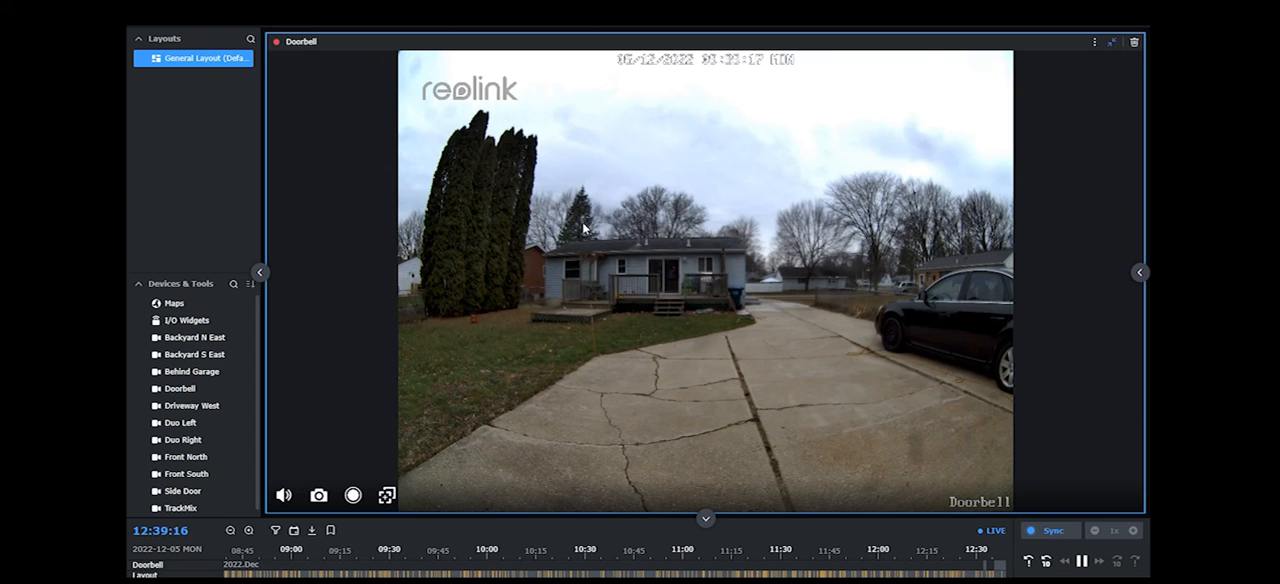
mouse_move(838, 288)
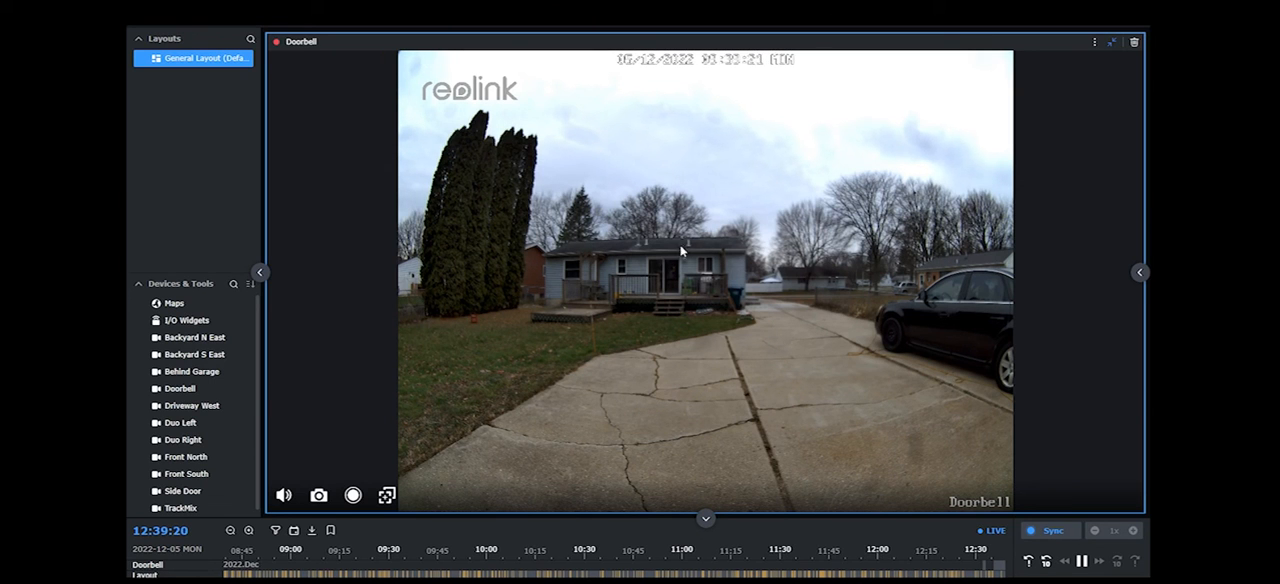
mouse_move(922, 346)
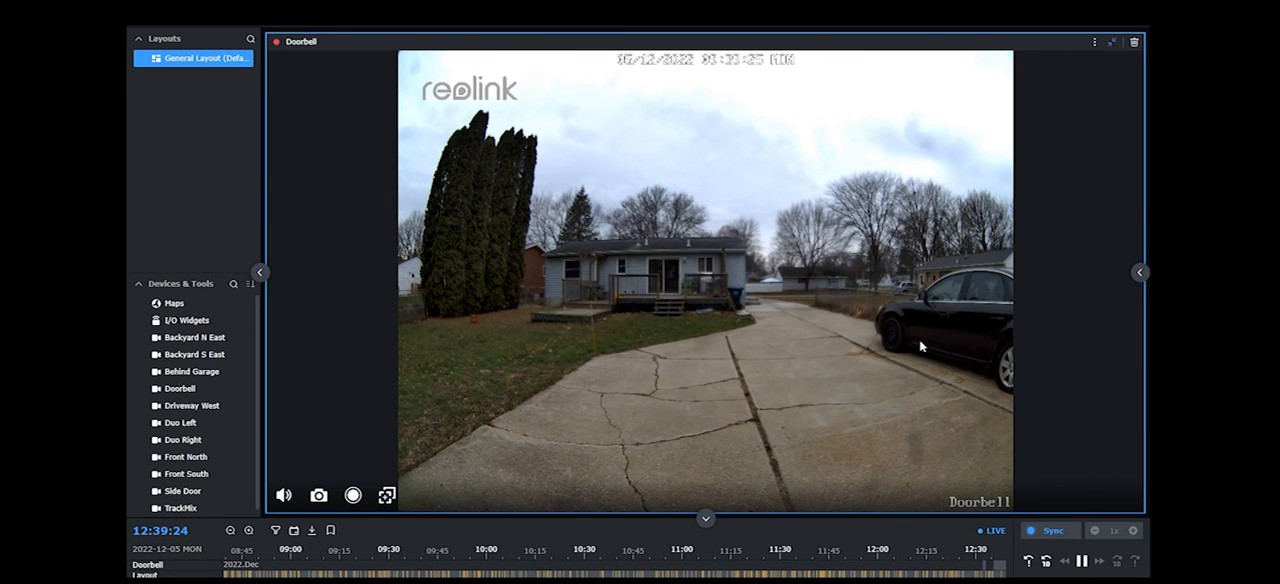
mouse_move(432, 218)
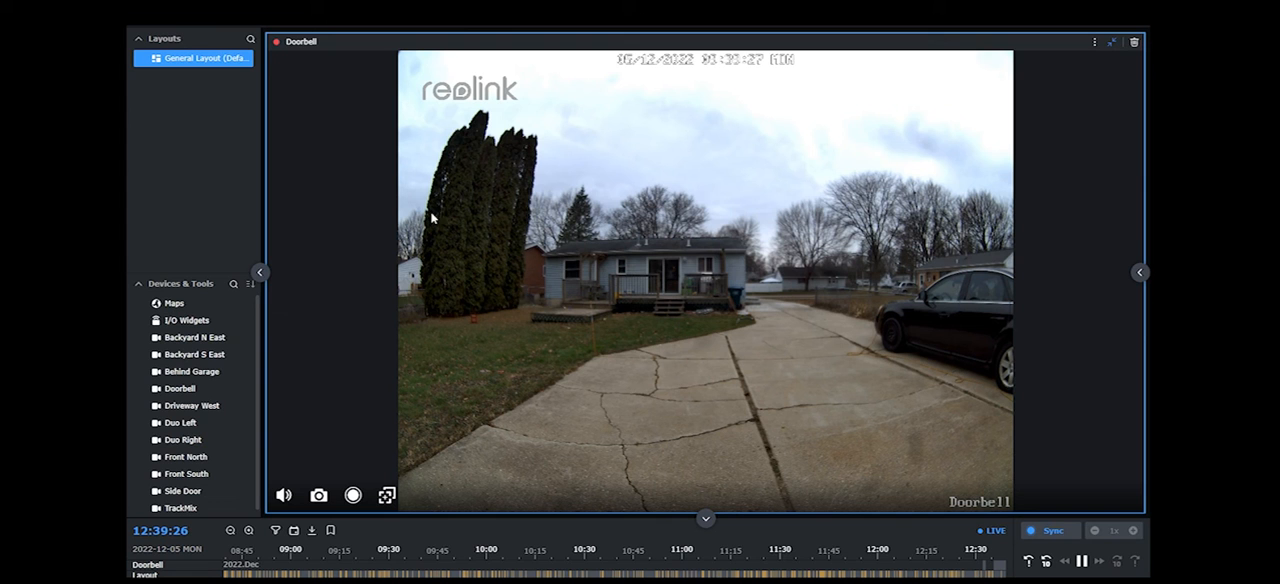
mouse_move(537, 386)
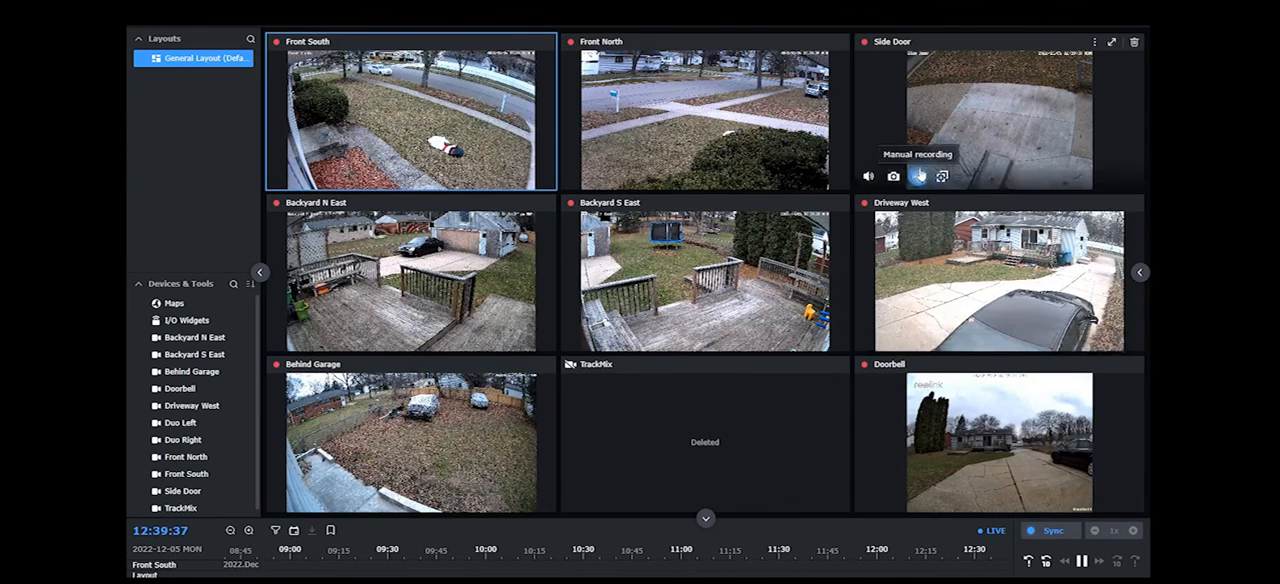
Enlarge the Side Door feed to single view and dismiss its options menu
double_click(1000, 110)
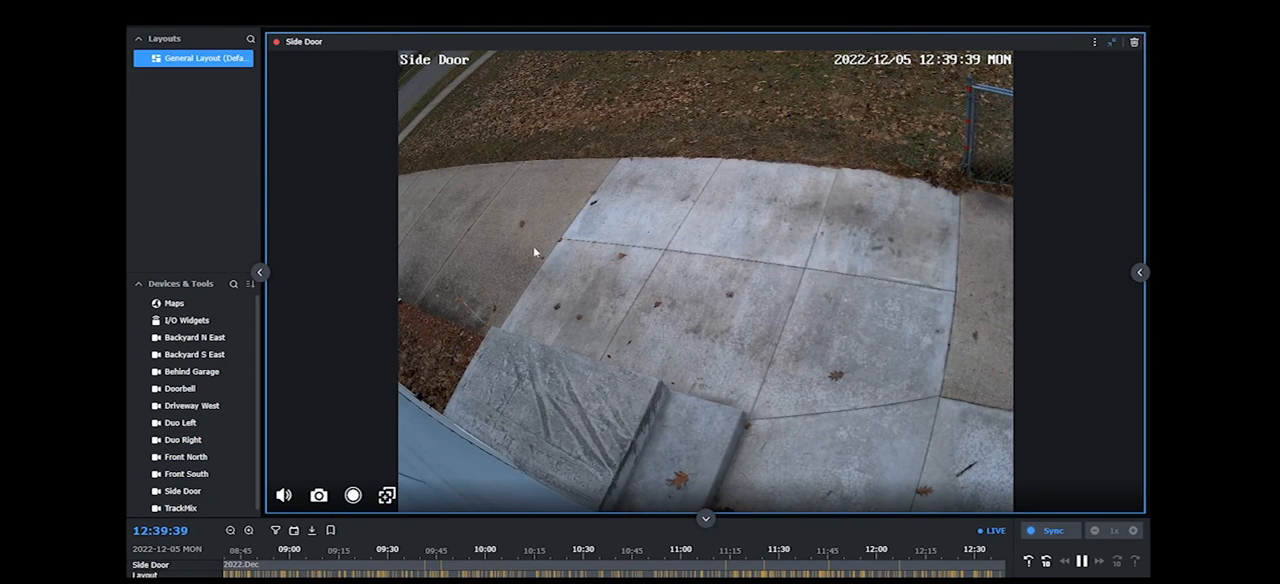
mouse_move(900, 183)
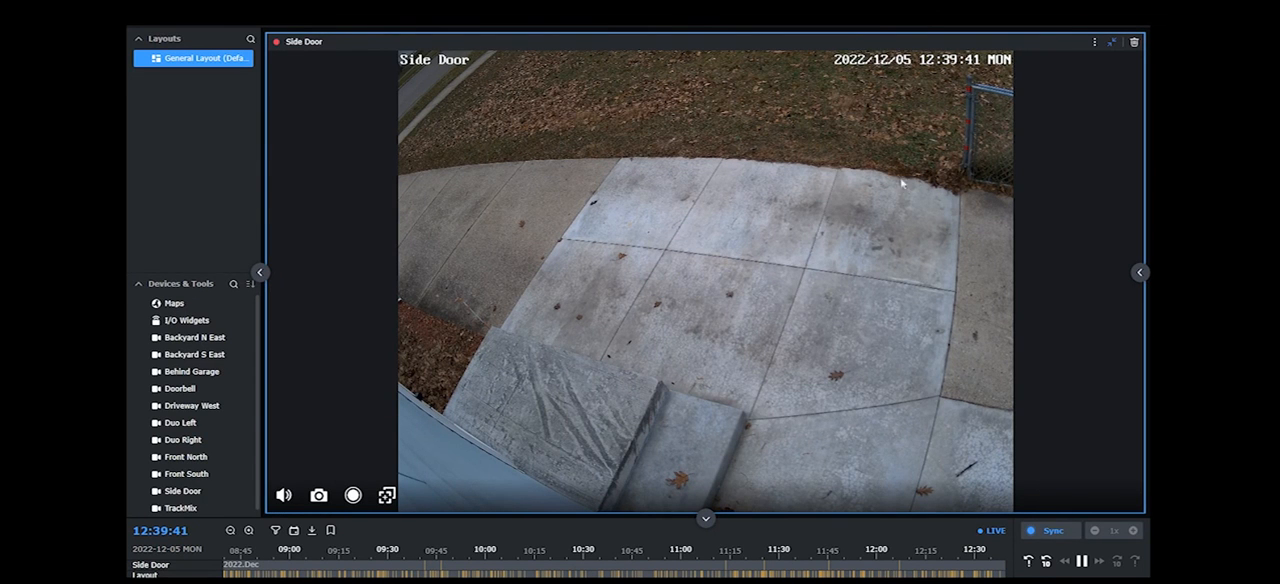
mouse_move(410, 375)
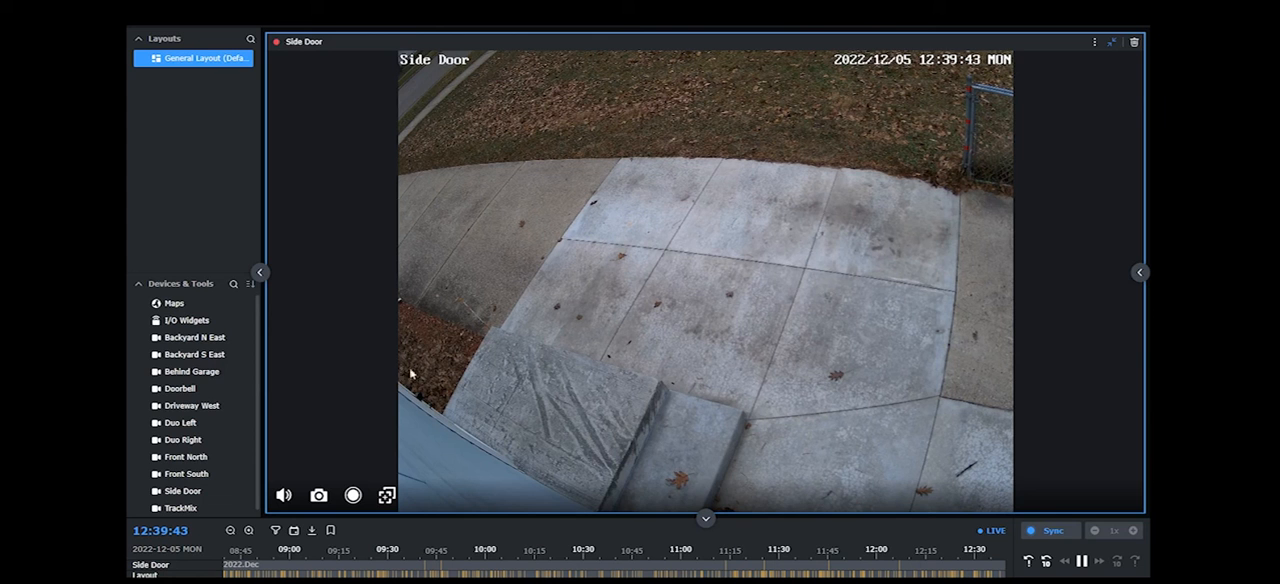
mouse_move(643, 157)
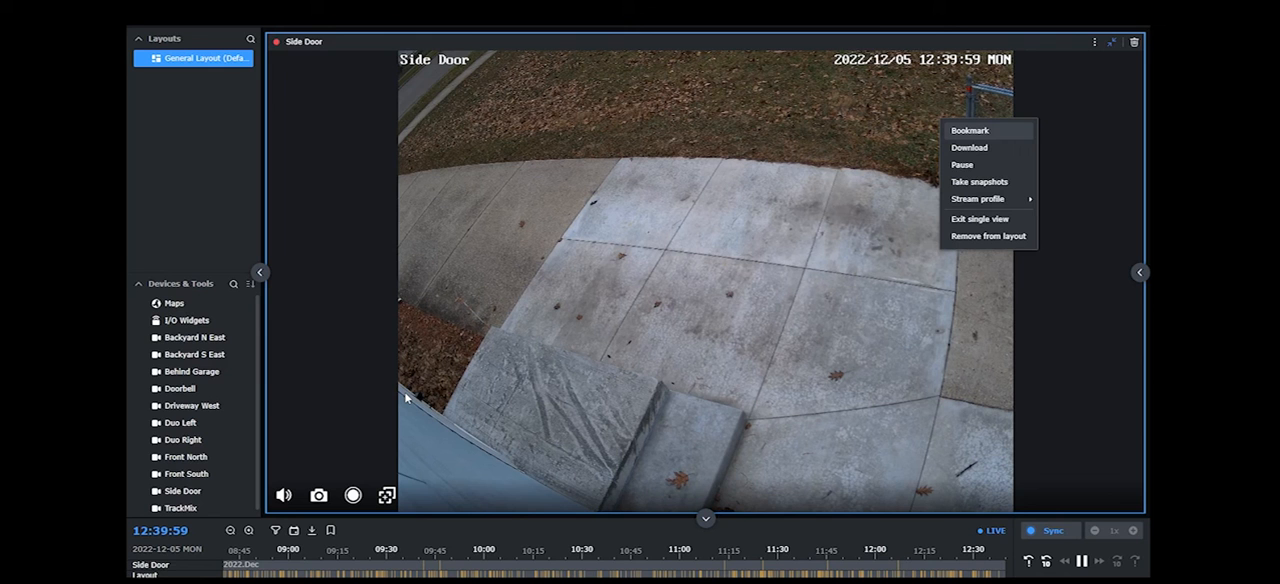
mouse_move(778, 265)
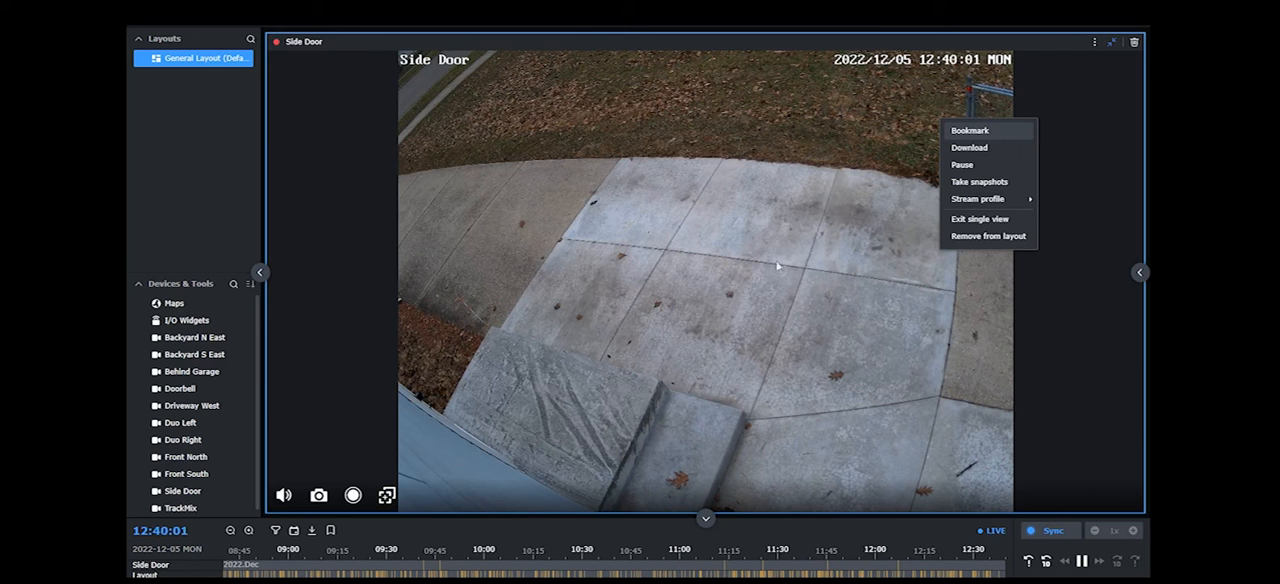
click(1055, 217)
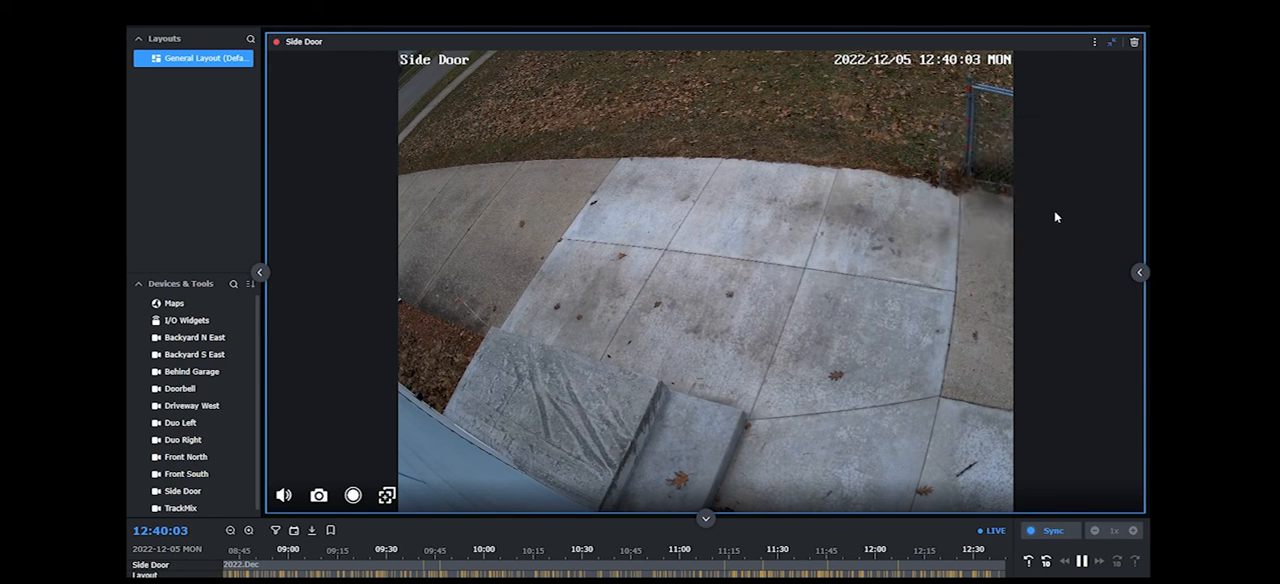
mouse_move(1052, 304)
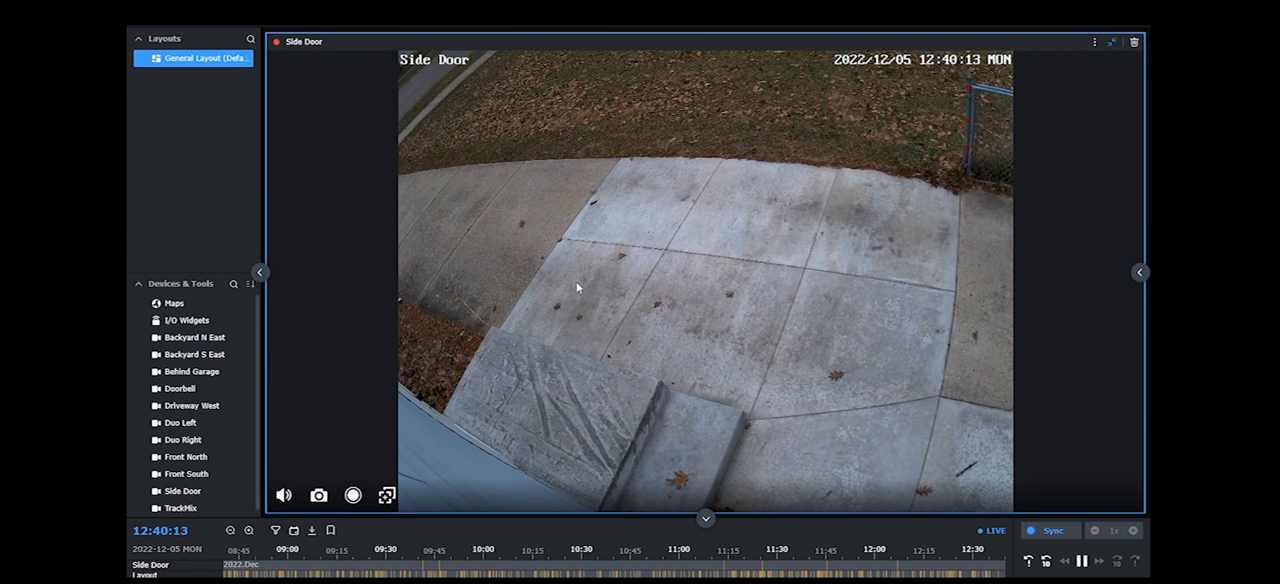
mouse_move(567, 283)
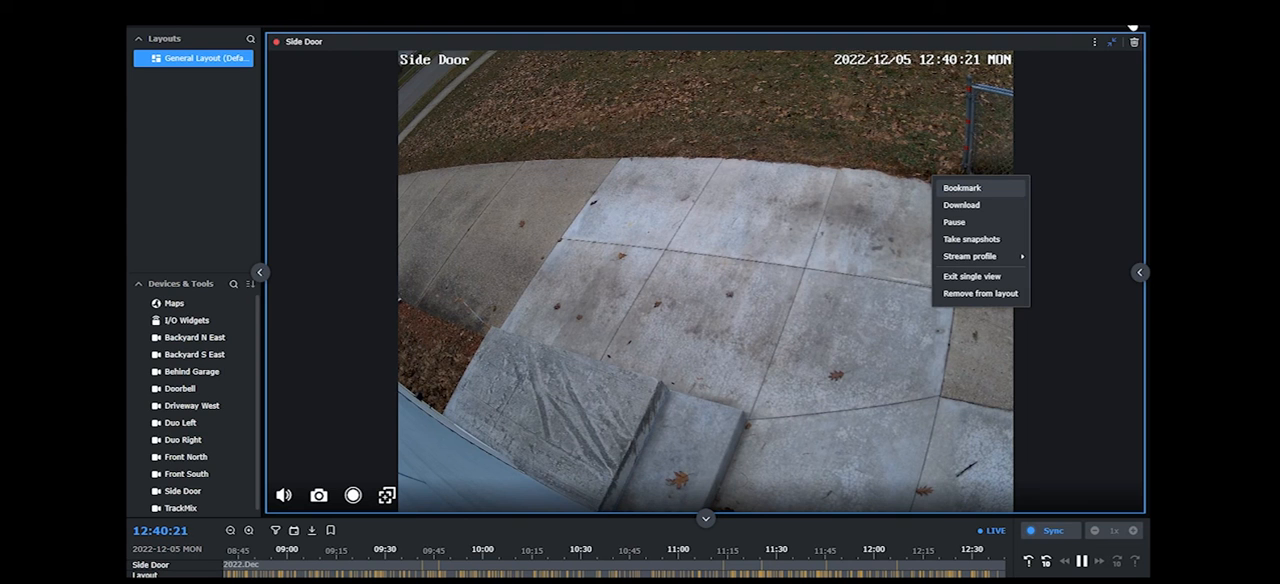
mouse_move(548, 265)
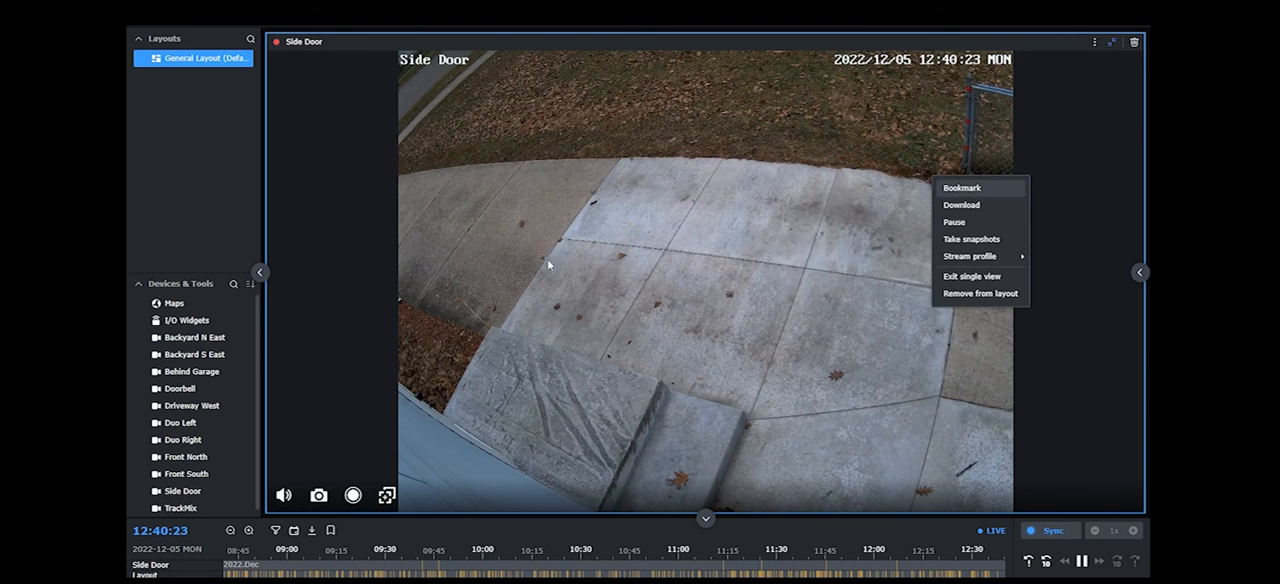
mouse_move(893, 164)
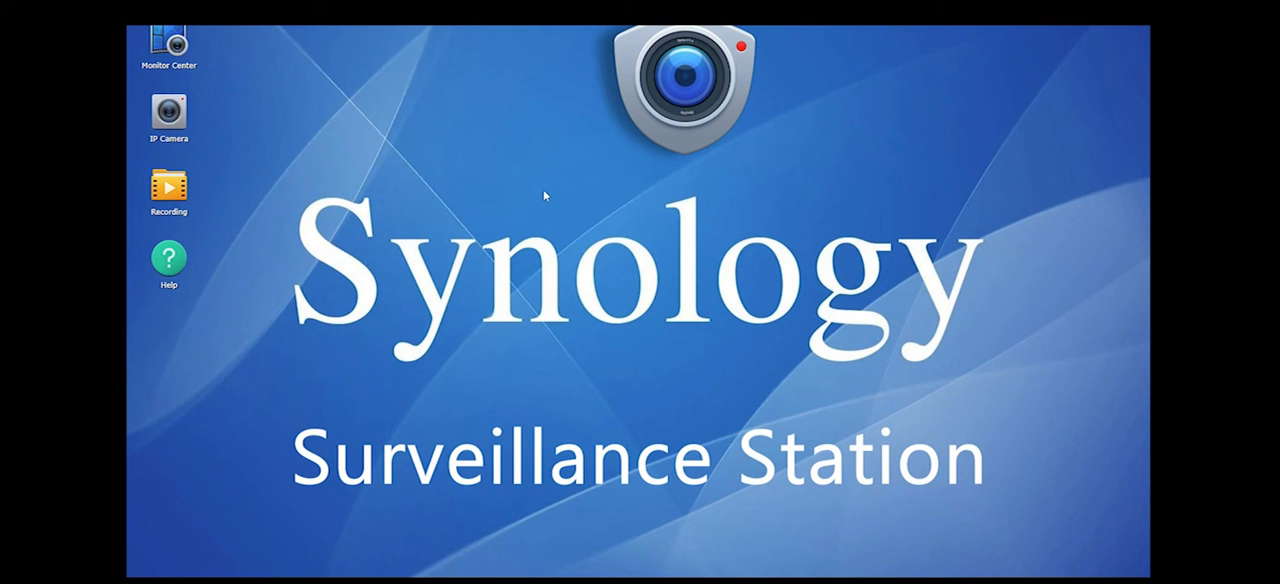
mouse_move(538, 208)
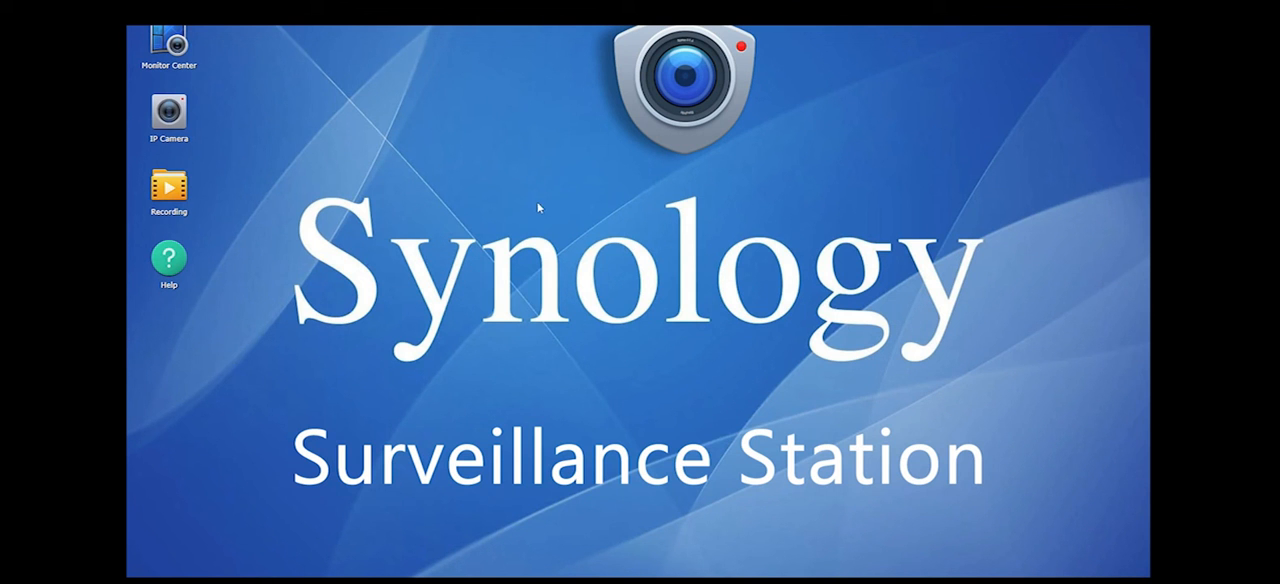